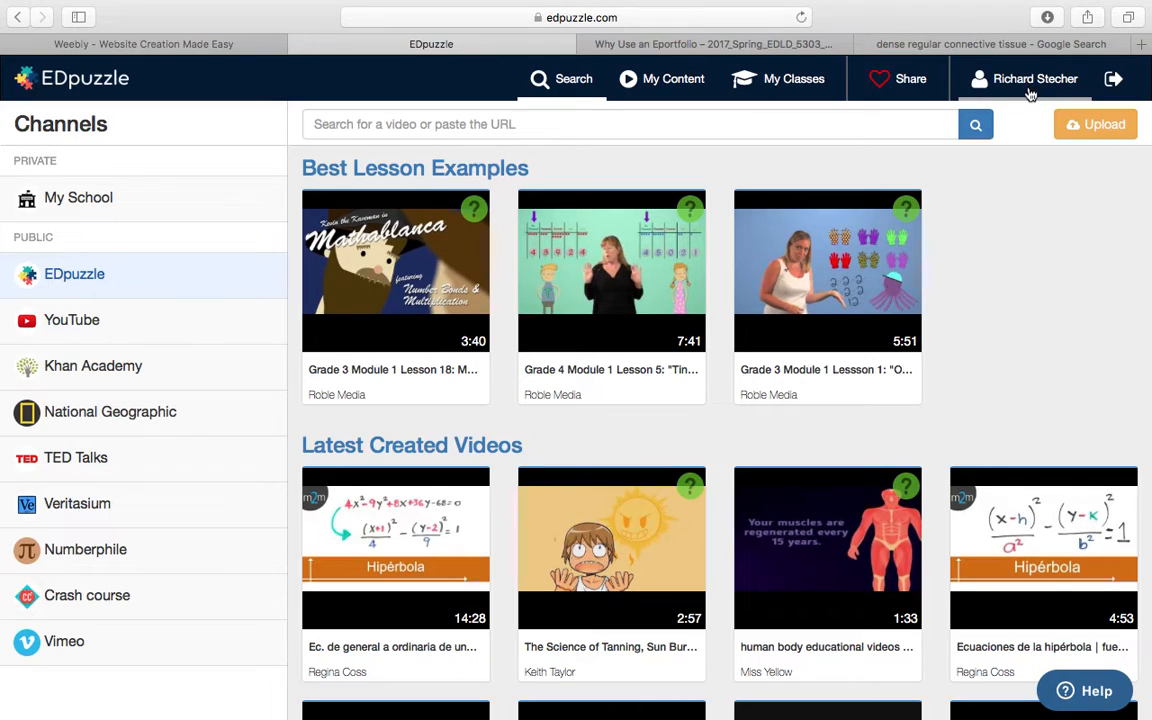
pyautogui.moveTo(1020, 107)
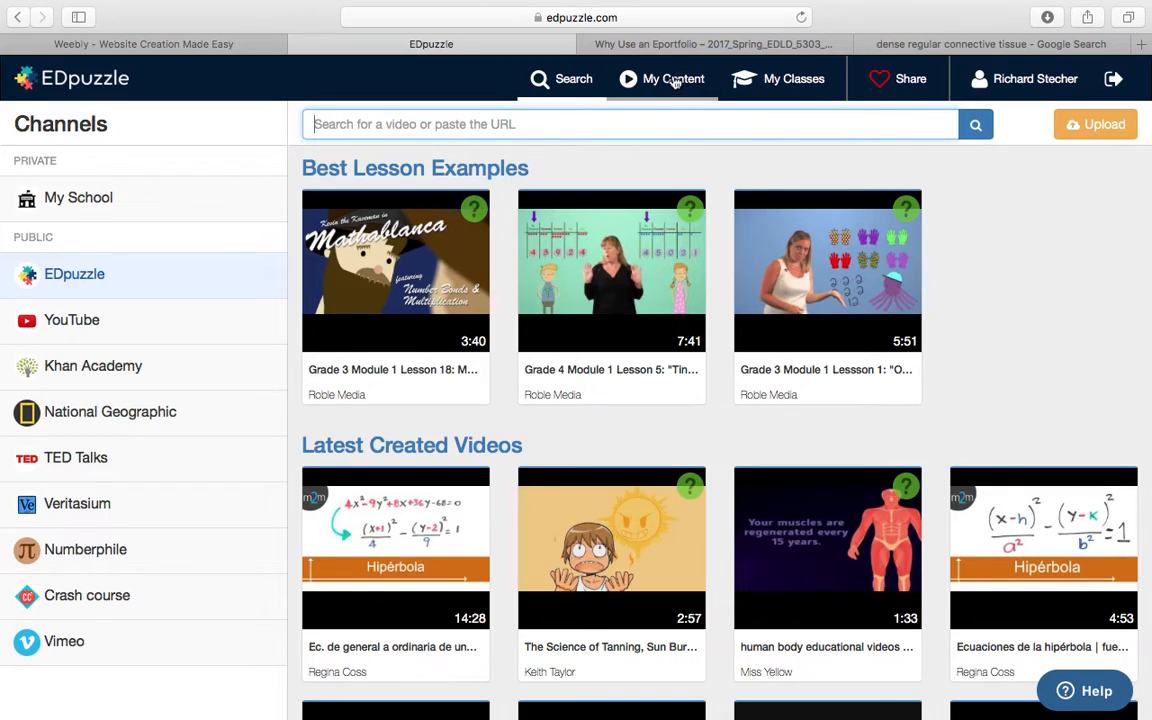
pyautogui.moveTo(675, 82)
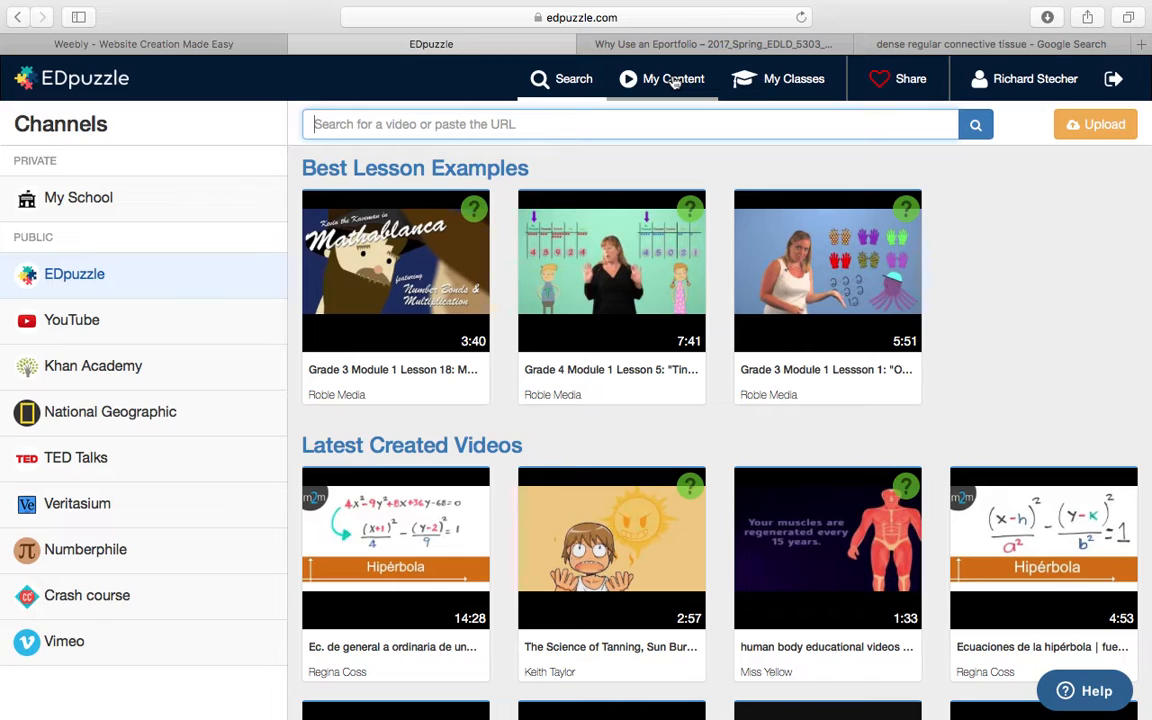
# Open the preview of the 16:36 Chapter 31 Animal Tissues video from My Content
pyautogui.click(673, 78)
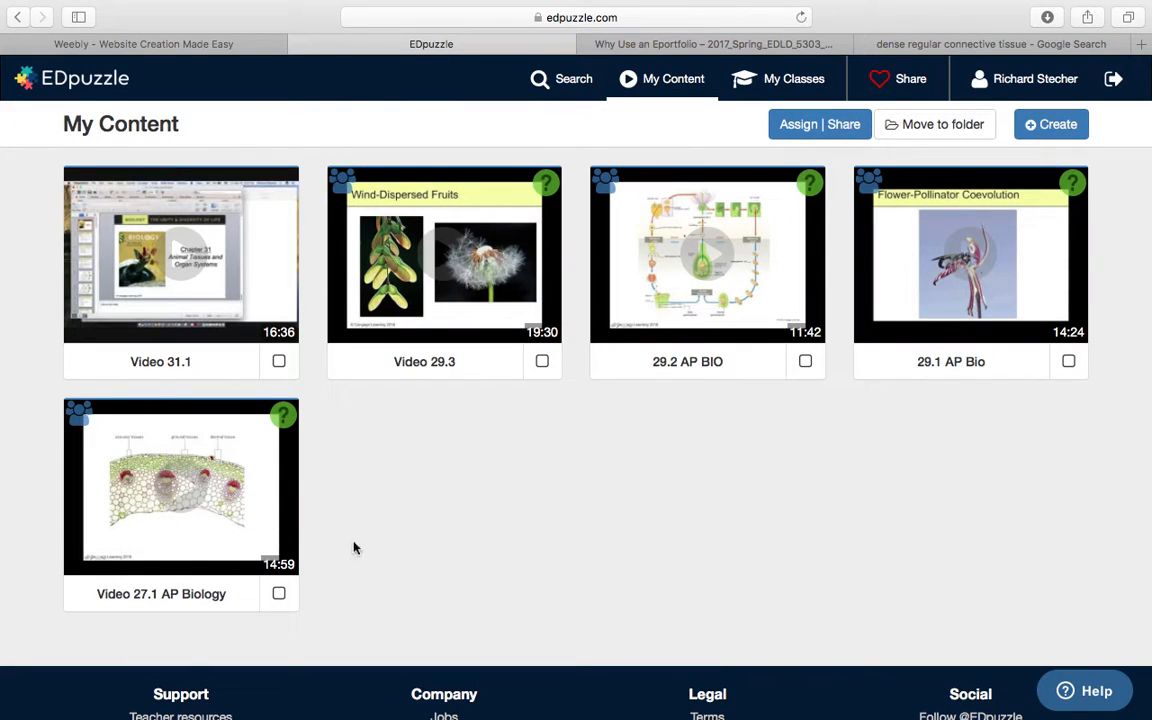
pyautogui.moveTo(790, 465)
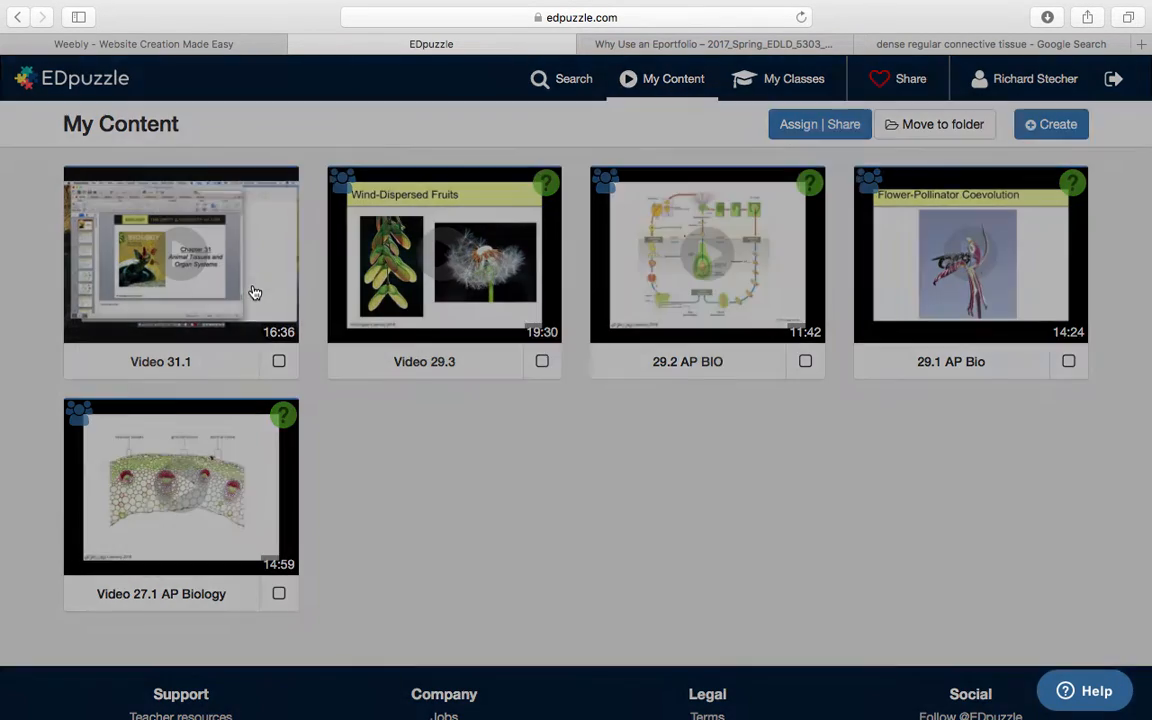
pyautogui.click(181, 254)
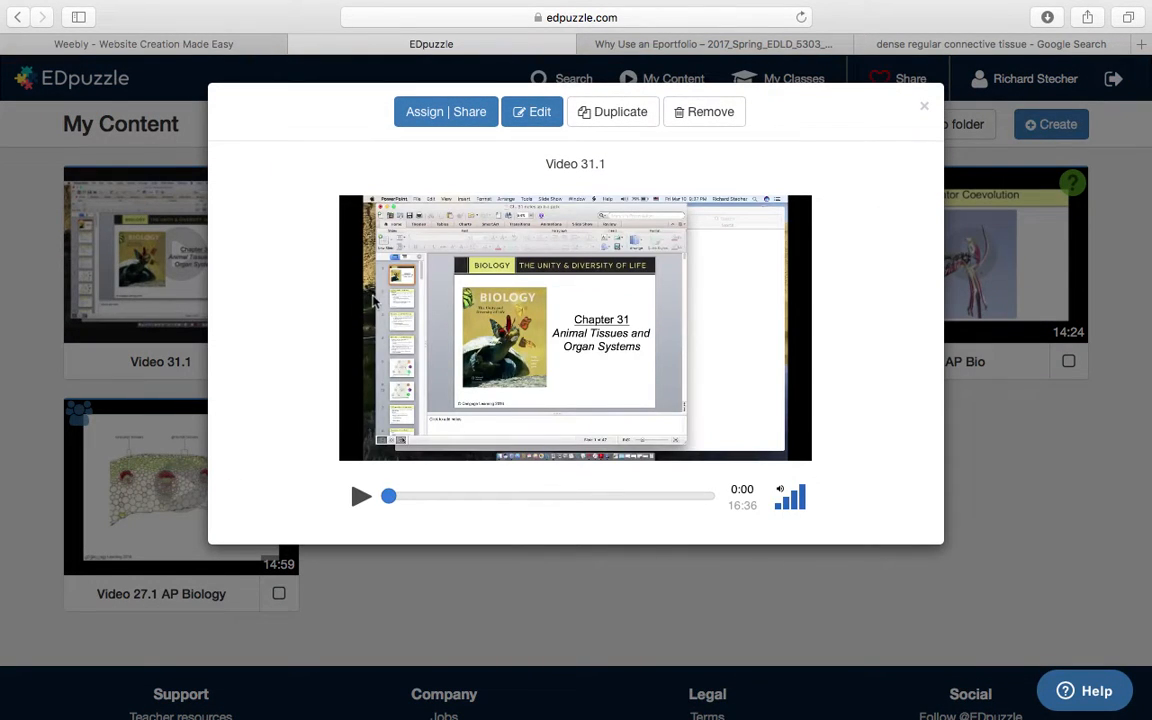
pyautogui.moveTo(322, 370)
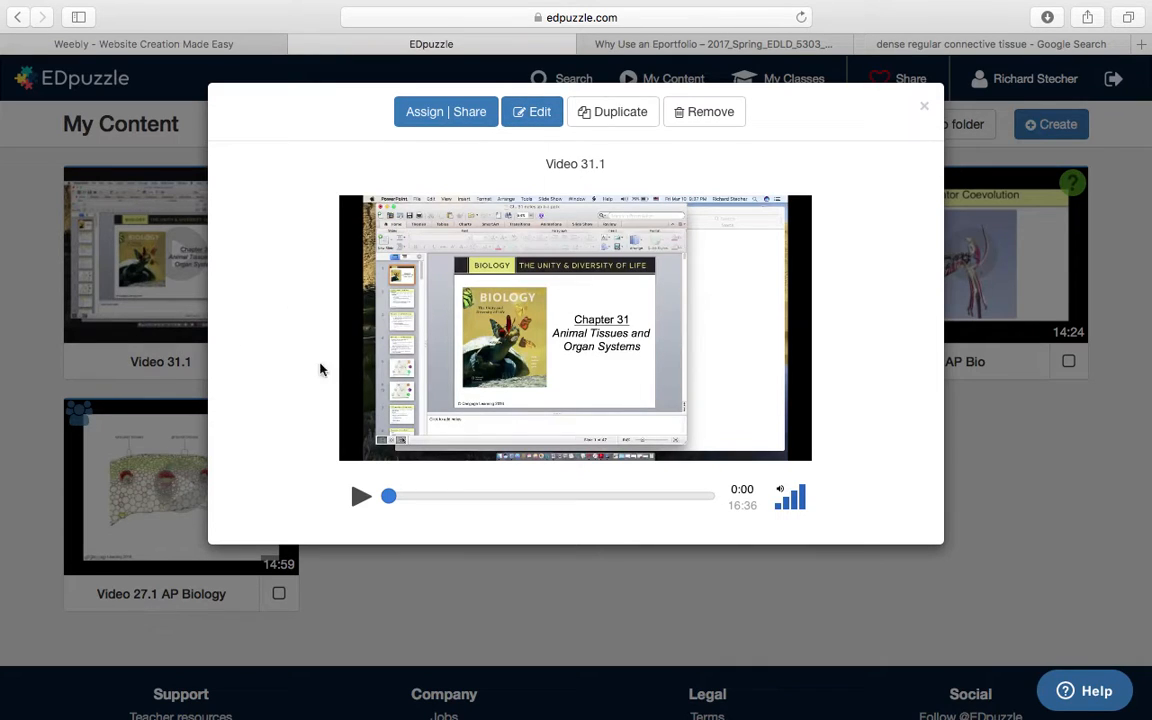
pyautogui.moveTo(385, 445)
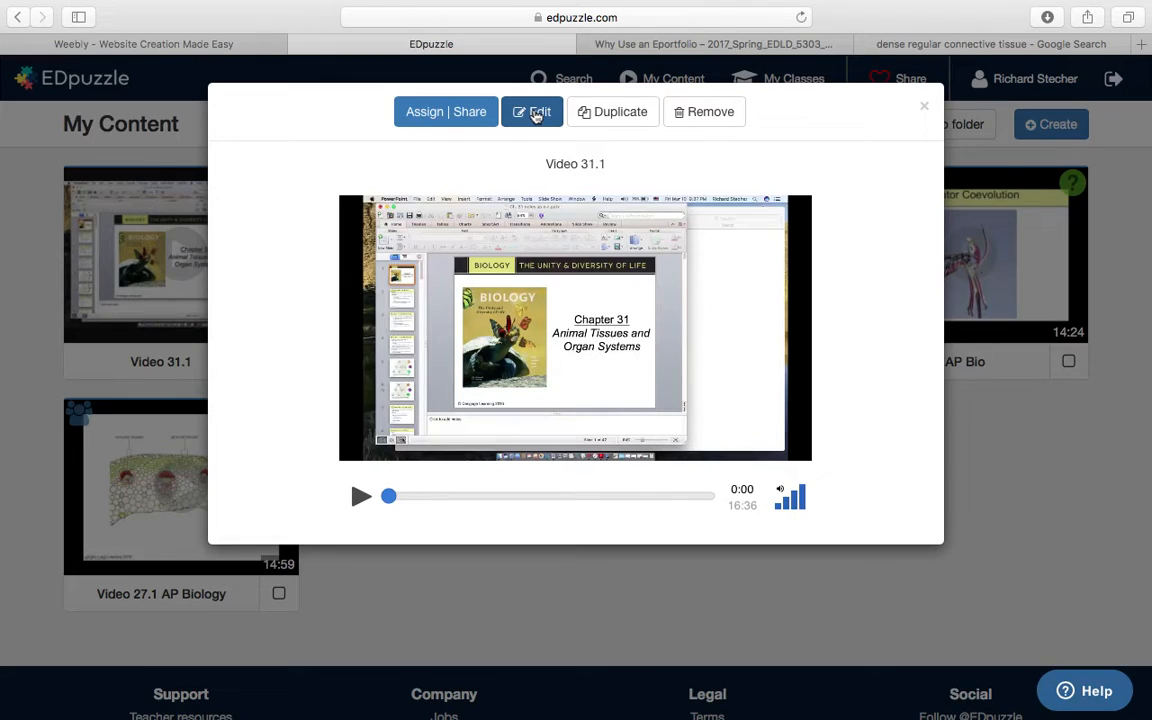
# Open Video 31.1 in the editor and crop its start to 0:01, leaving 16:34
pyautogui.click(532, 111)
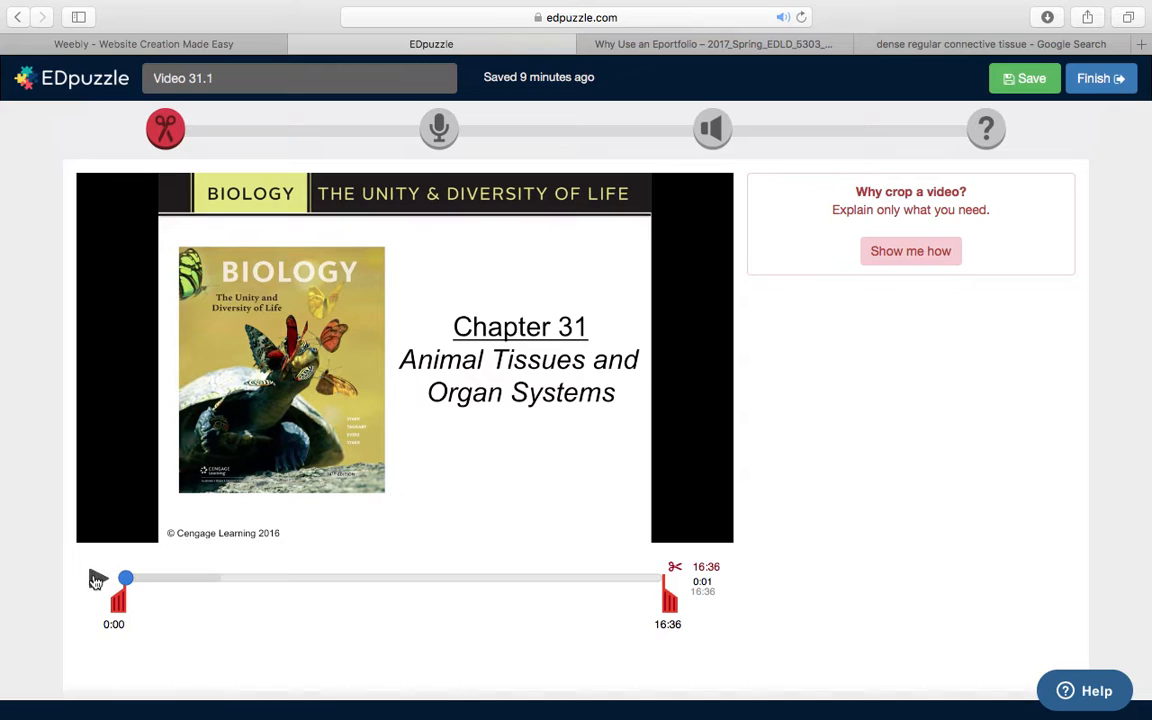
pyautogui.click(98, 578)
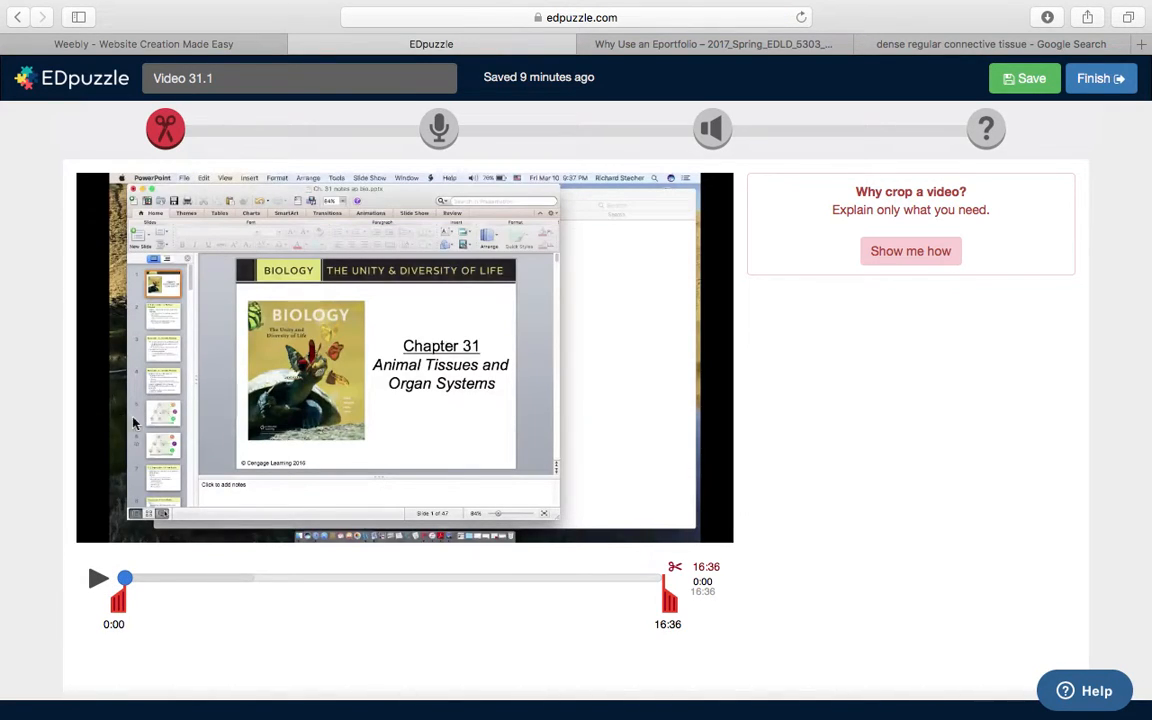
pyautogui.moveTo(120, 434)
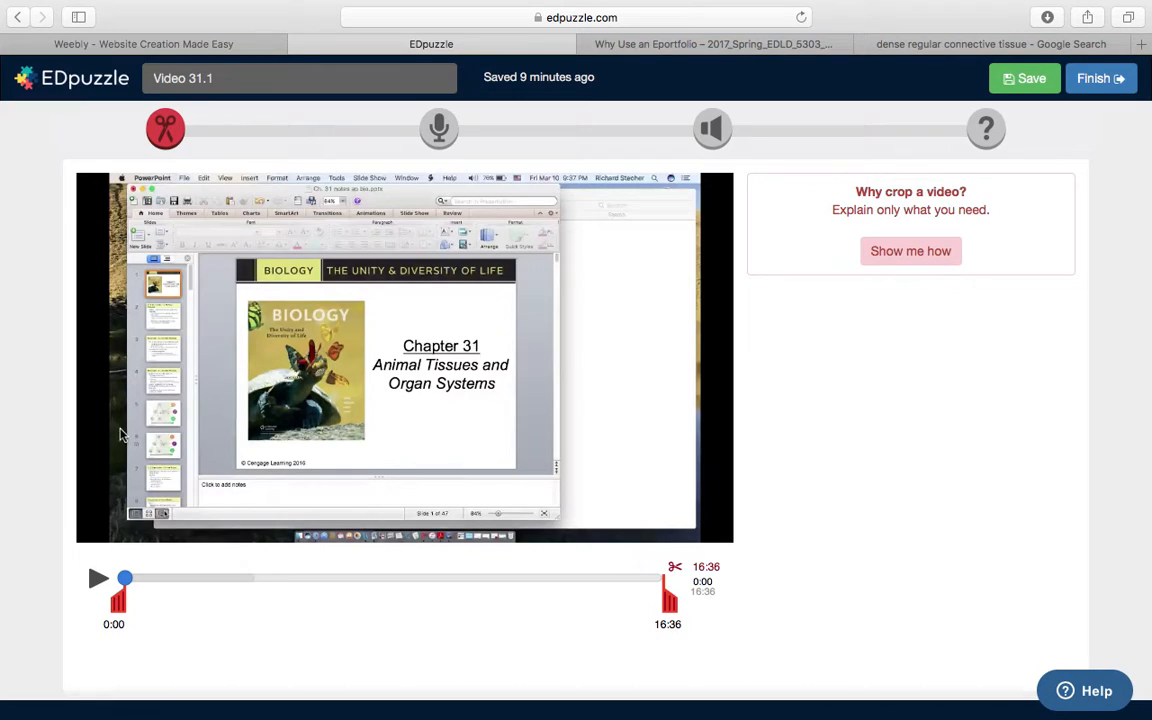
pyautogui.moveTo(307, 473)
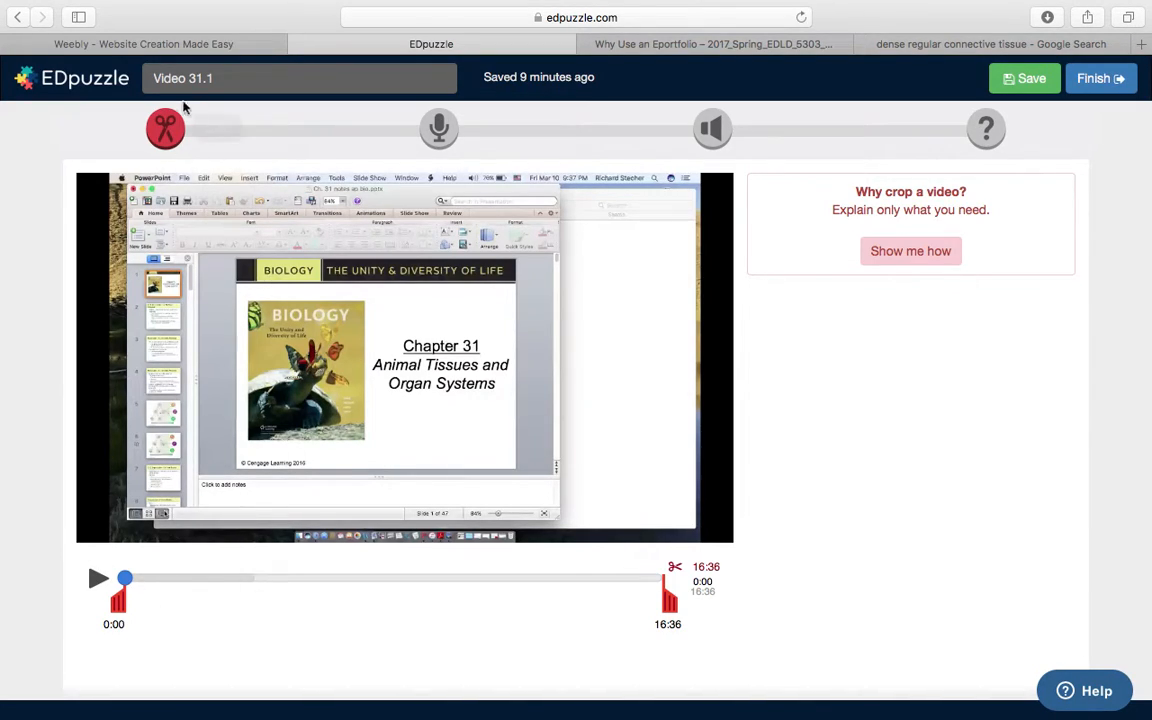
pyautogui.moveTo(282, 495)
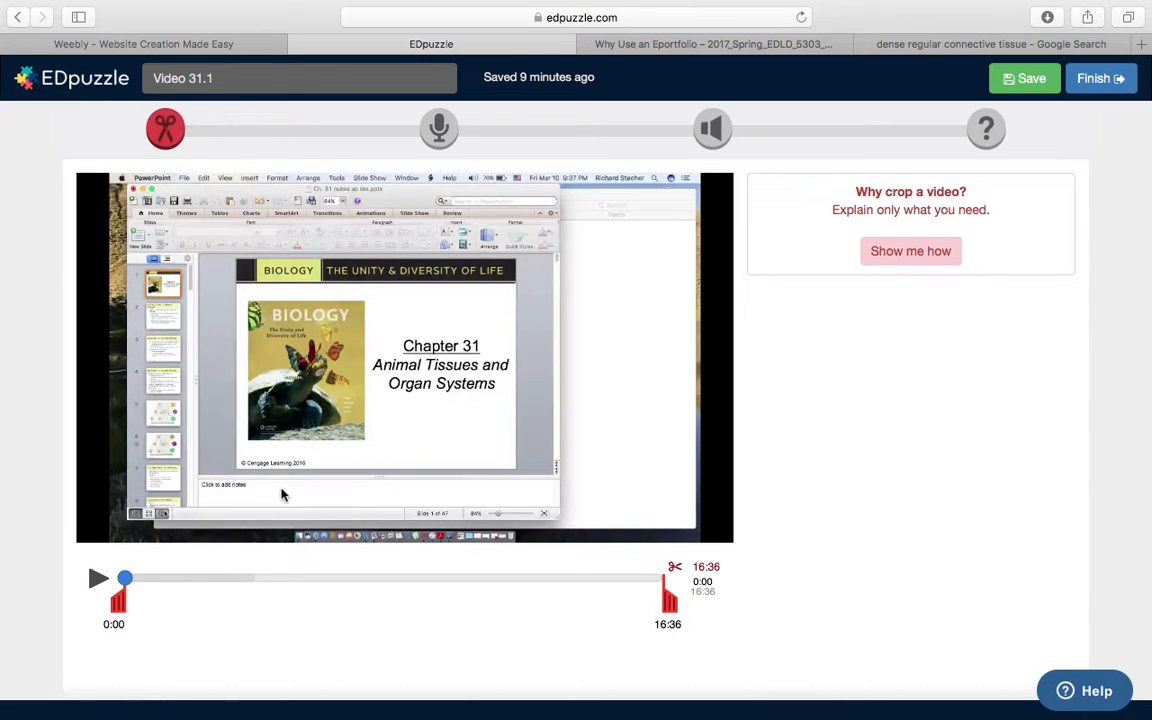
pyautogui.moveTo(240, 540)
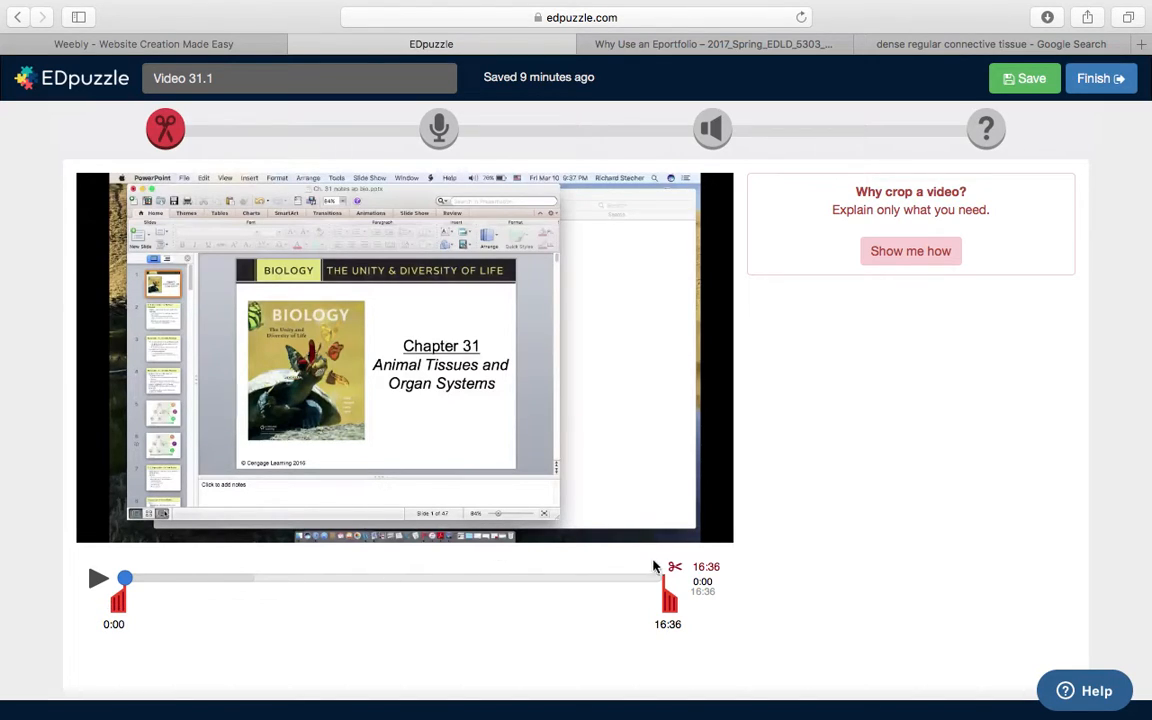
pyautogui.moveTo(695, 562)
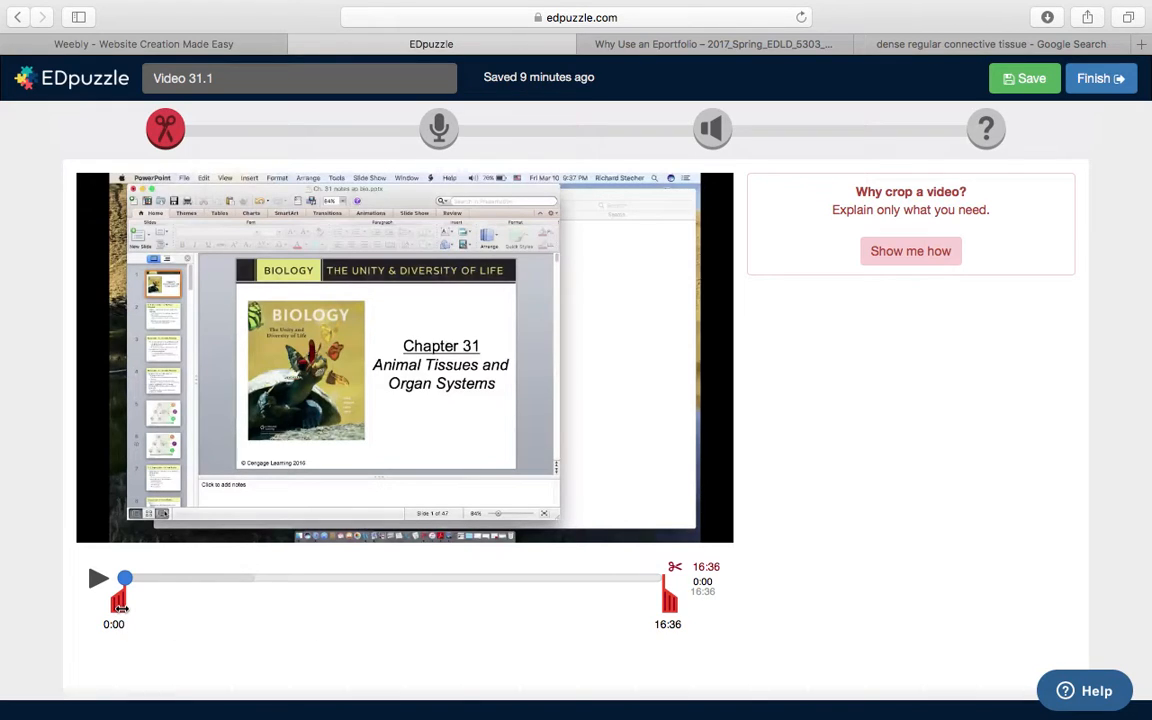
pyautogui.click(98, 578)
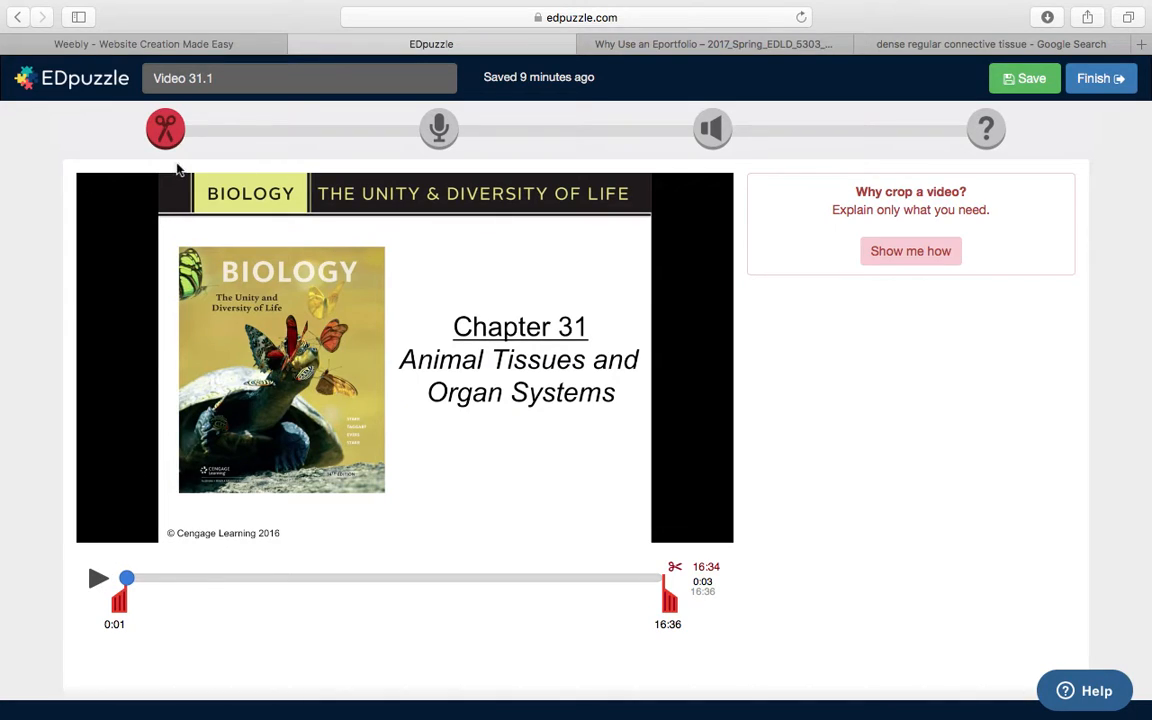
pyautogui.moveTo(165, 128)
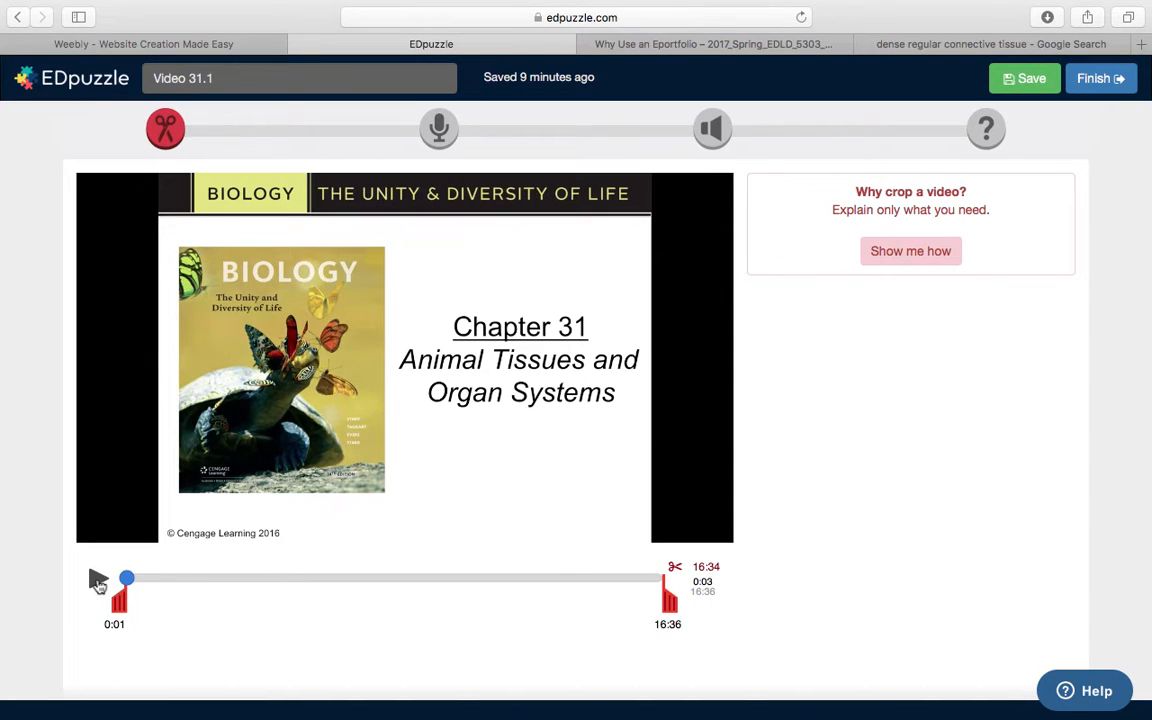
# Play the trimmed clip and skip ahead through the stem cells slides
pyautogui.click(98, 578)
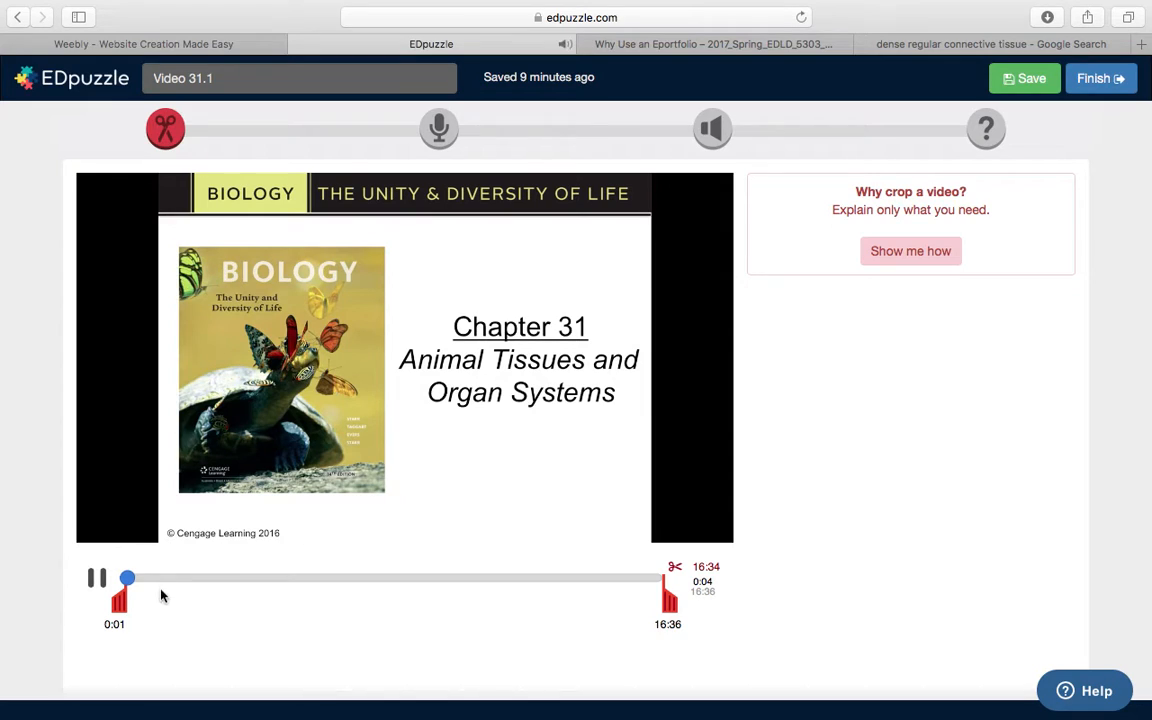
pyautogui.moveTo(127, 578); pyautogui.dragTo(148, 578)
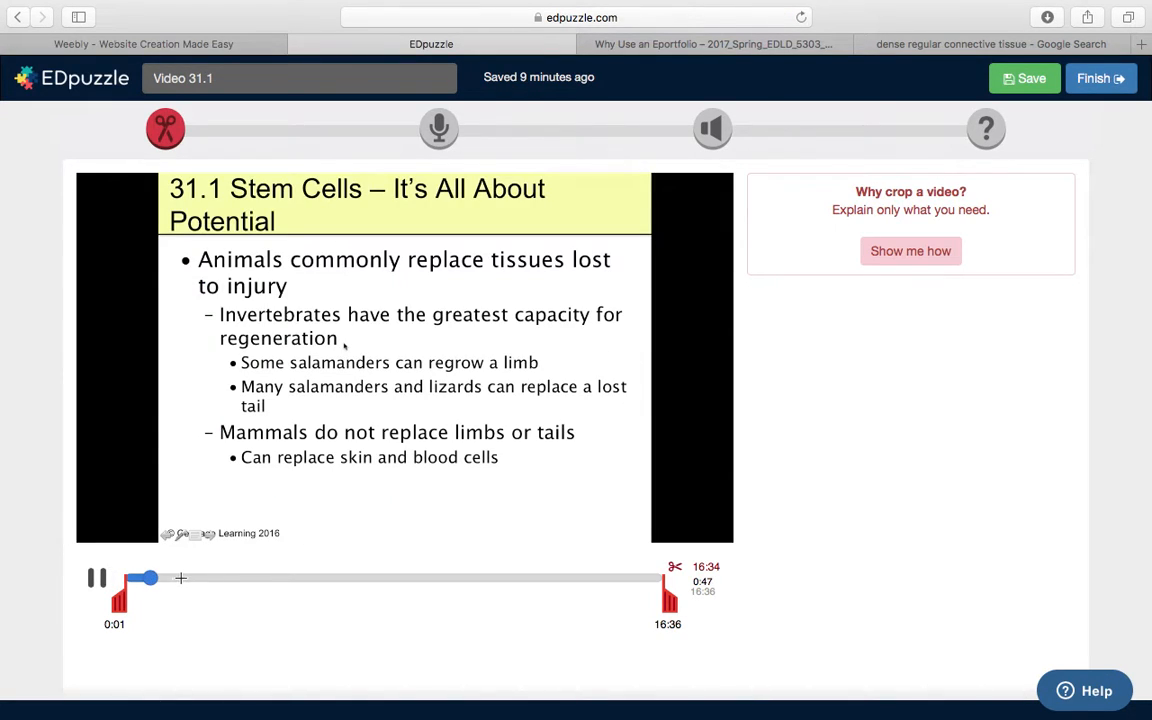
pyautogui.moveTo(148, 578); pyautogui.dragTo(185, 578)
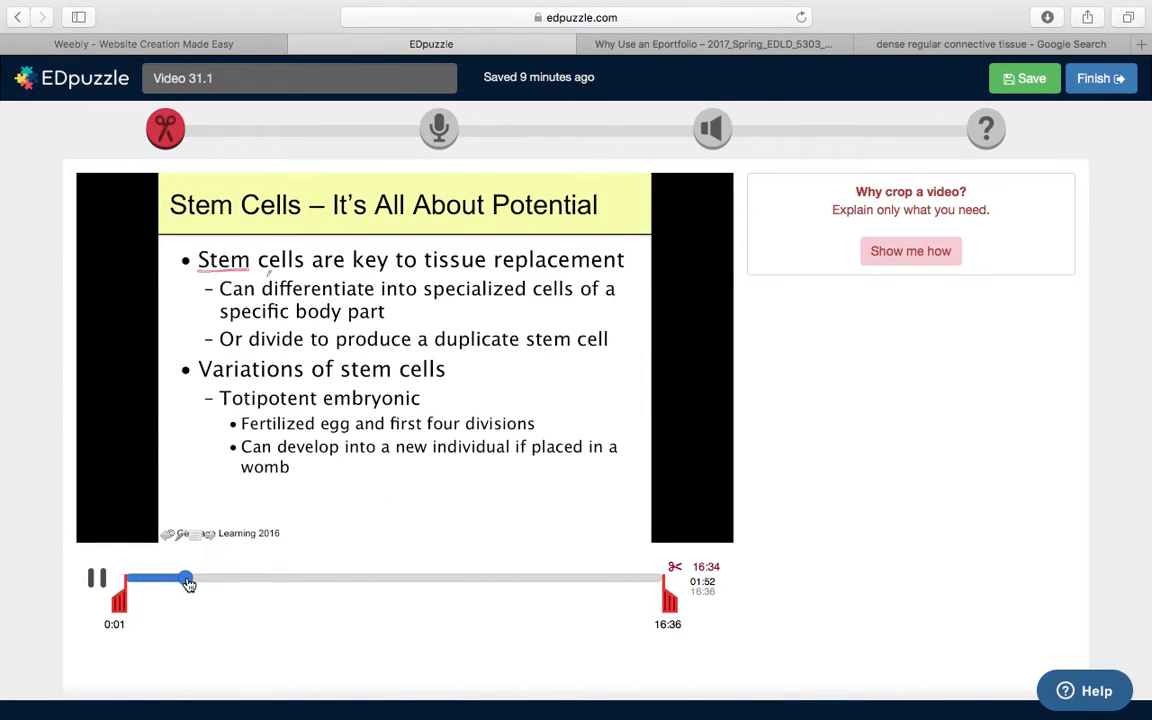
pyautogui.moveTo(185, 580); pyautogui.dragTo(210, 580)
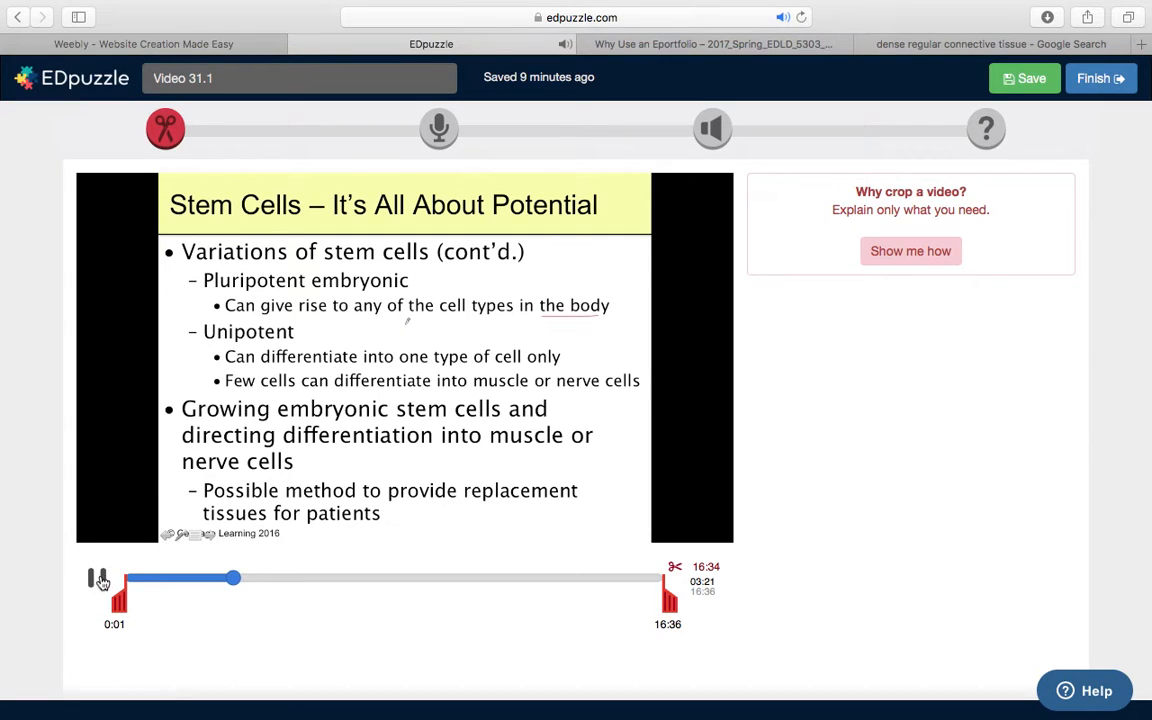
pyautogui.click(98, 578)
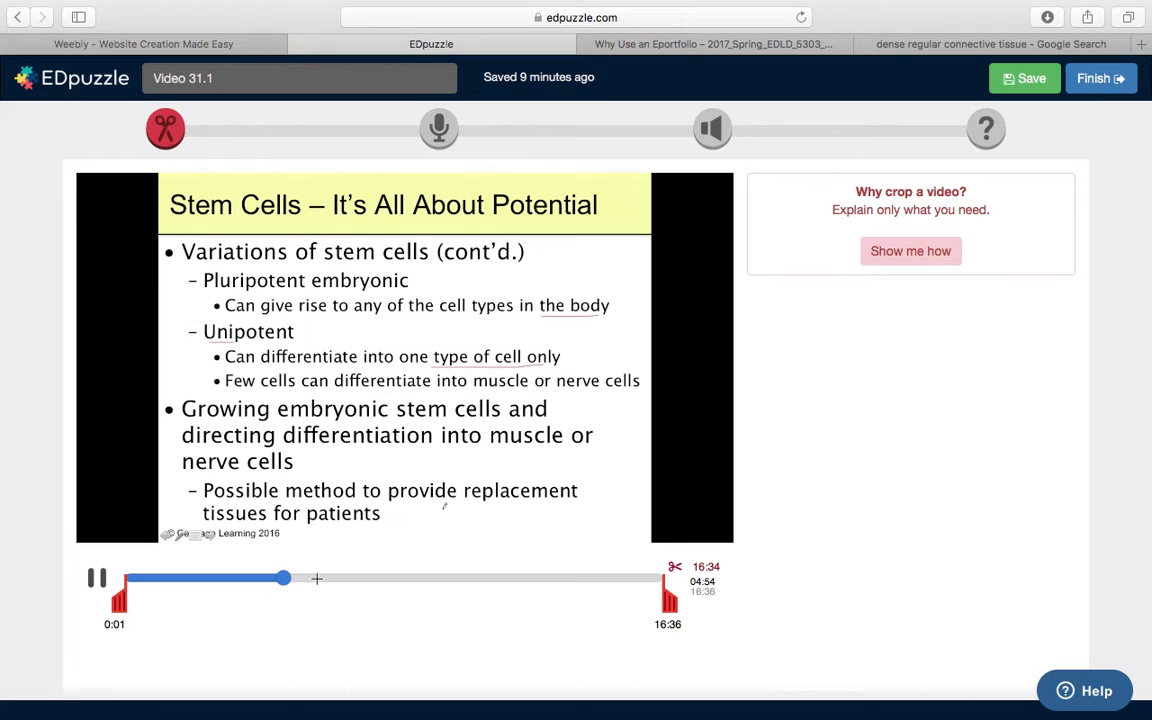
# Set playback to 5:21 on the Organization of Animal Bodies slide
pyautogui.moveTo(285, 578); pyautogui.dragTo(328, 578)
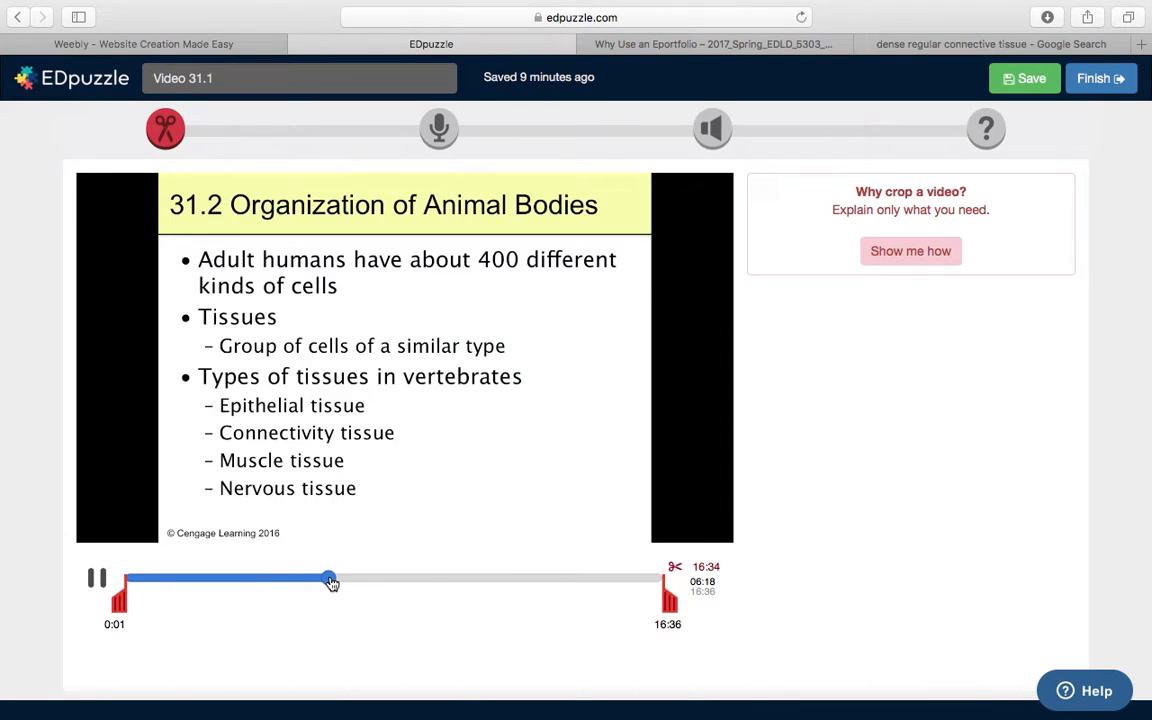
pyautogui.moveTo(330, 580); pyautogui.dragTo(308, 580)
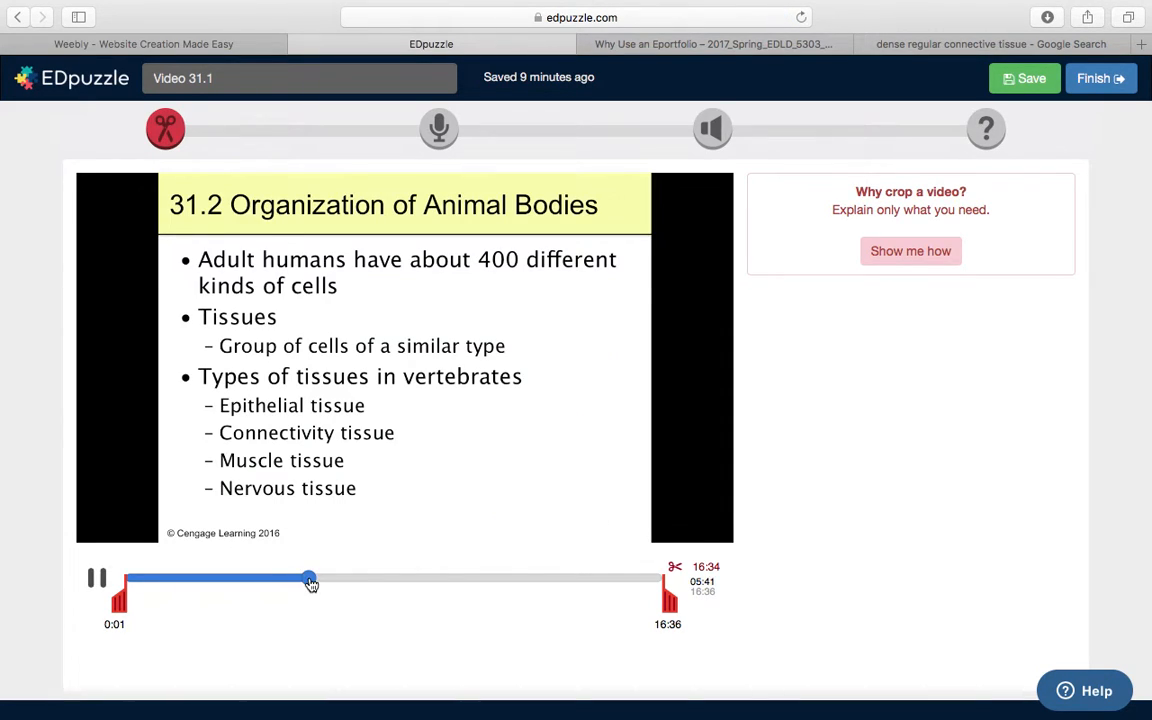
pyautogui.moveTo(309, 580); pyautogui.dragTo(283, 580)
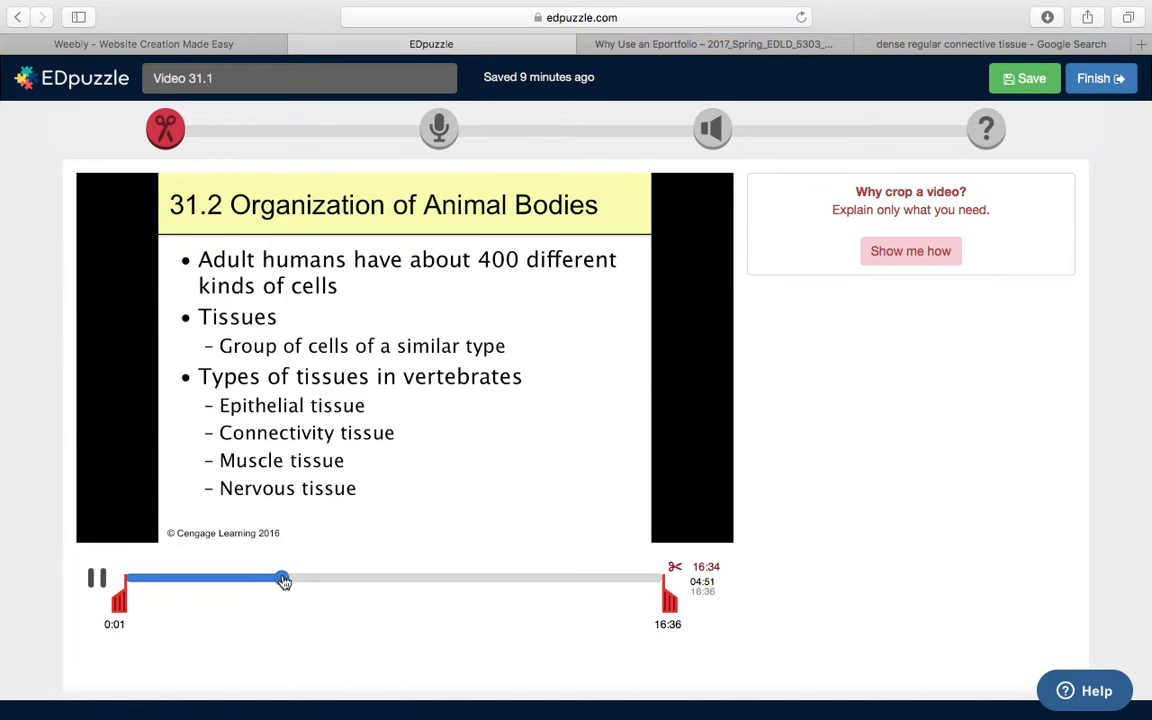
pyautogui.moveTo(283, 578); pyautogui.dragTo(264, 578)
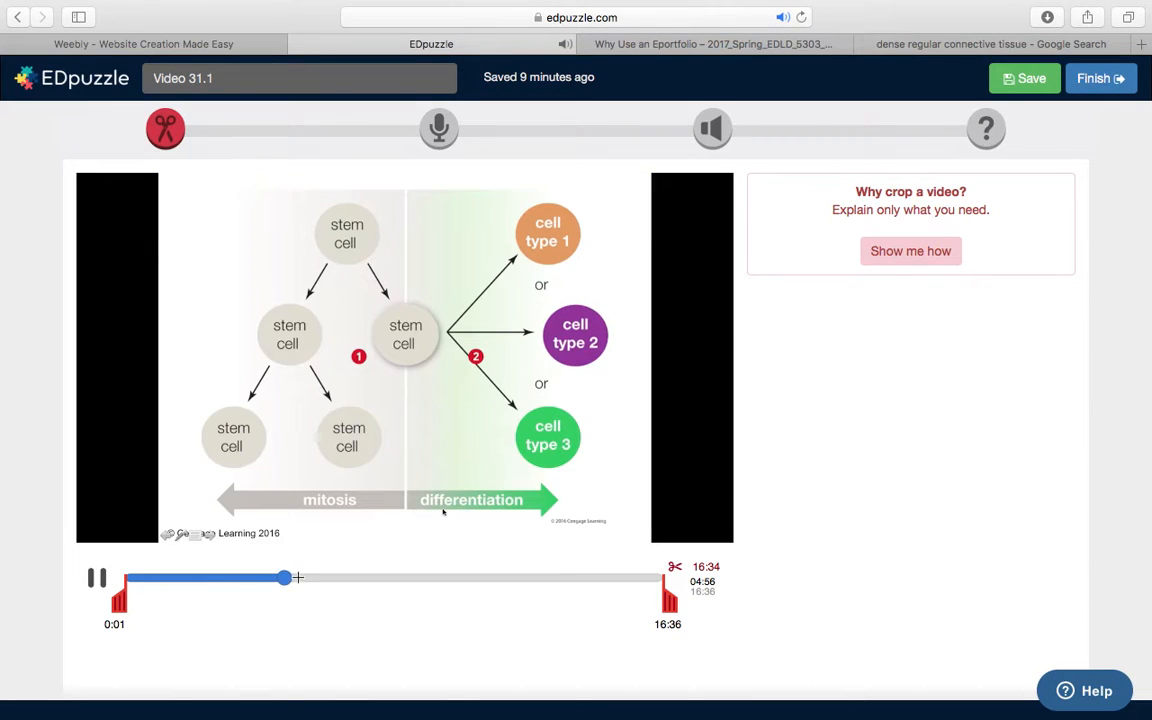
pyautogui.moveTo(284, 577); pyautogui.dragTo(296, 577)
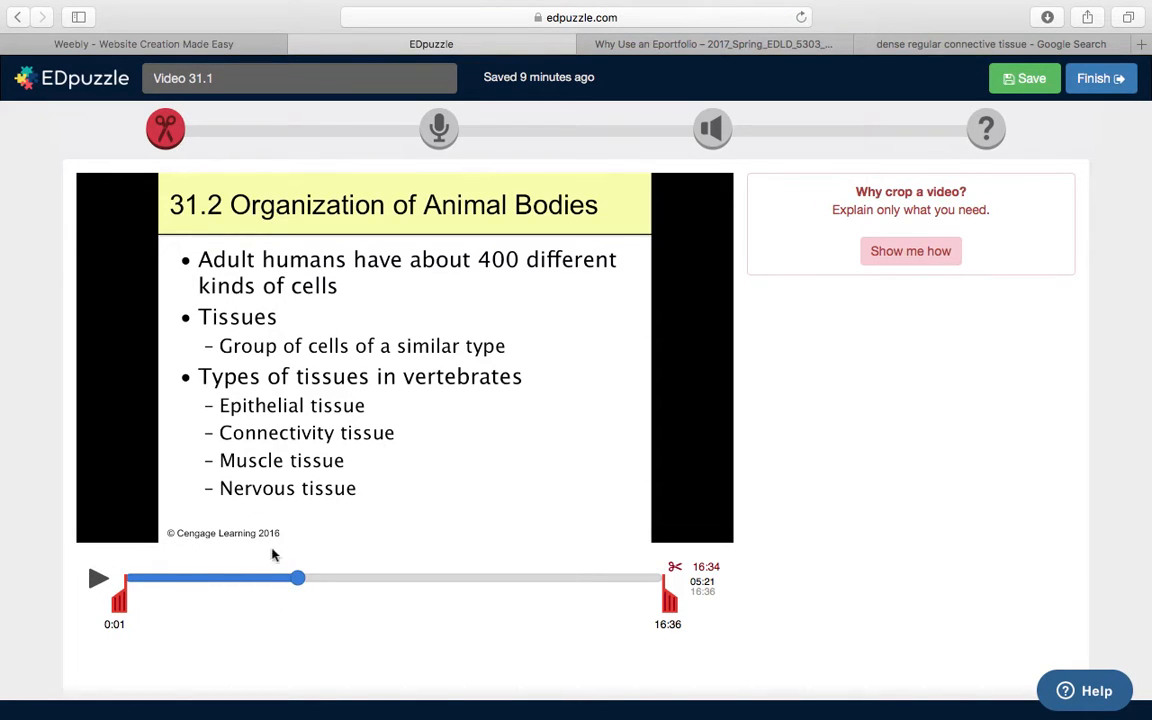
pyautogui.moveTo(438, 128)
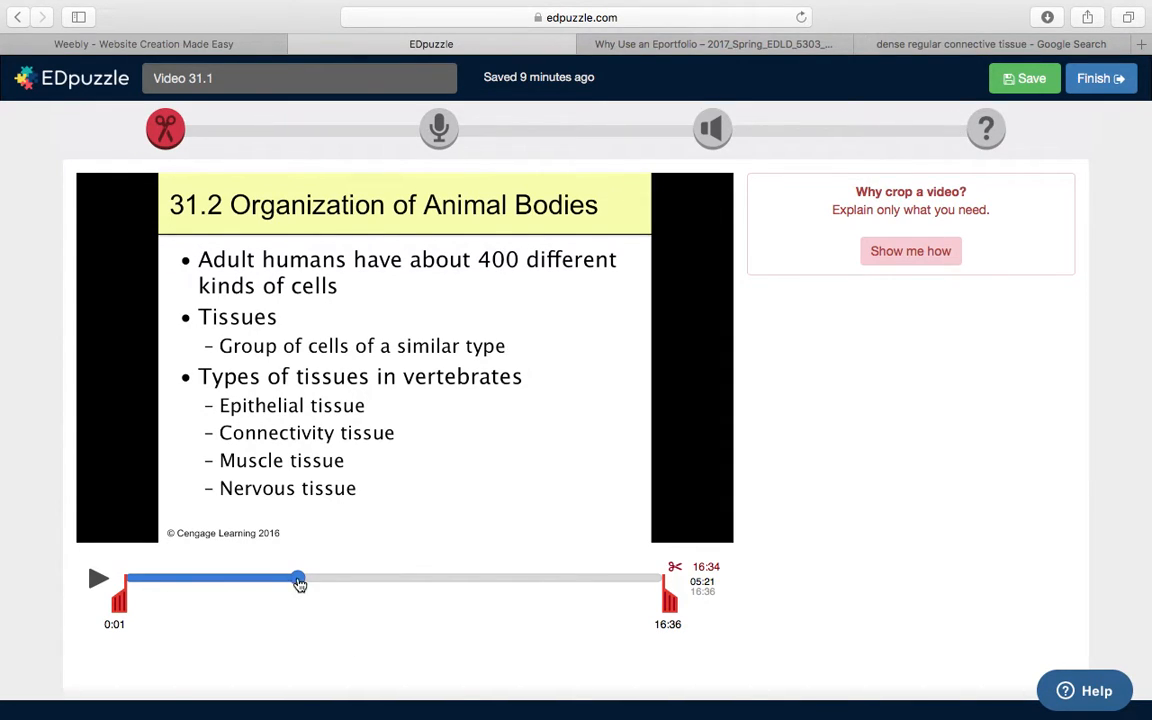
pyautogui.moveTo(985, 128)
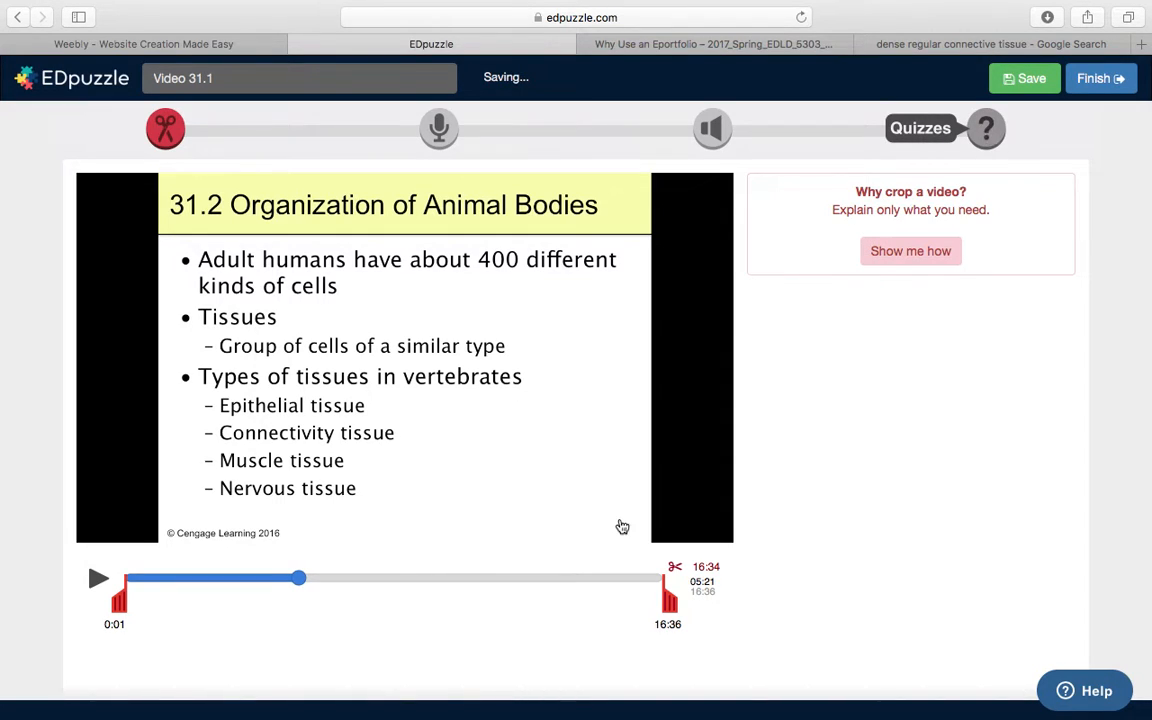
# Add a quiz marker at 05:19 and make it a multiple-choice question
pyautogui.click(985, 128)
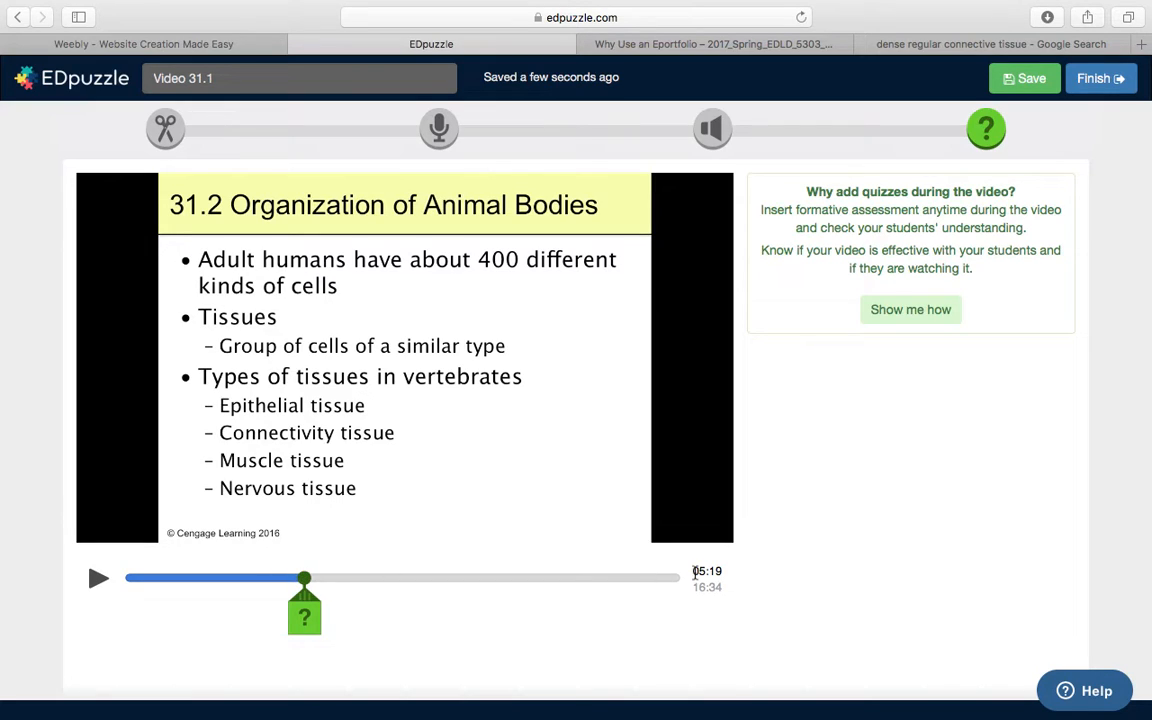
pyautogui.click(304, 612)
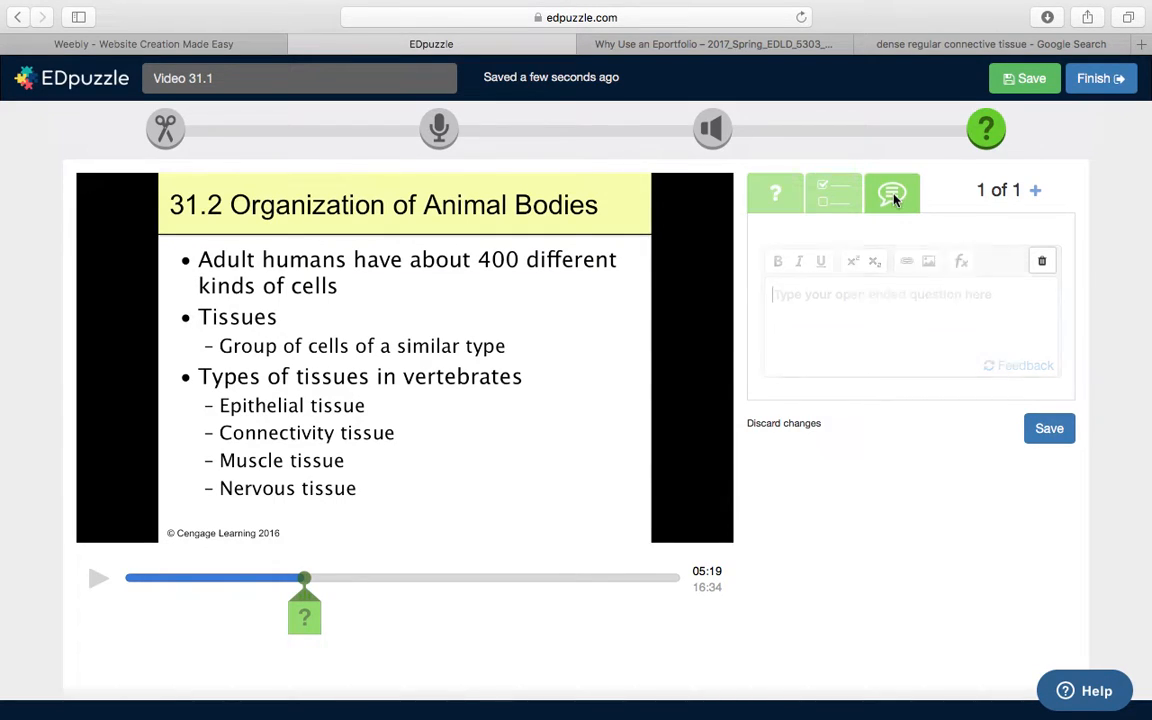
pyautogui.click(891, 192)
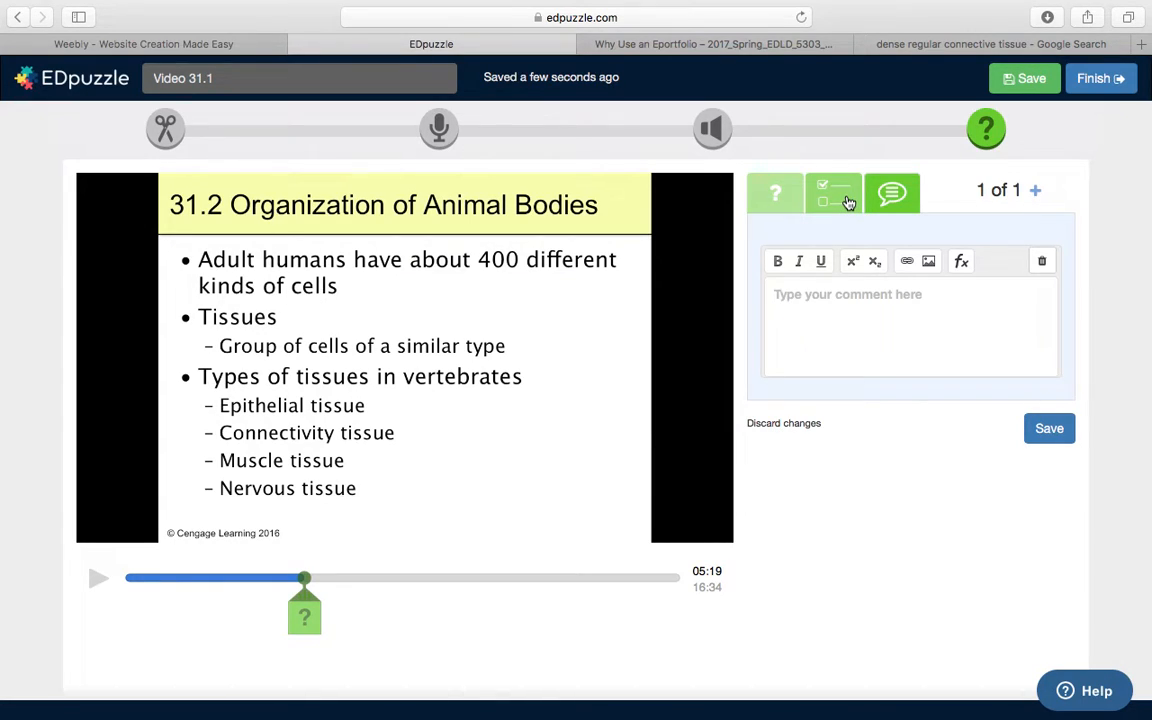
pyautogui.click(833, 192)
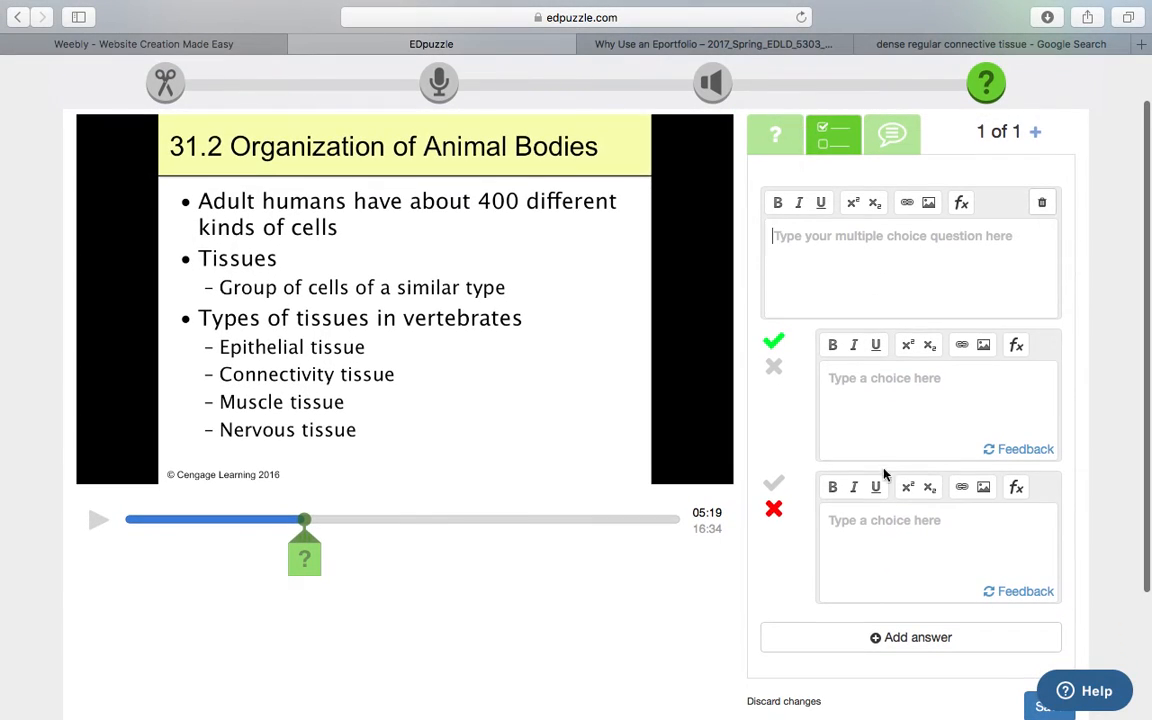
pyautogui.moveTo(817, 531)
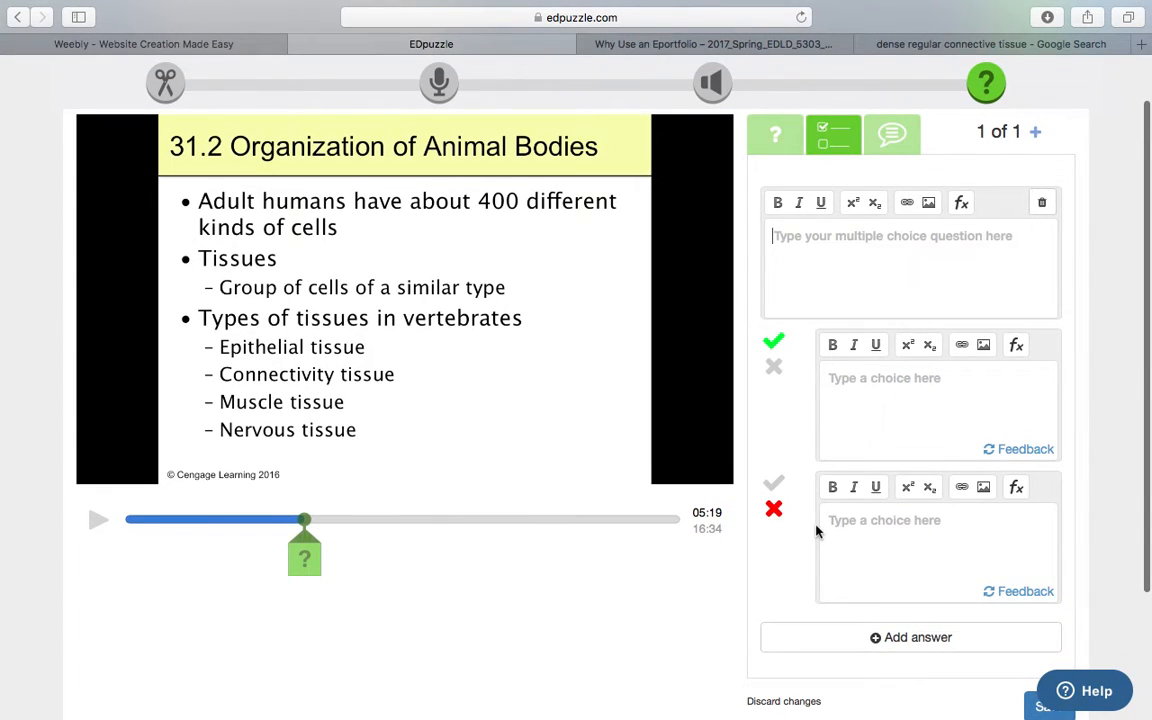
pyautogui.moveTo(635, 662)
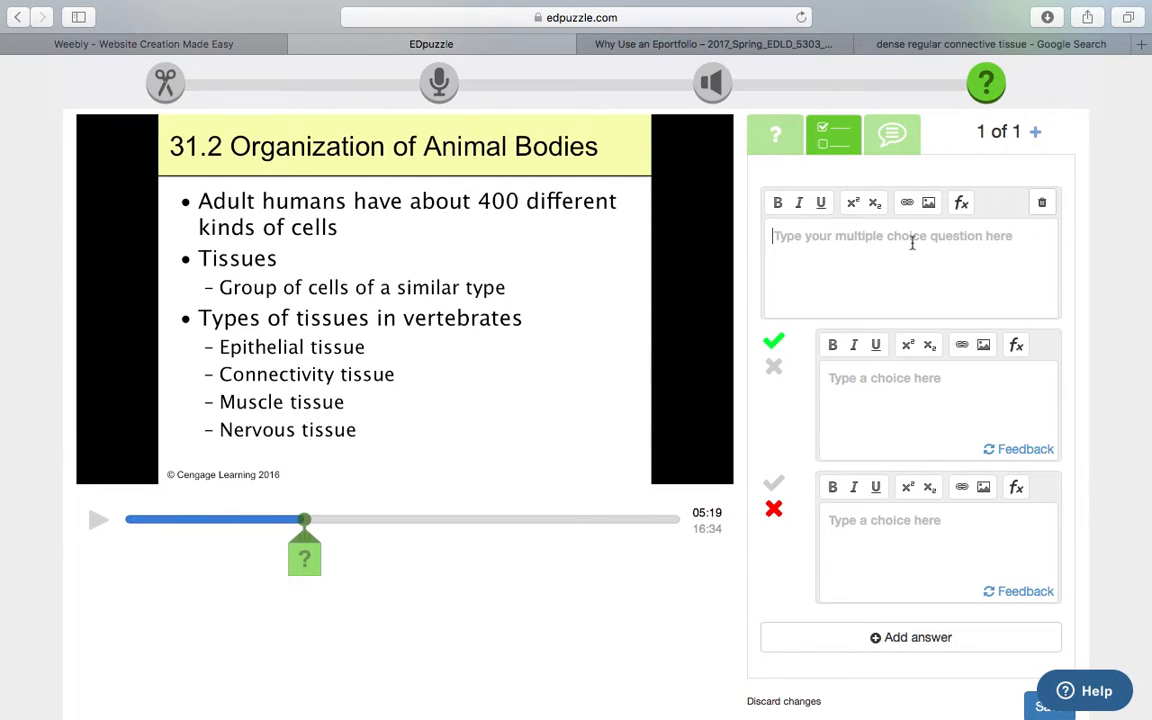
# Type the question 'Stem cells can' and its answers, marking 'divide to make more stem cells' correct
pyautogui.write('Stem cells')
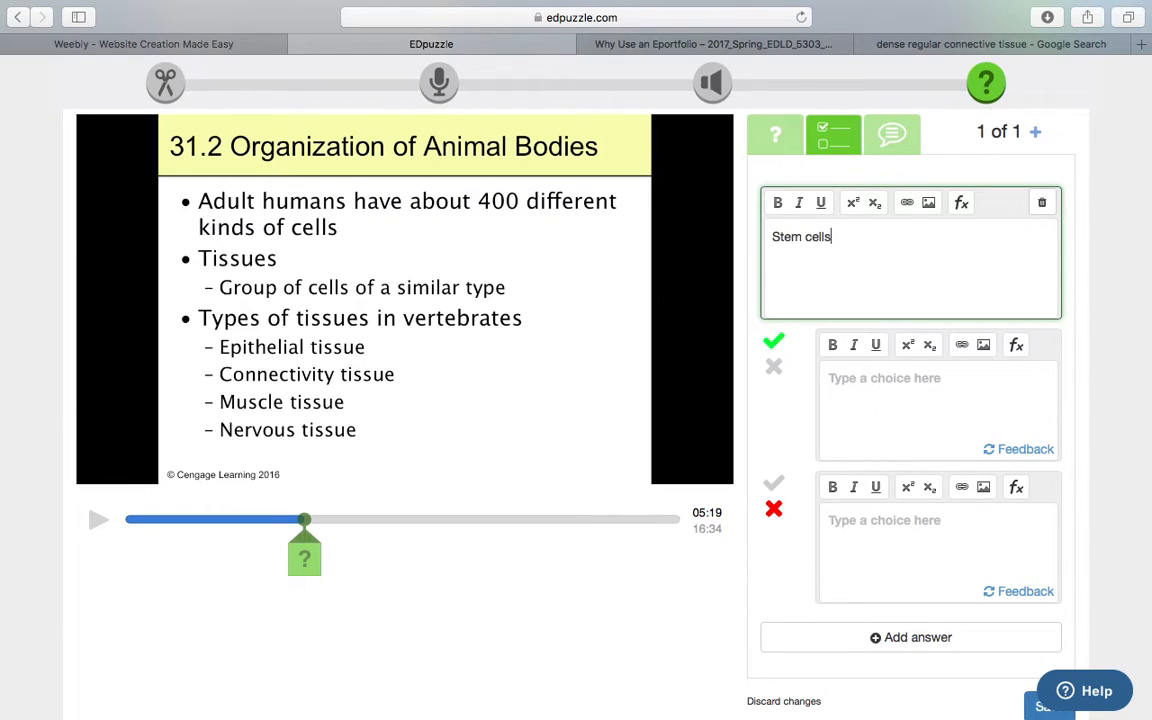
pyautogui.write('can')
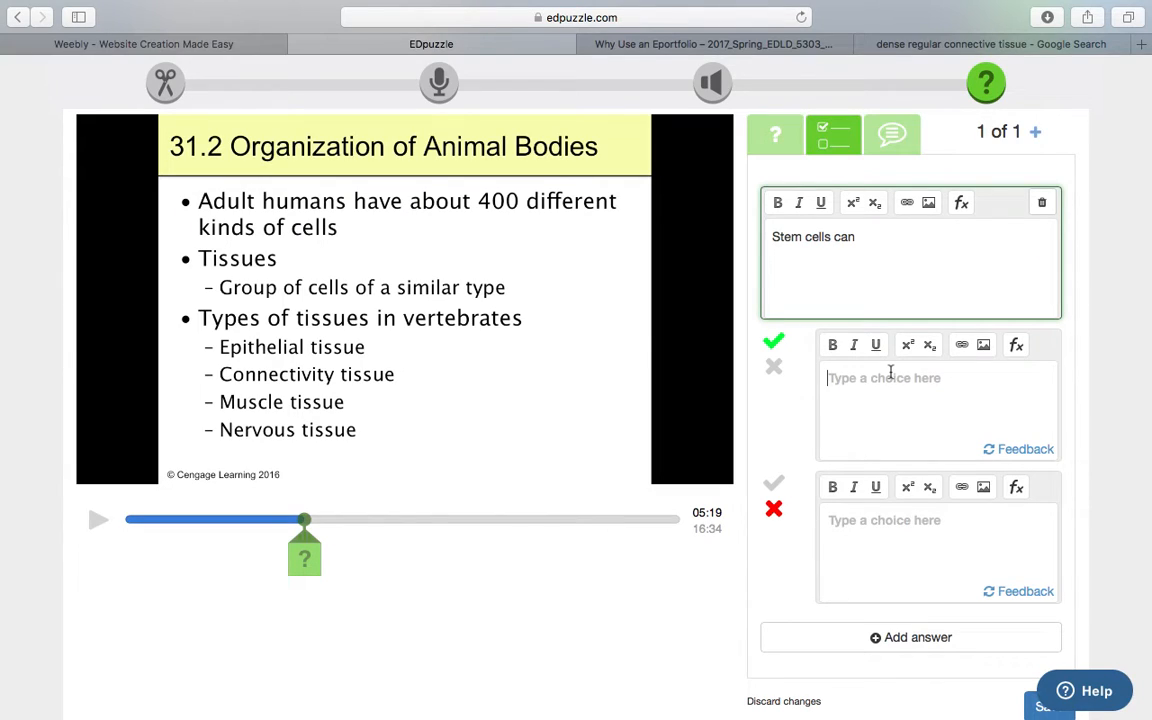
pyautogui.write('undergo')
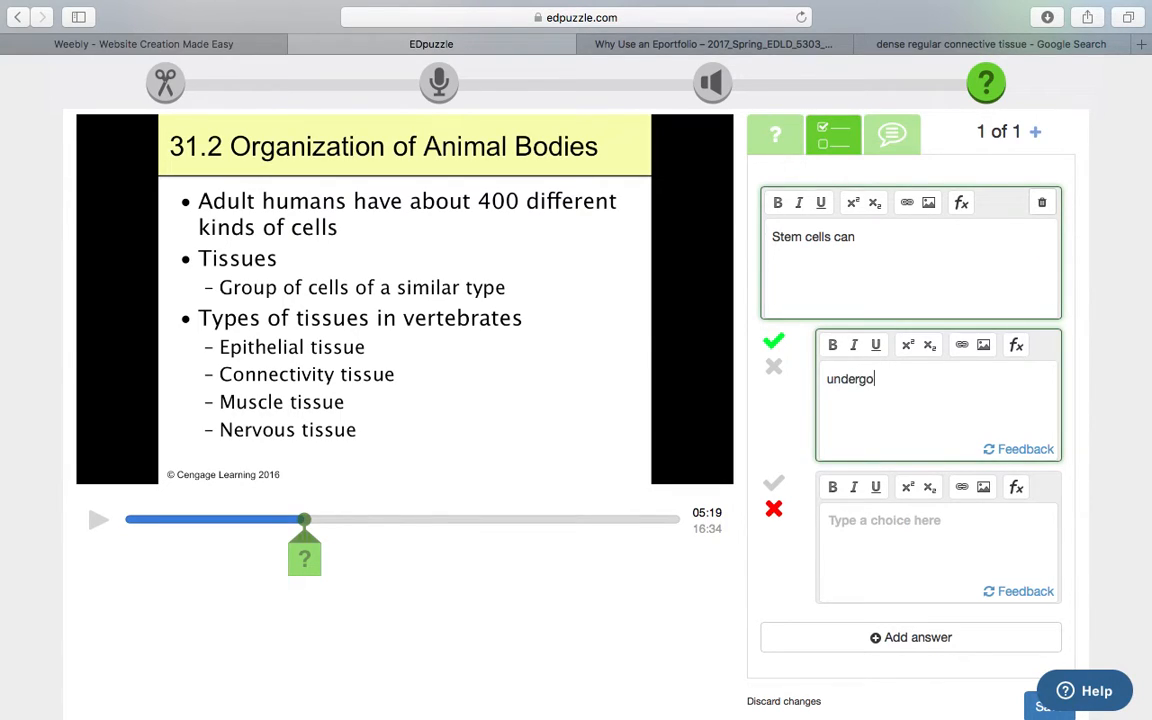
pyautogui.write('differentiation by')
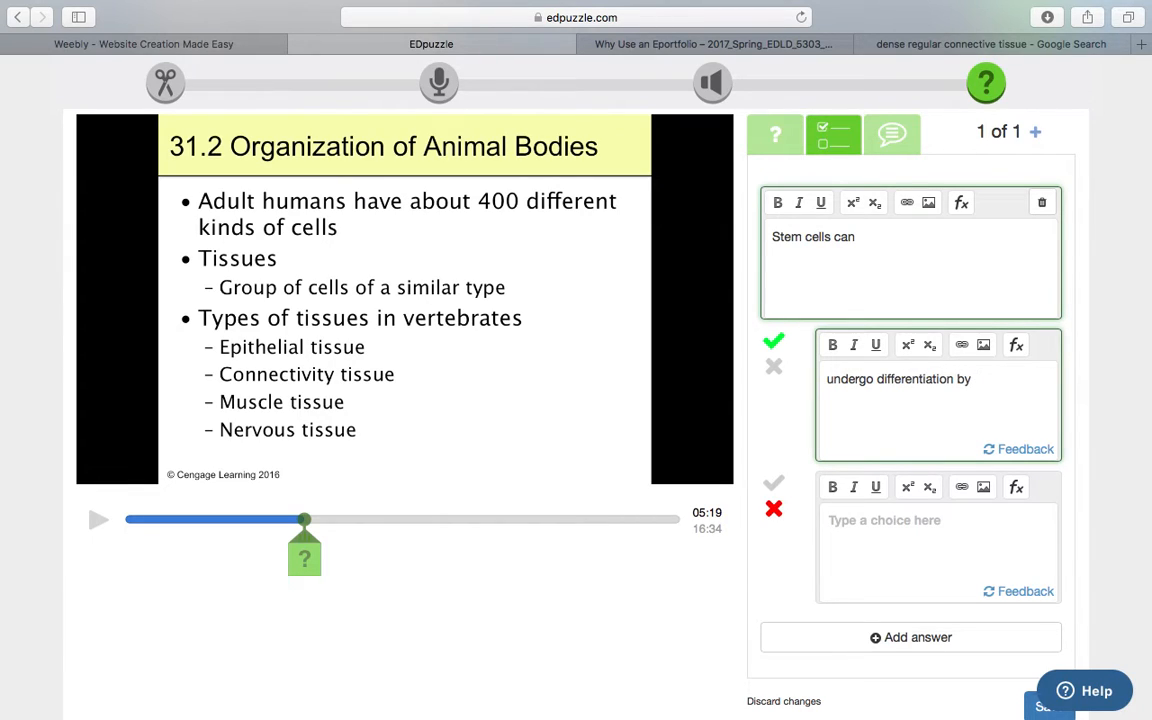
pyautogui.write('gene experession')
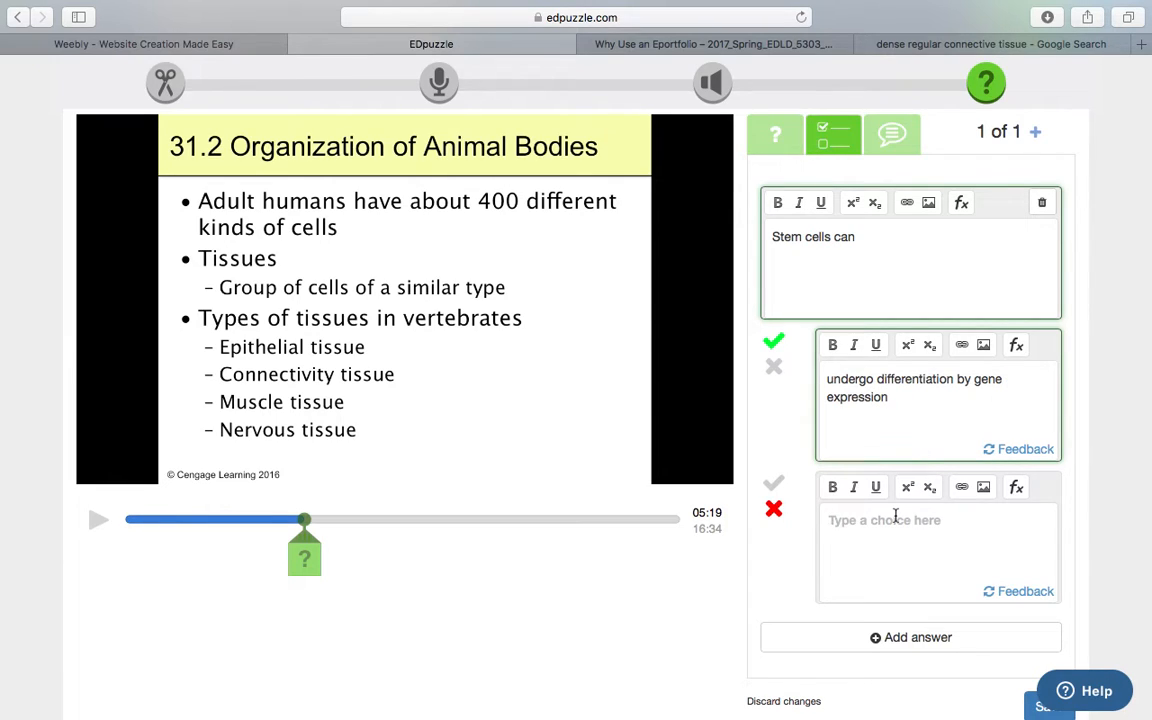
pyautogui.write('divide to make more stem c')
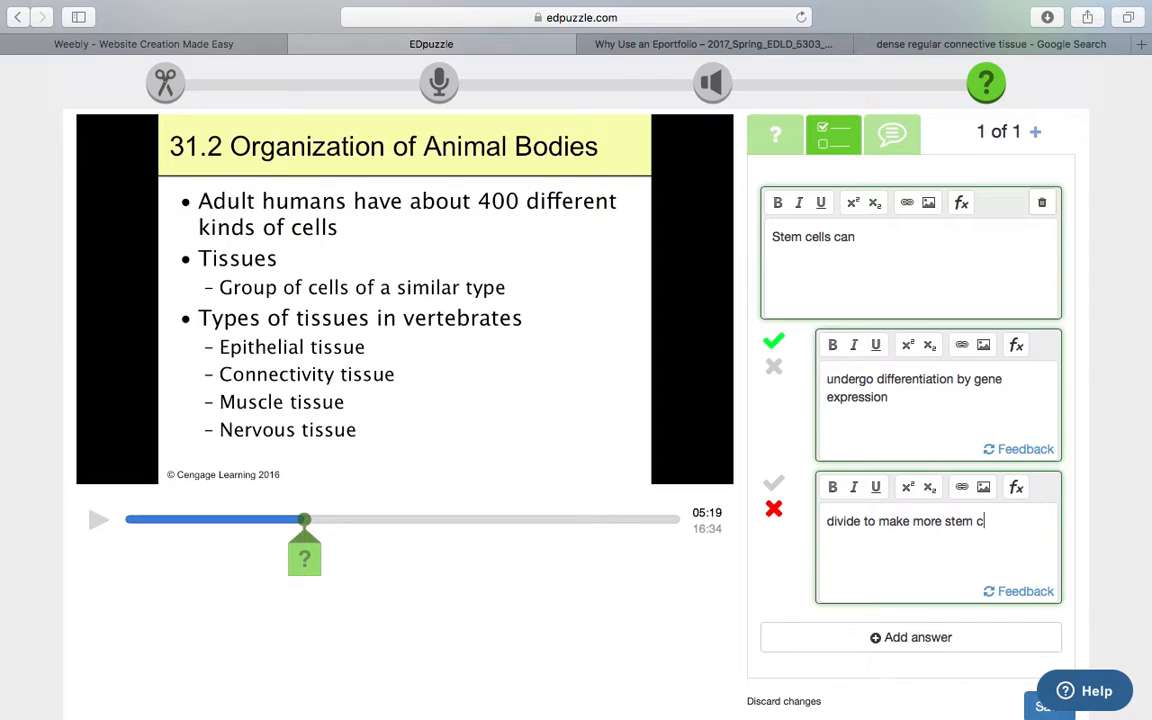
pyautogui.write('ells')
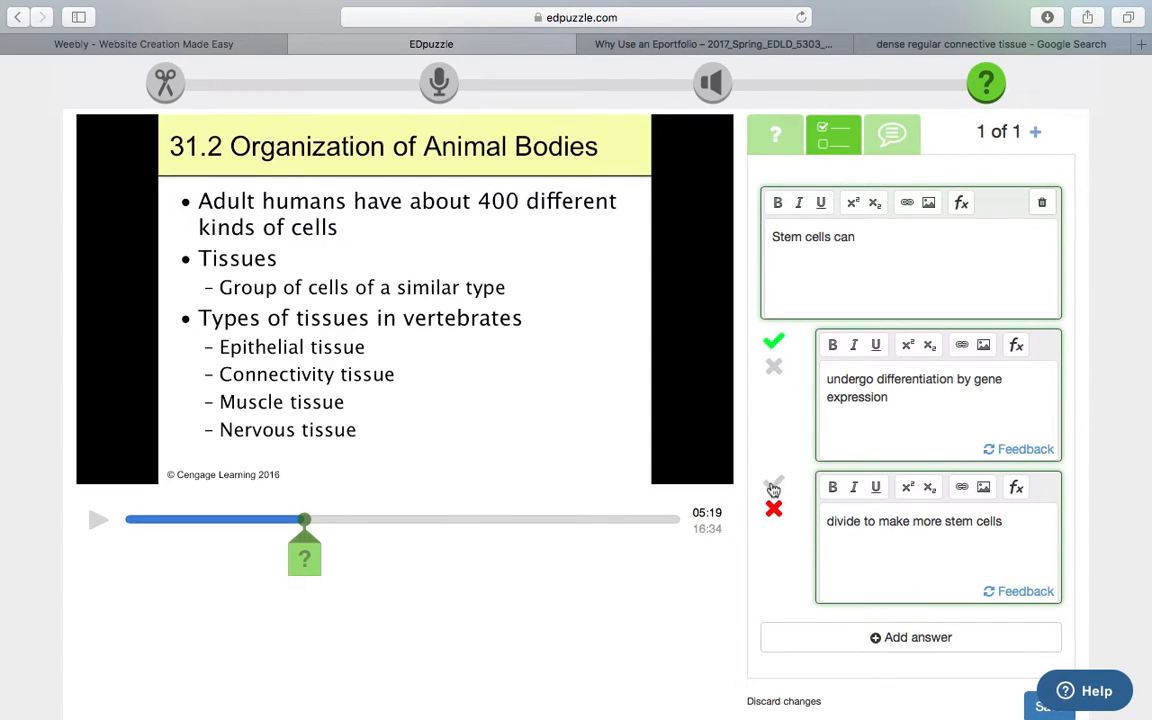
pyautogui.click(773, 481)
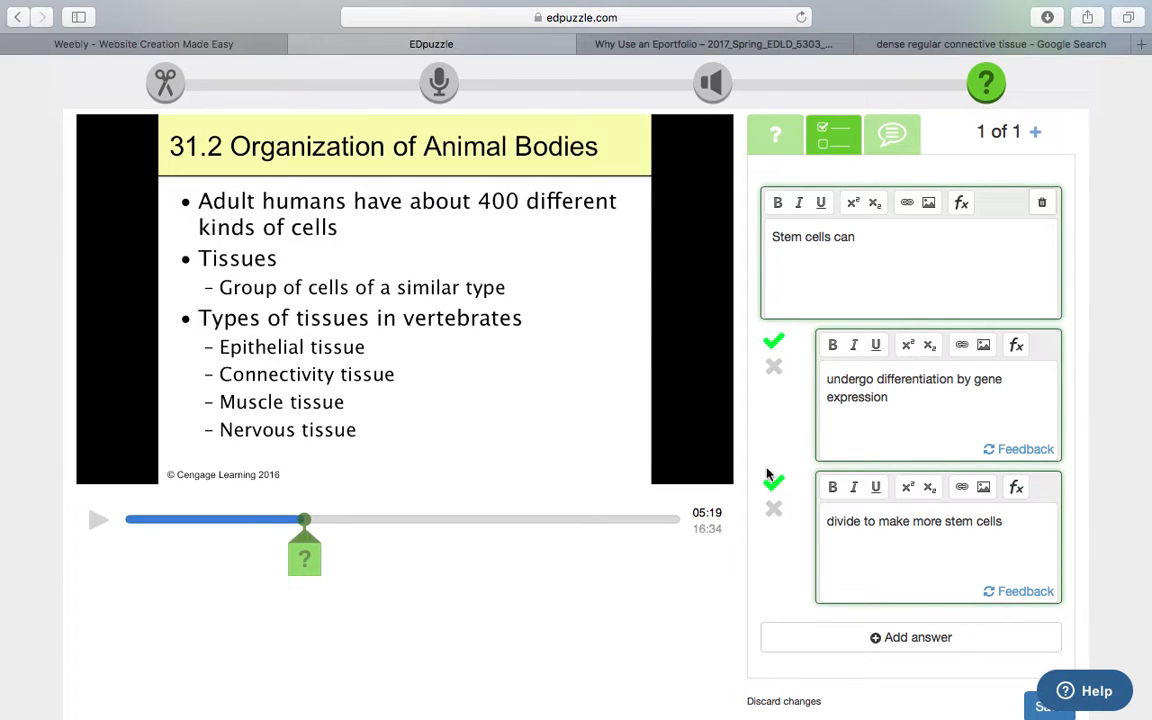
# Add an incorrect third choice, 'be found only in bone marrow'
pyautogui.click(909, 637)
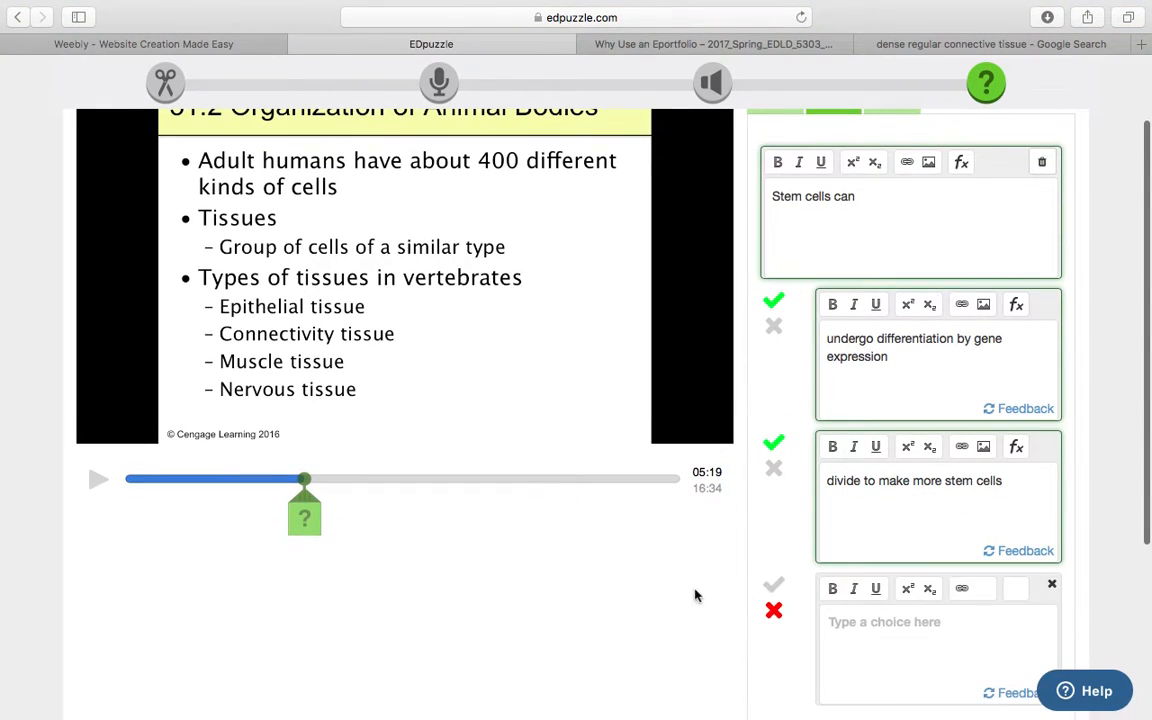
pyautogui.scroll(-3)
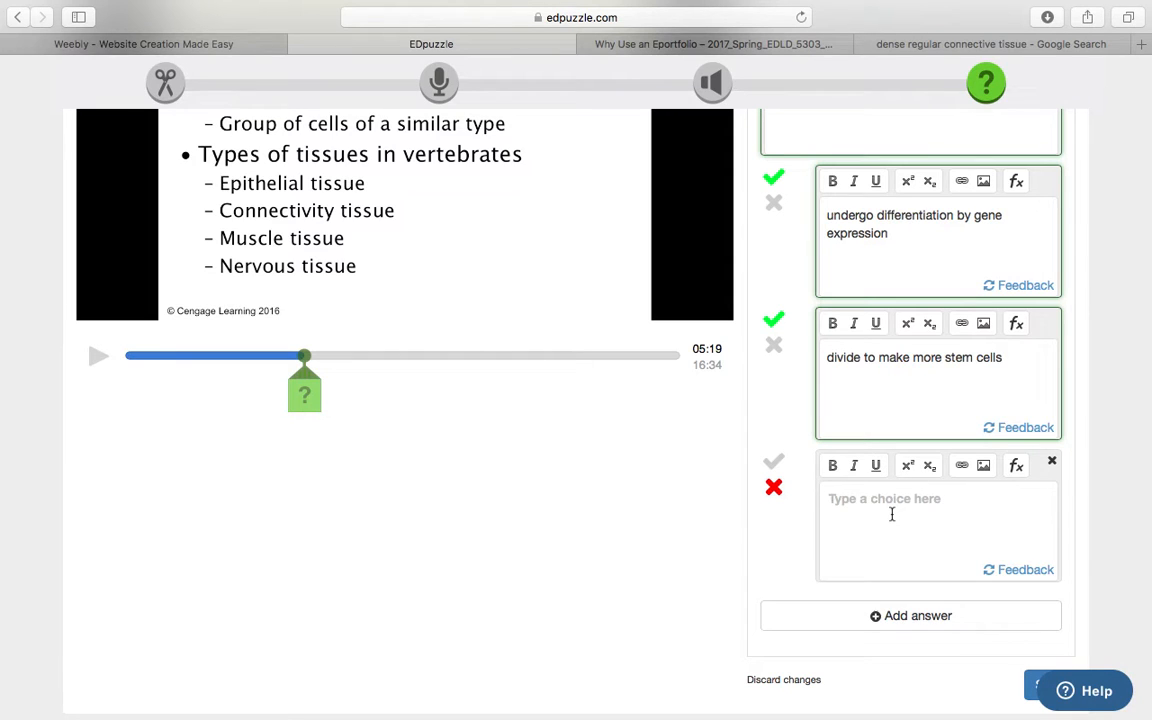
pyautogui.scroll(-3)
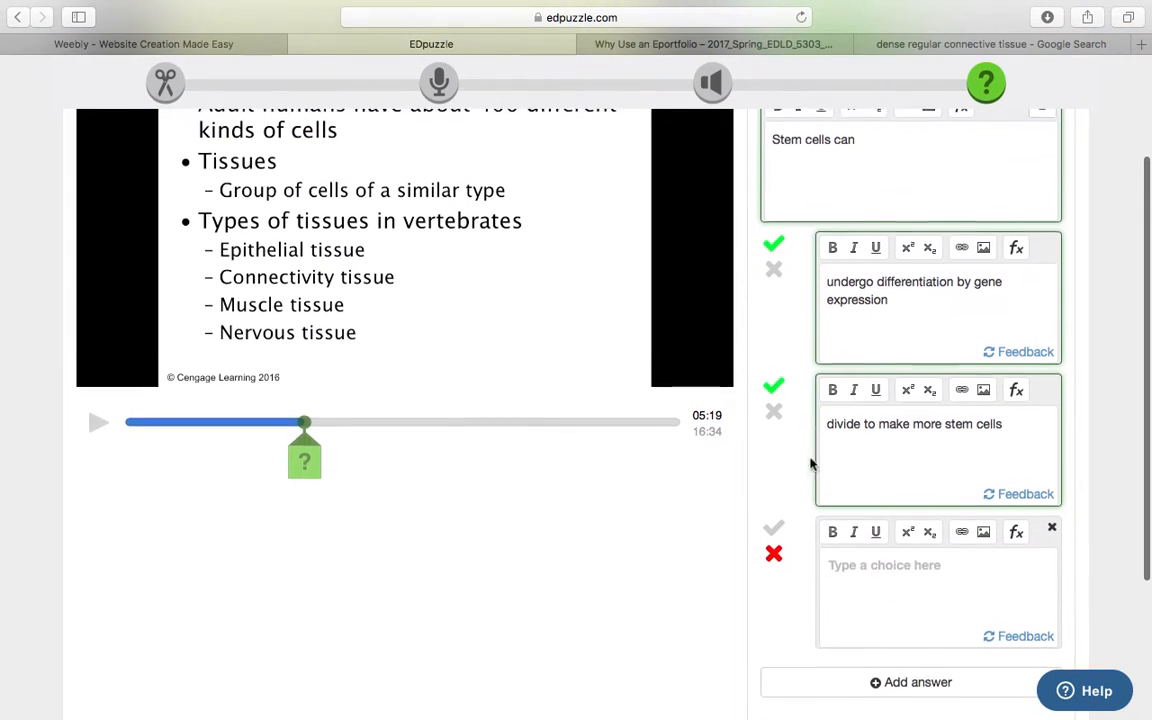
pyautogui.write('be found only in bone marr')
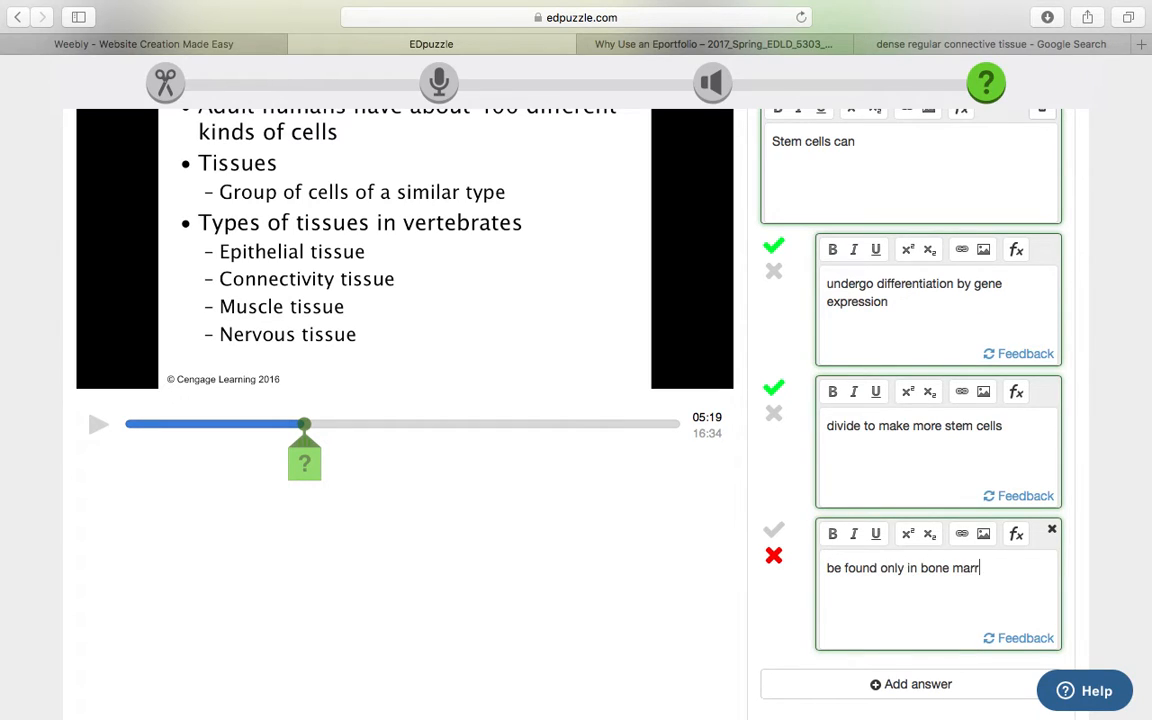
pyautogui.write('ow')
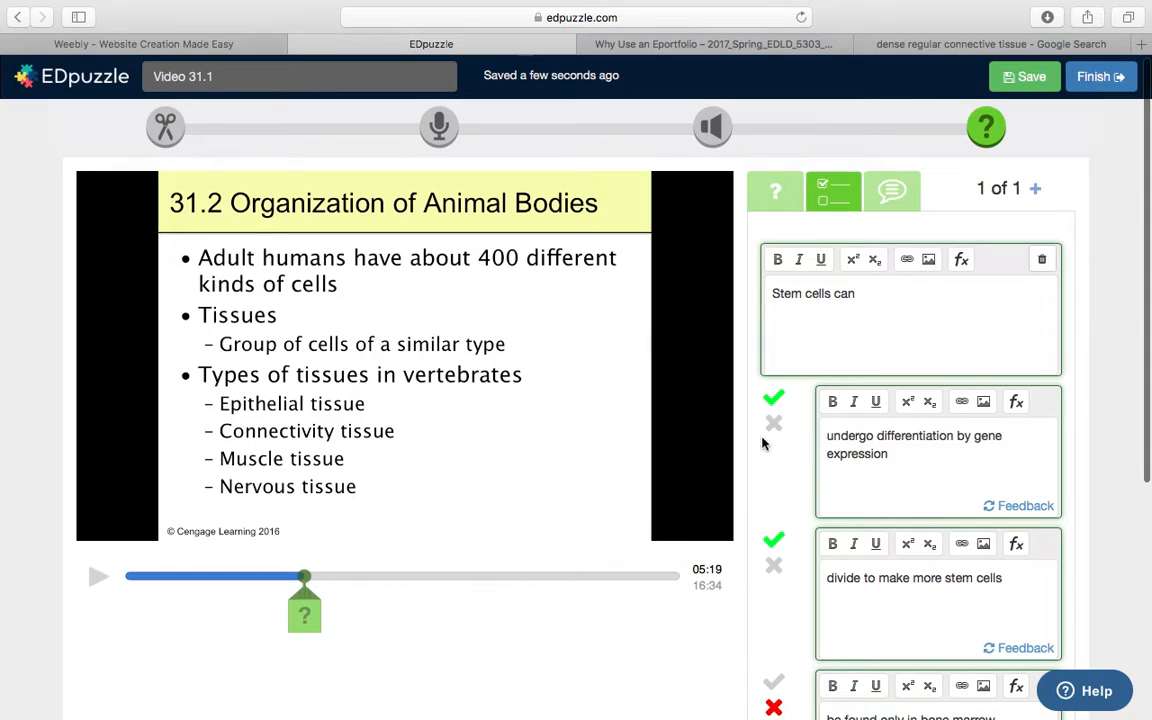
pyautogui.scroll(-3)
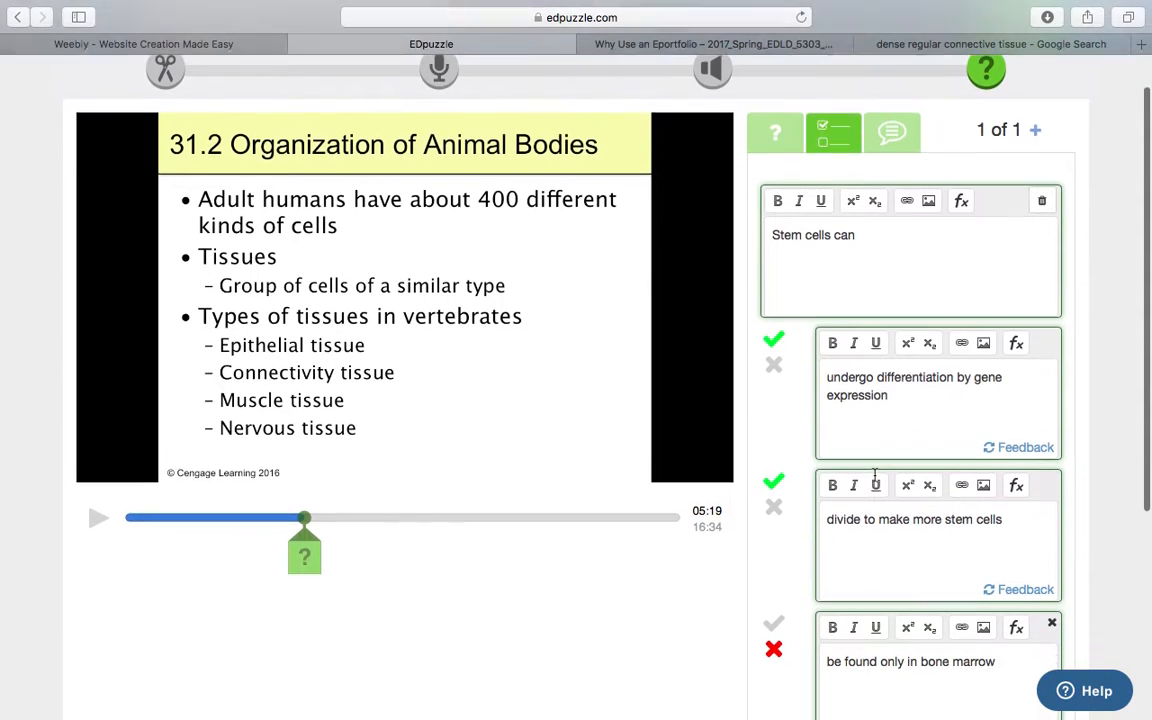
pyautogui.scroll(-3)
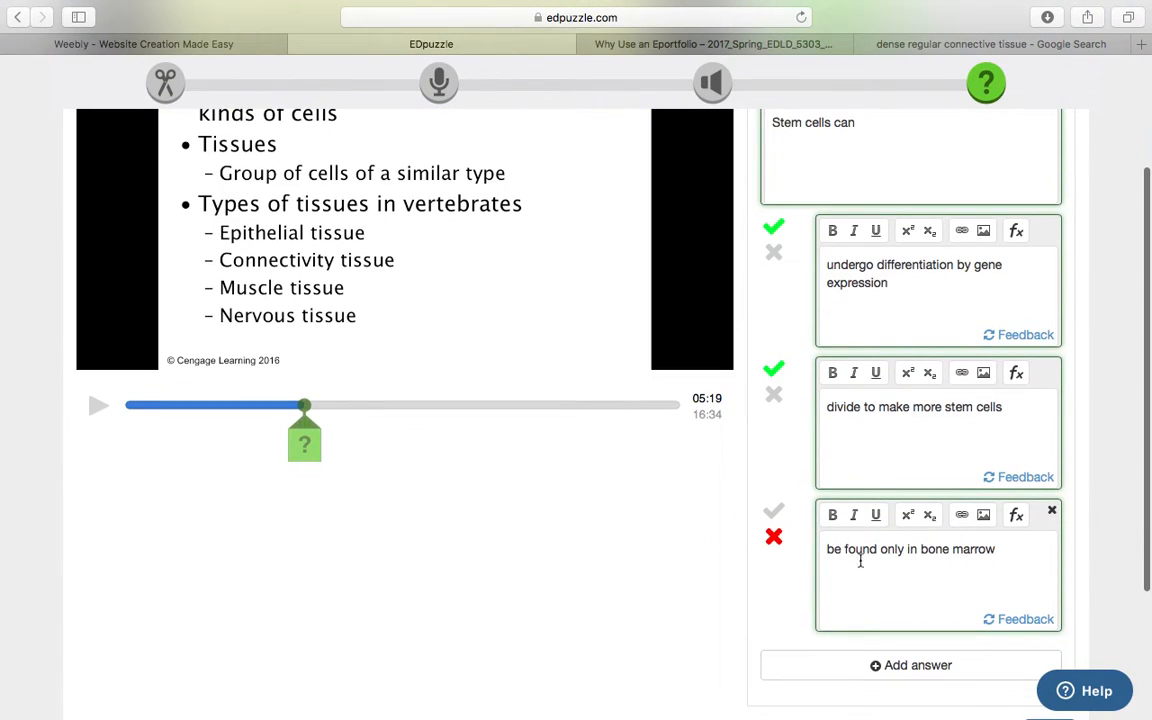
pyautogui.scroll(-3)
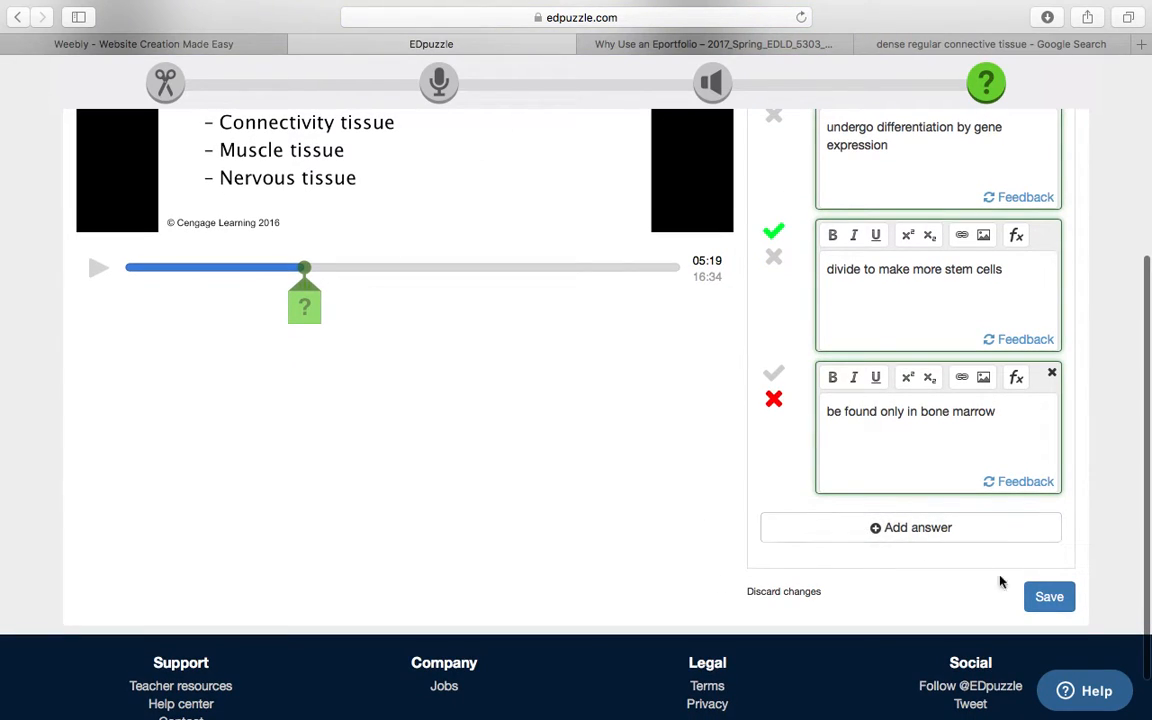
# Save the 'Stem cells can' question at 5:19
pyautogui.click(1048, 596)
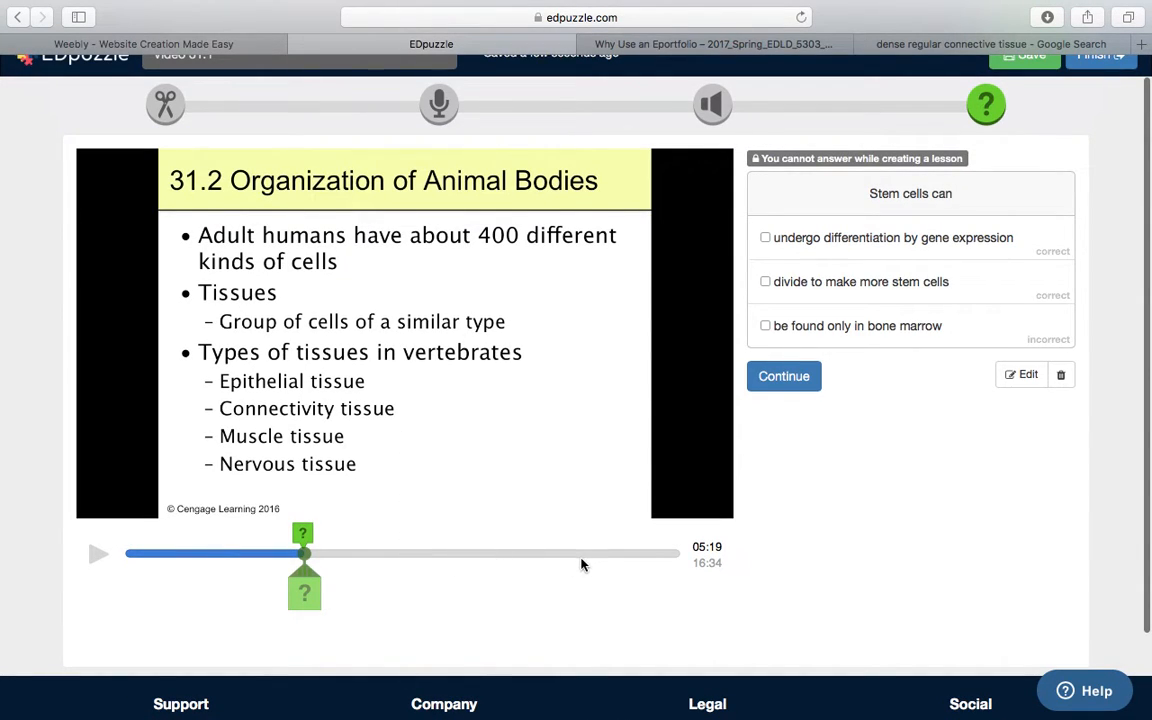
pyautogui.moveTo(838, 147)
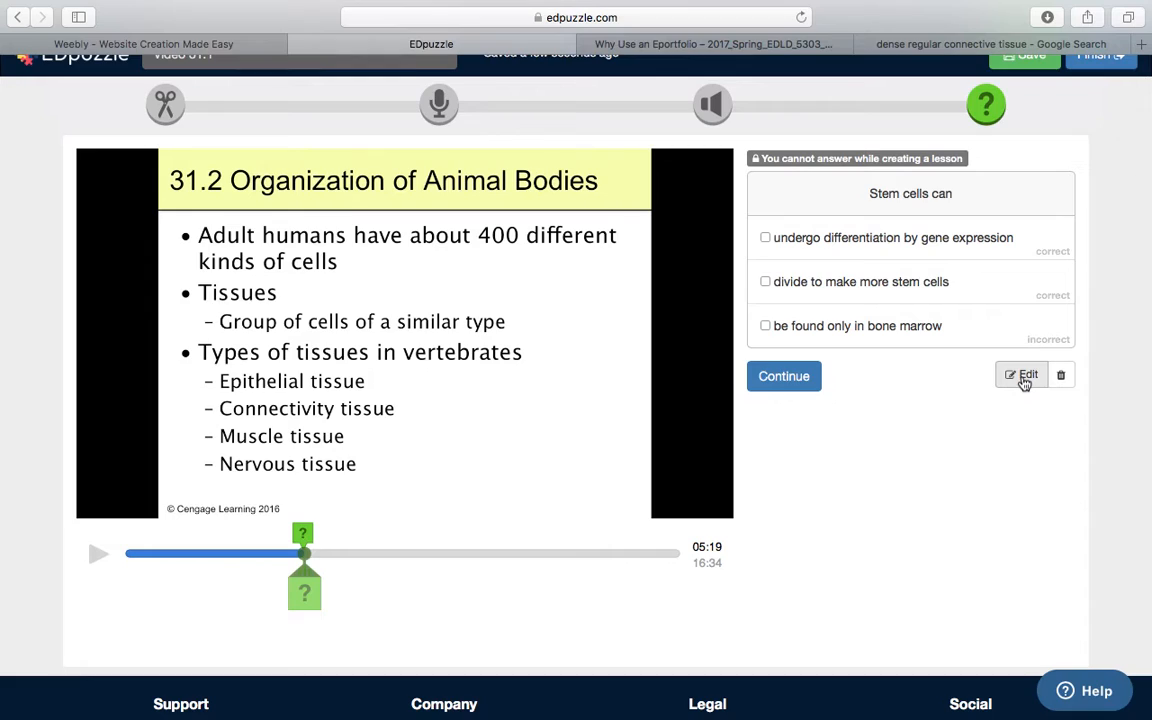
pyautogui.moveTo(1061, 375)
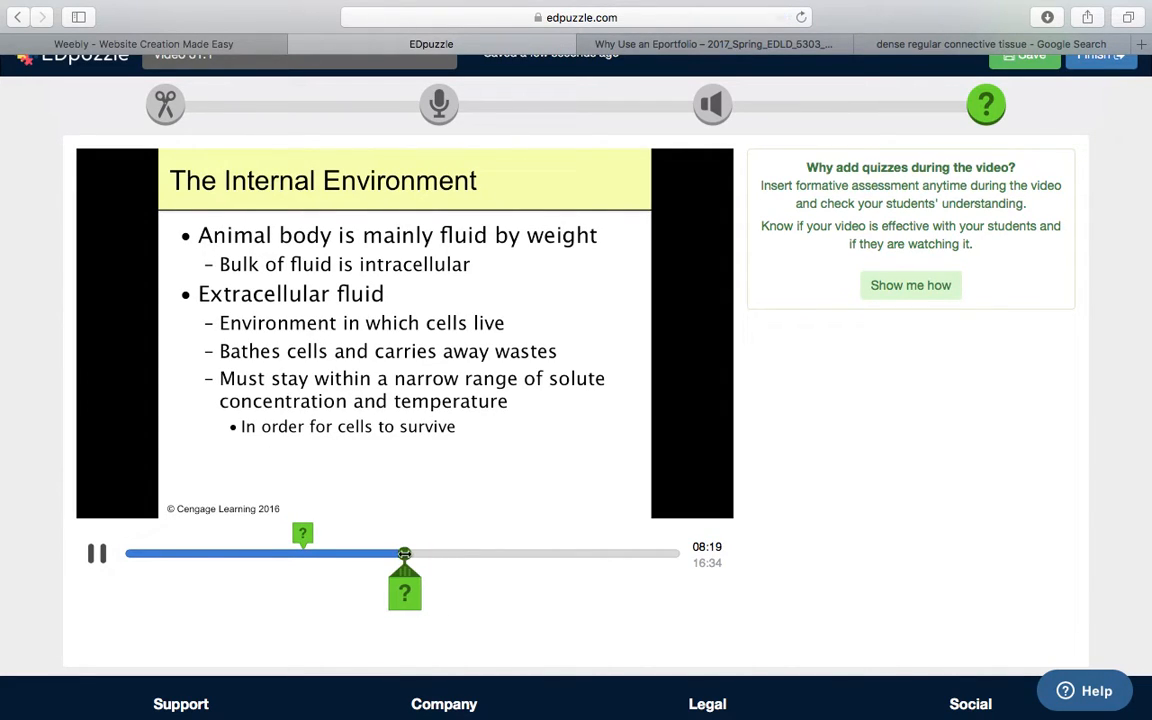
# Move playback back to 7:40 on the organ and organ system slide and pause
pyautogui.moveTo(404, 553); pyautogui.dragTo(380, 553)
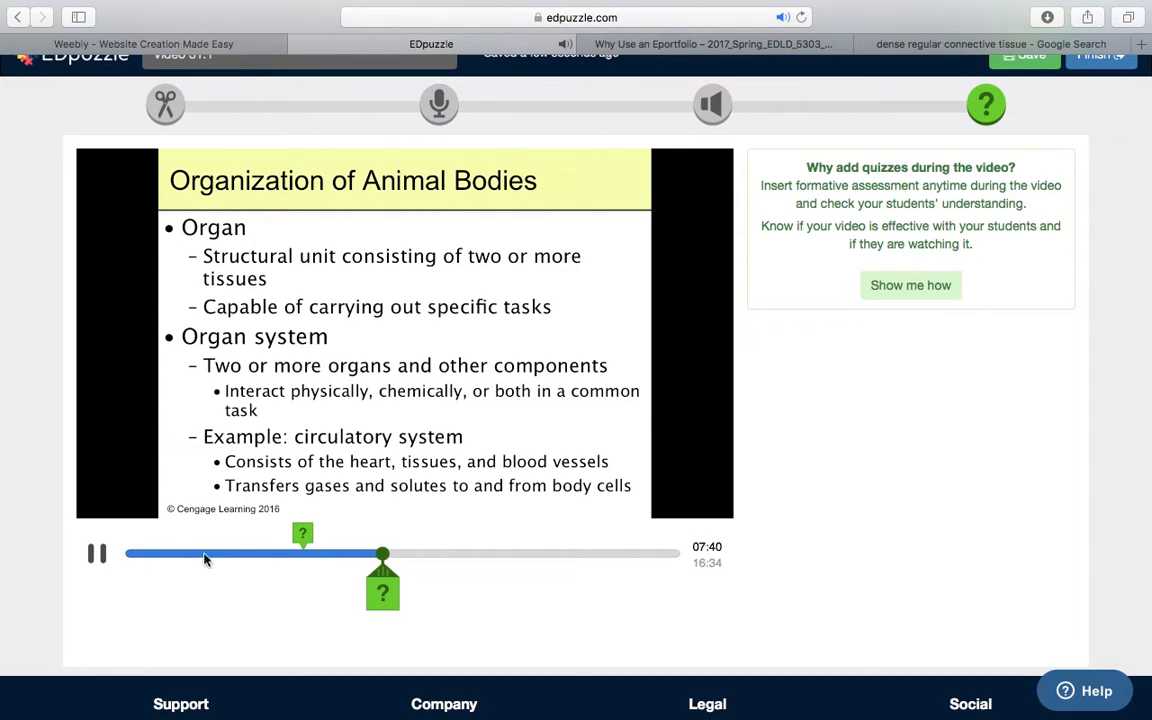
pyautogui.click(97, 554)
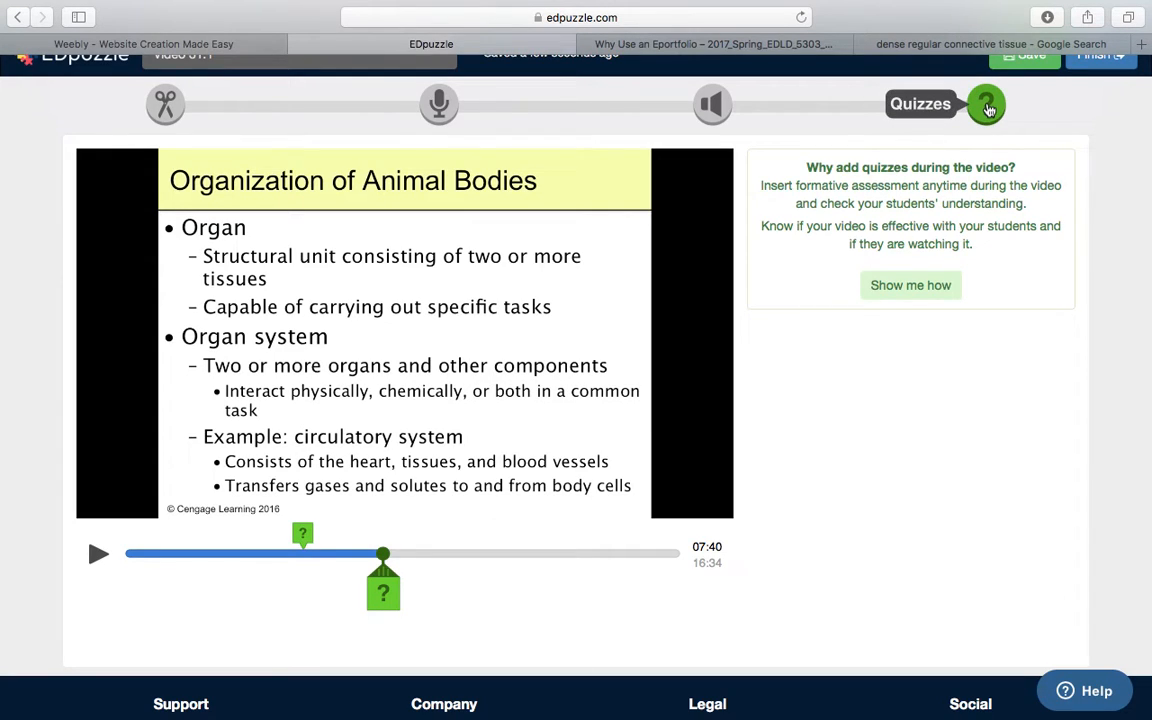
pyautogui.moveTo(383, 595)
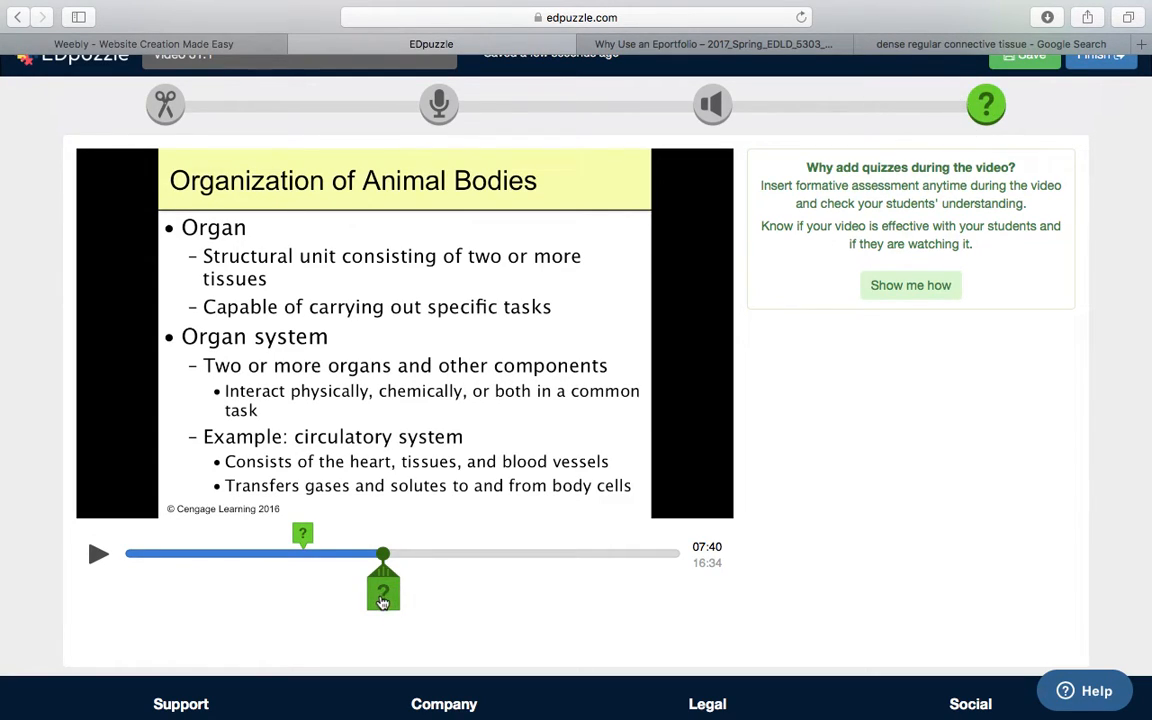
# Write the 7:40 question with choices cell, cell cooperation complex, tissue and organ
pyautogui.click(383, 588)
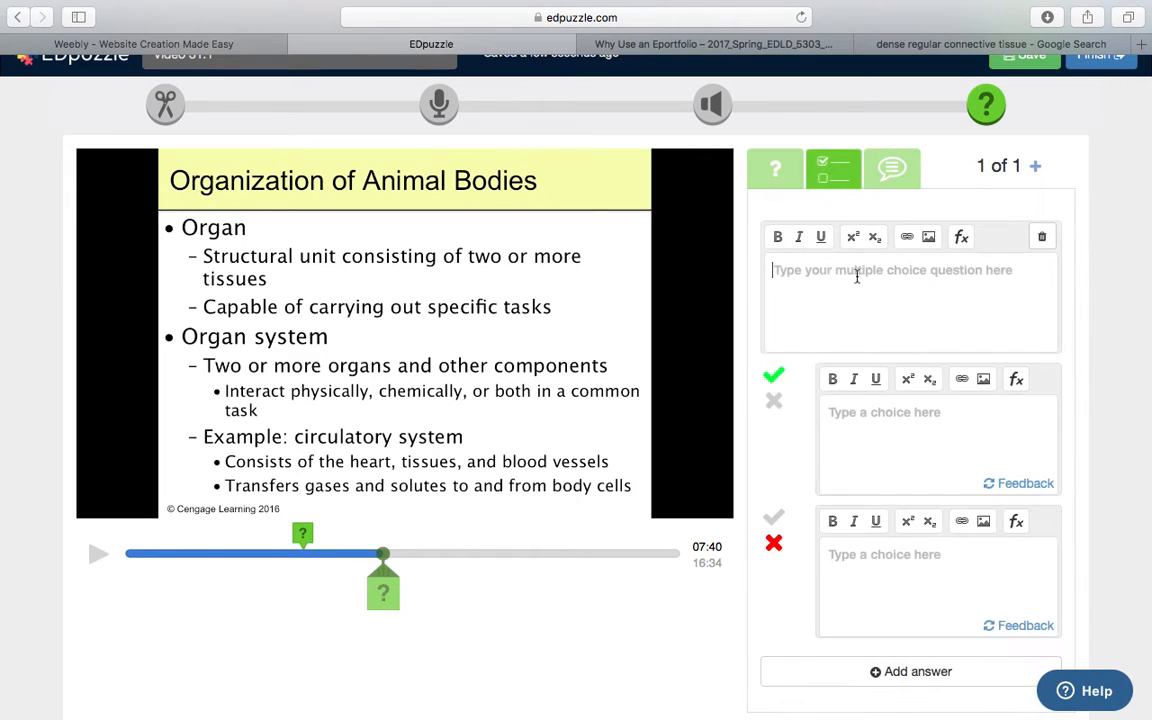
pyautogui.write('Two or more cell t')
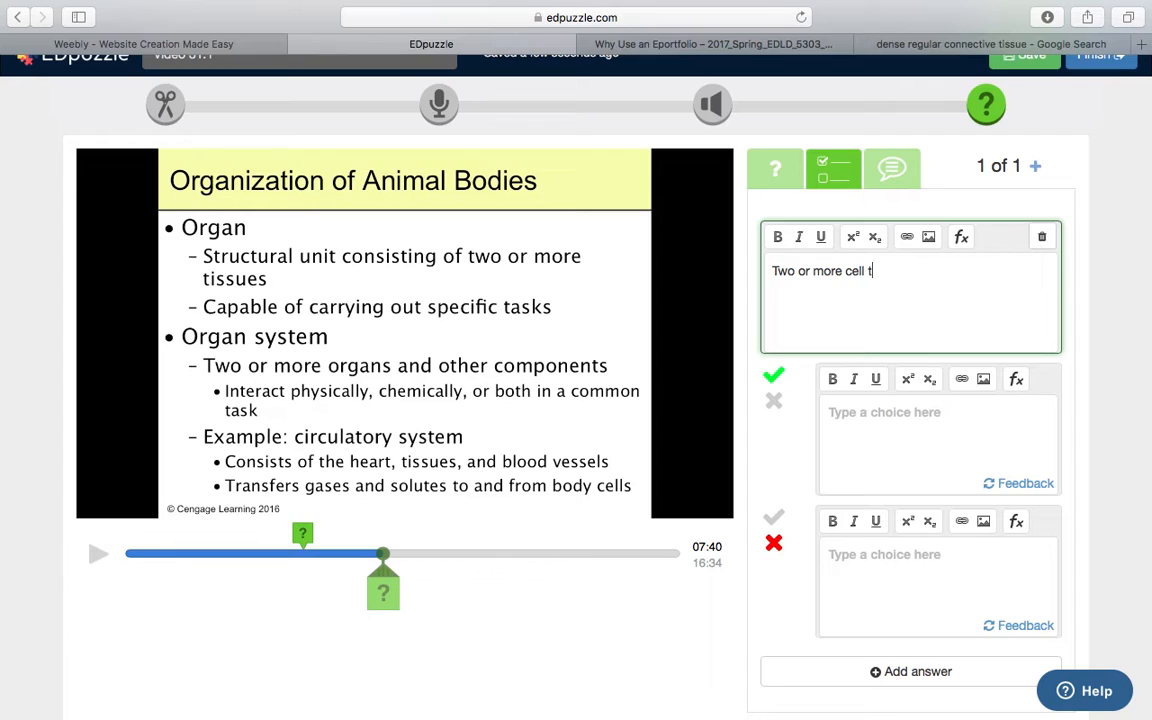
pyautogui.write('ypes working together constitutes')
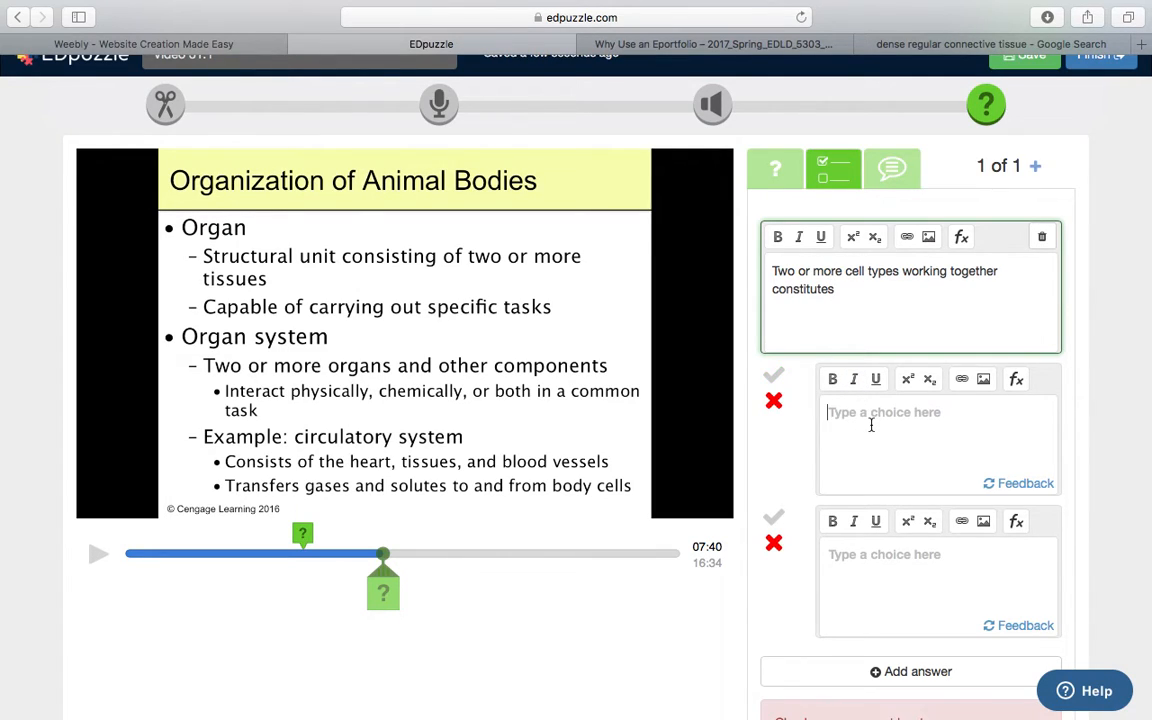
pyautogui.write('cell')
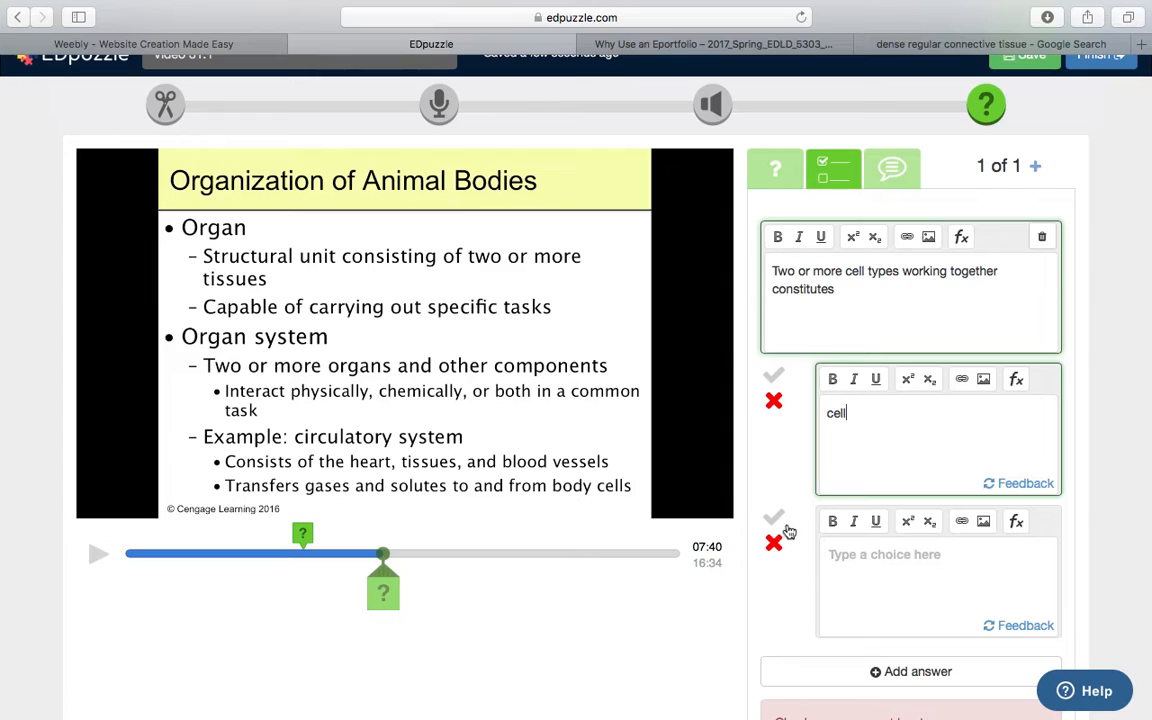
pyautogui.write('cell')
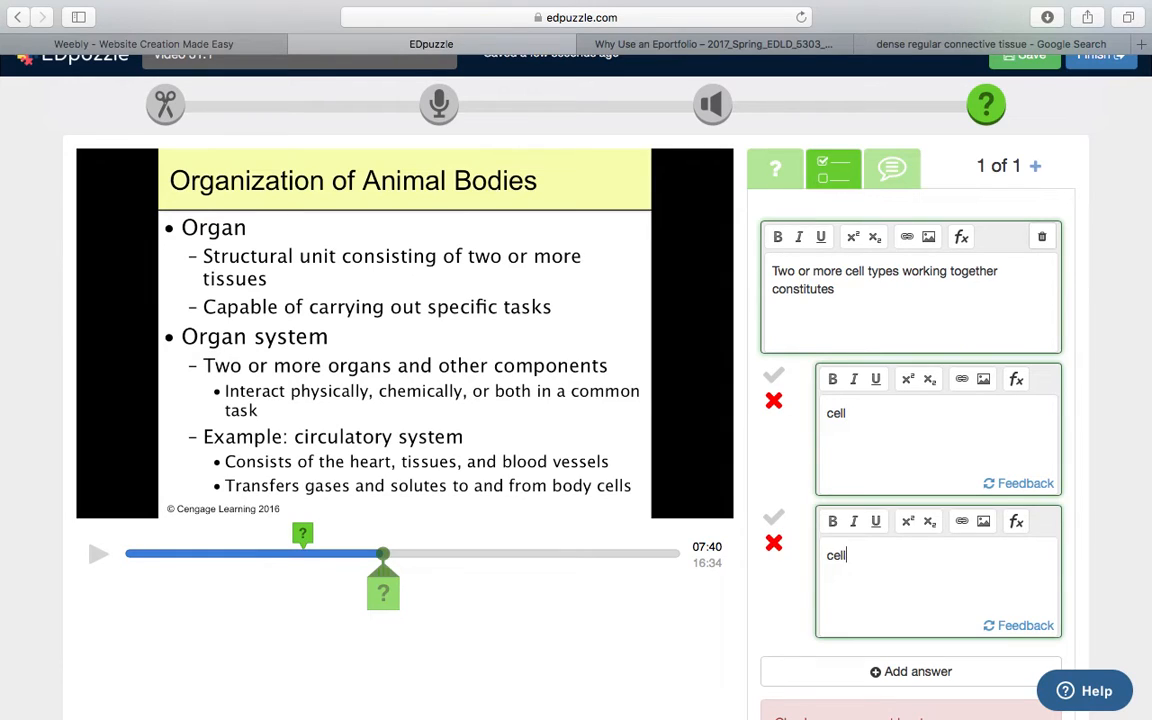
pyautogui.write('cooperation complex')
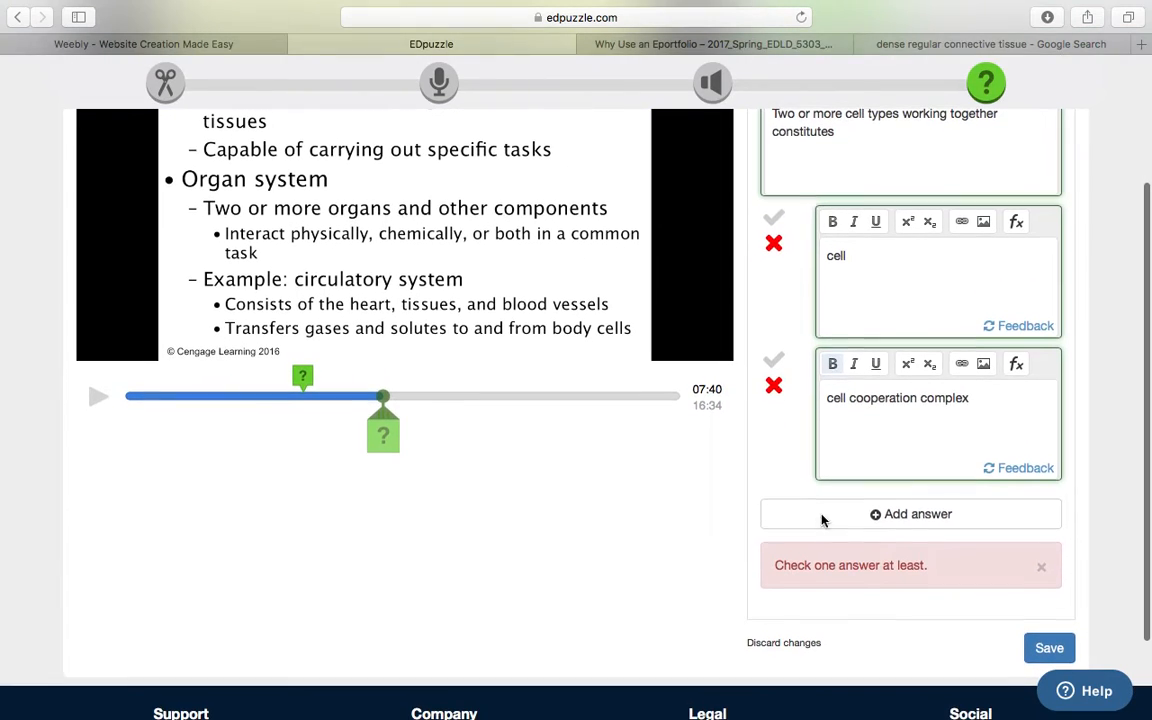
pyautogui.click(910, 513)
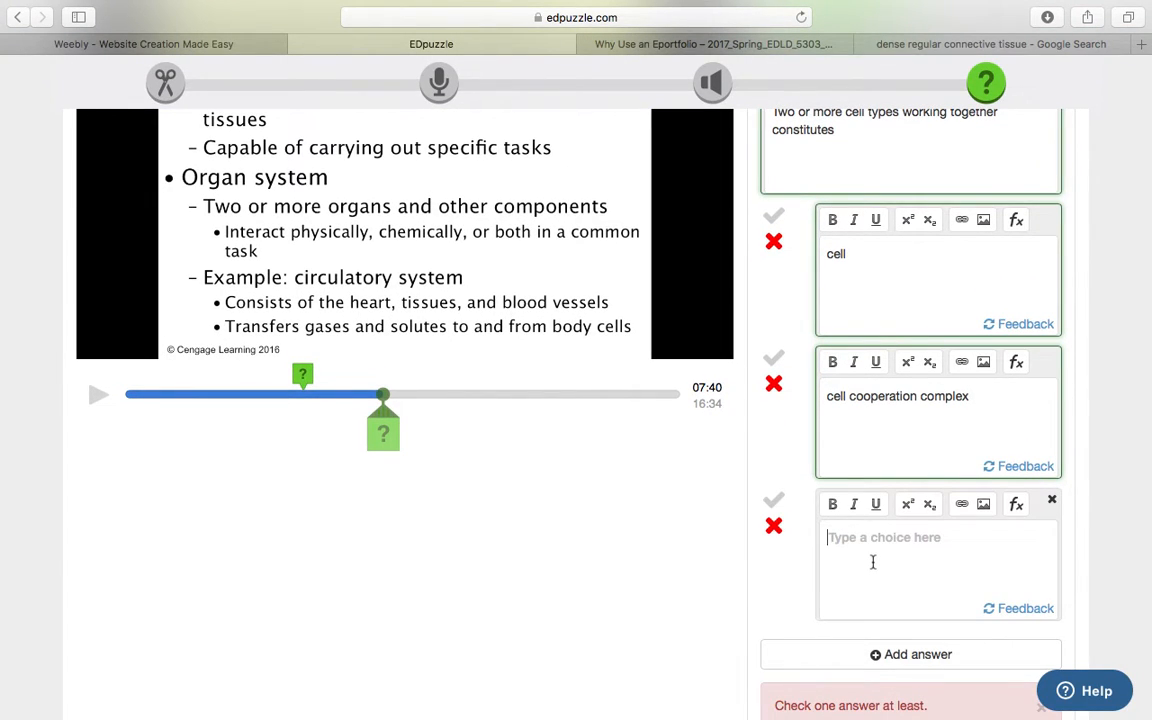
pyautogui.write('tissue')
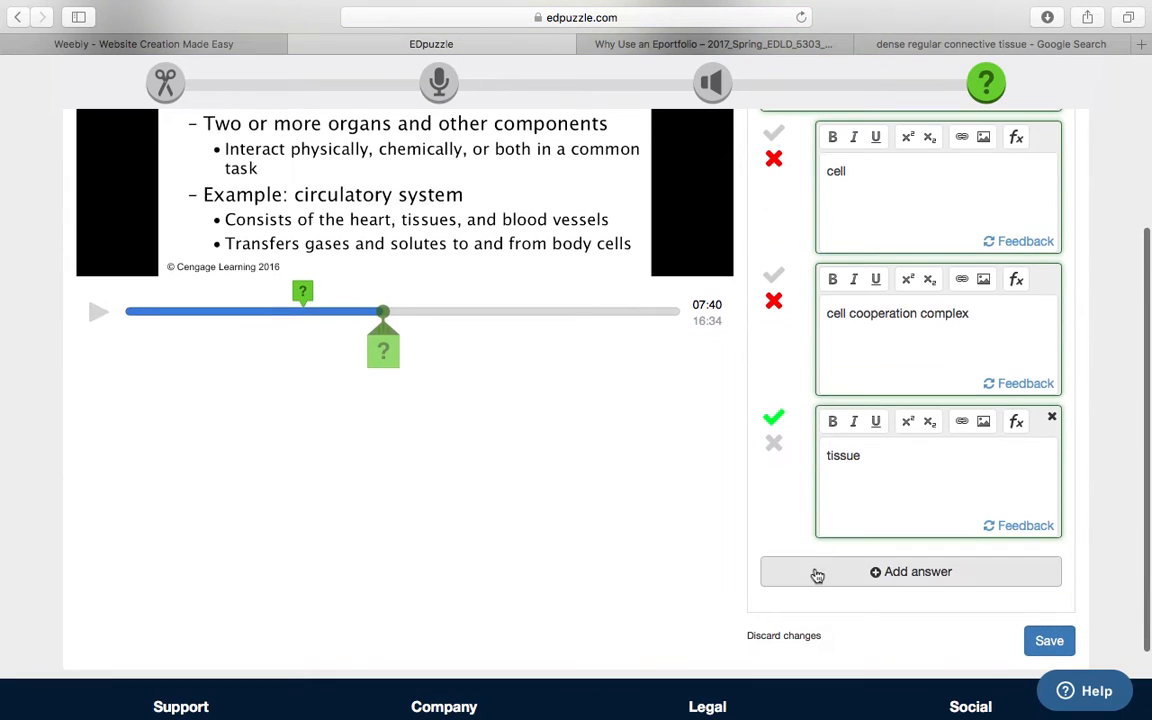
pyautogui.write('ot')
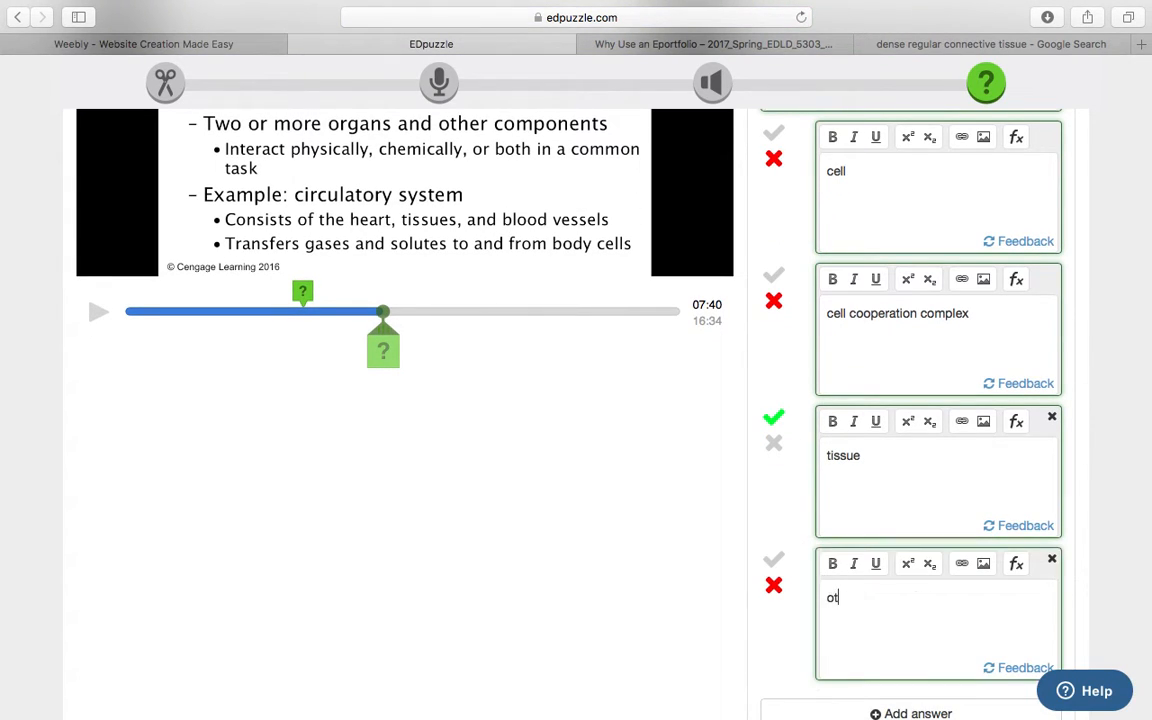
pyautogui.write('r')
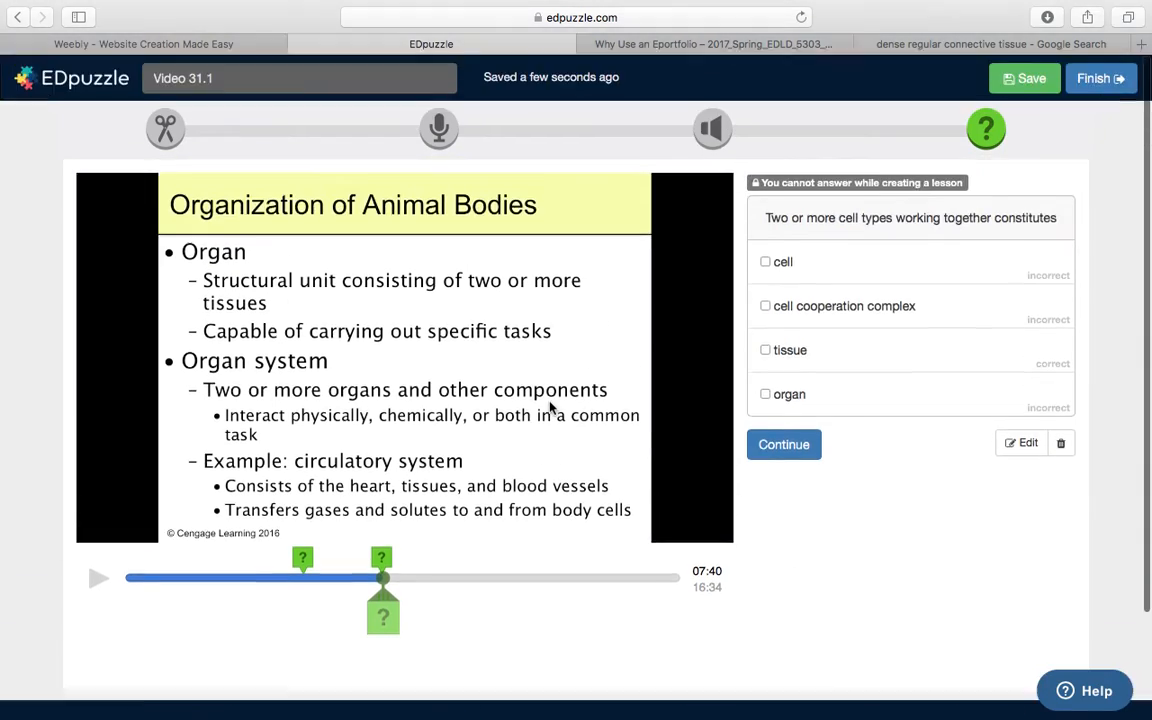
pyautogui.moveTo(690, 588)
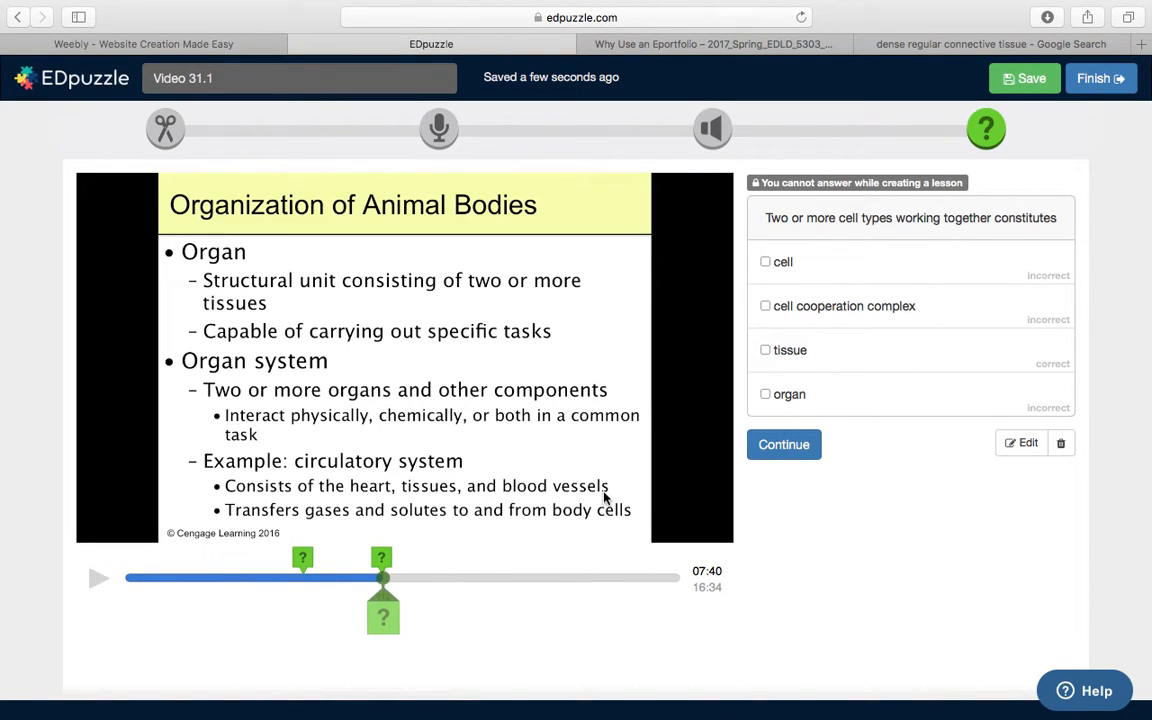
pyautogui.moveTo(598, 567)
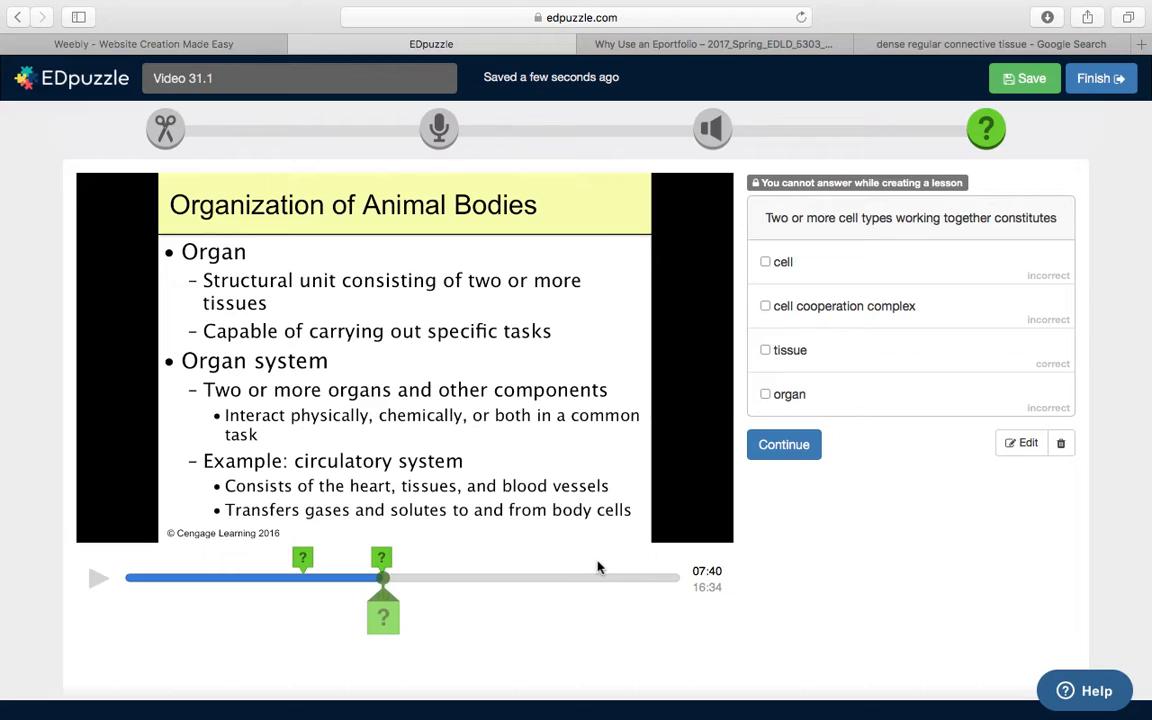
pyautogui.moveTo(745, 273)
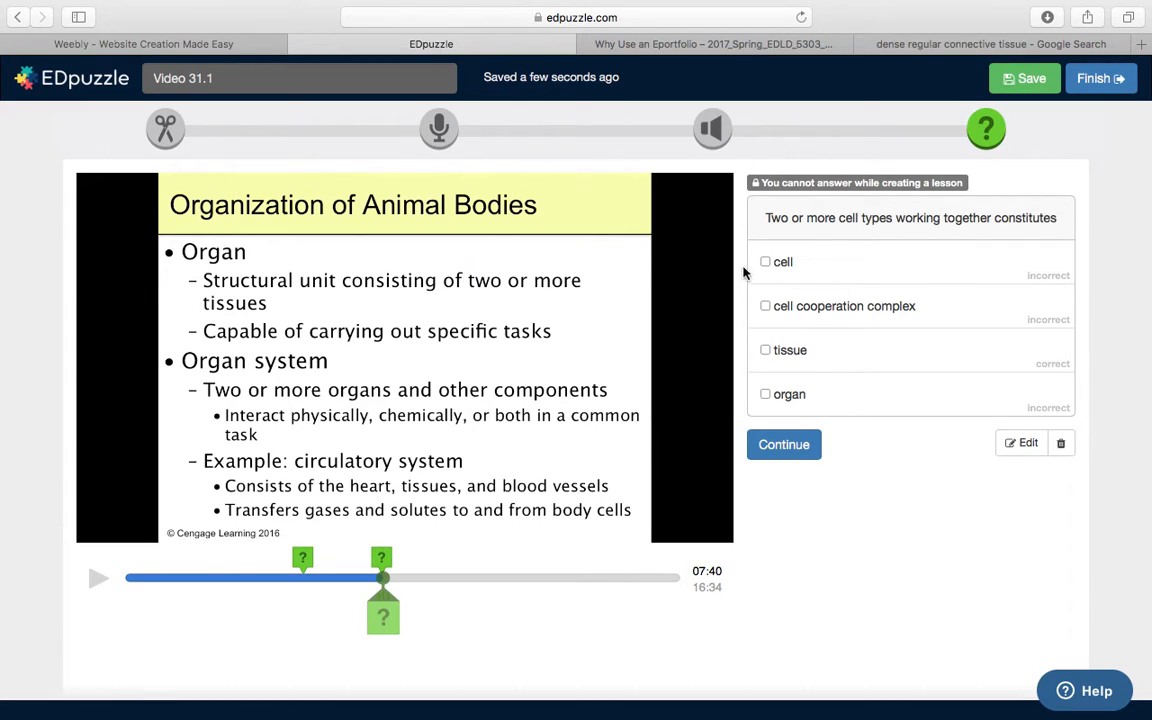
pyautogui.moveTo(363, 590)
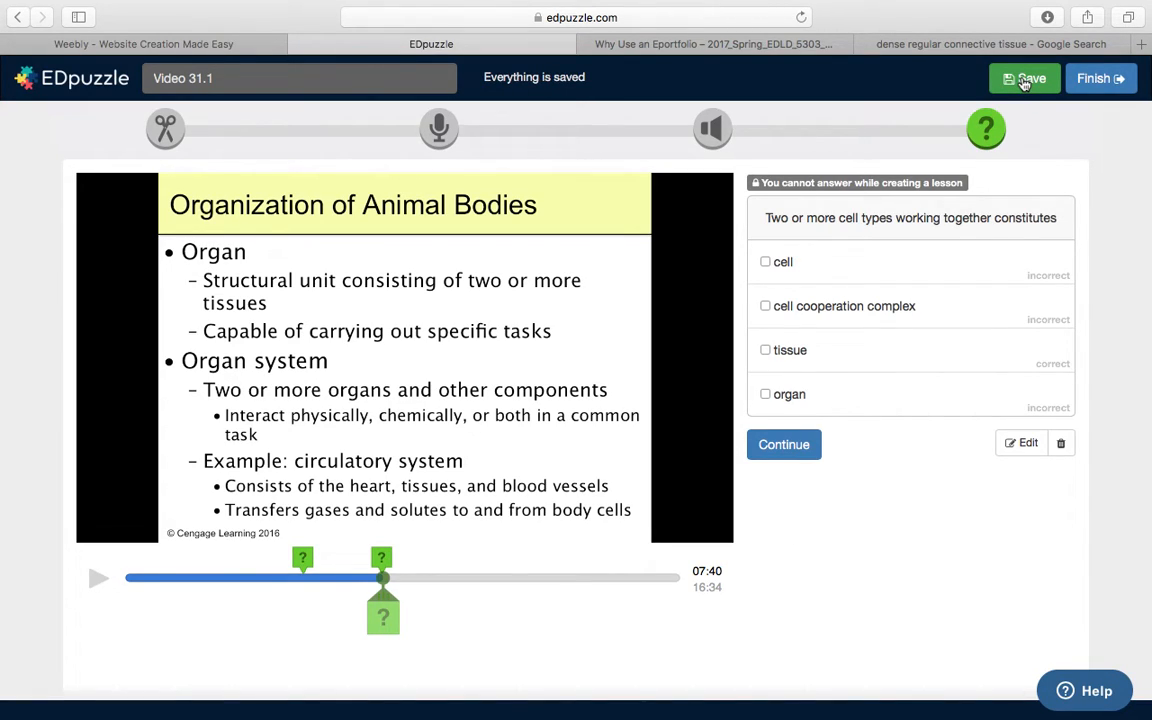
# Save the Video 31.1 lesson with both quiz questions
pyautogui.click(1024, 78)
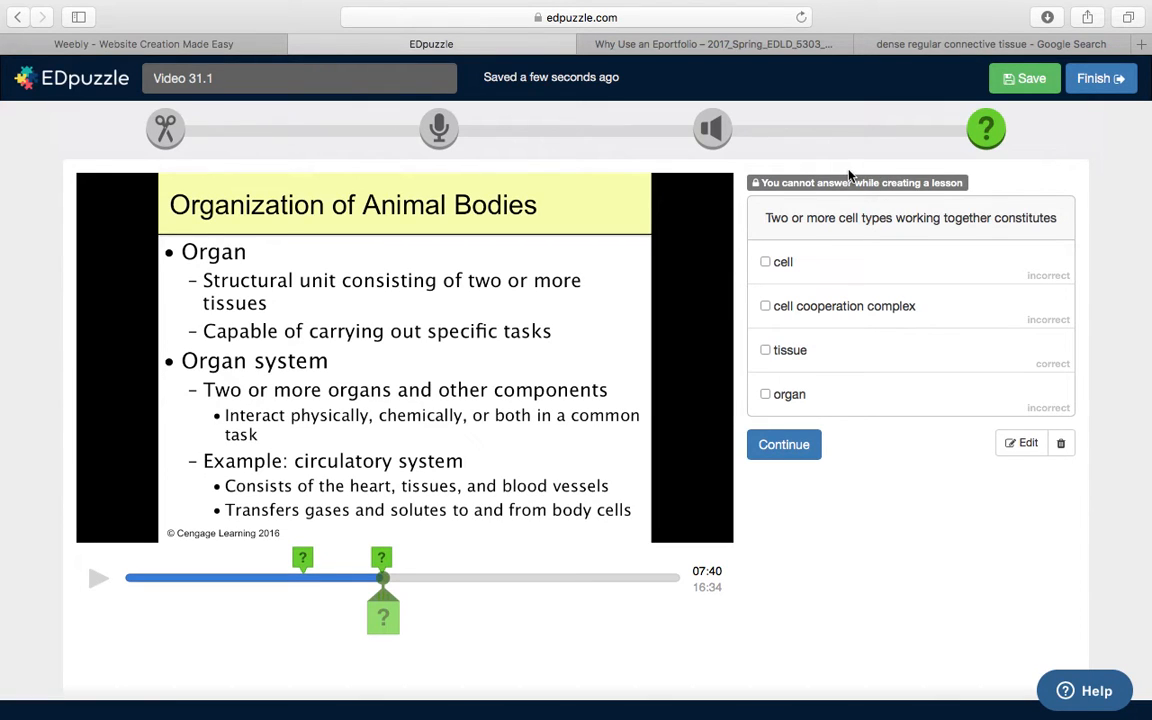
# Send Video 31.1 to the AP Biology class with Prevent skipping enabled
pyautogui.click(1101, 78)
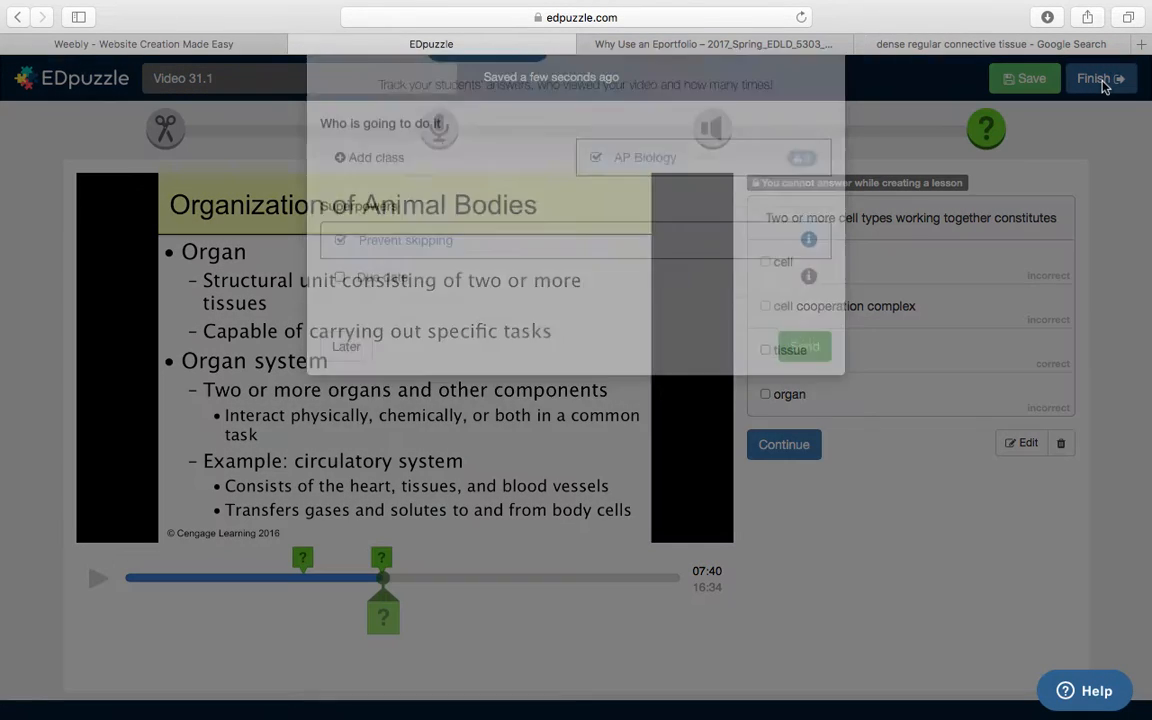
pyautogui.click(1100, 78)
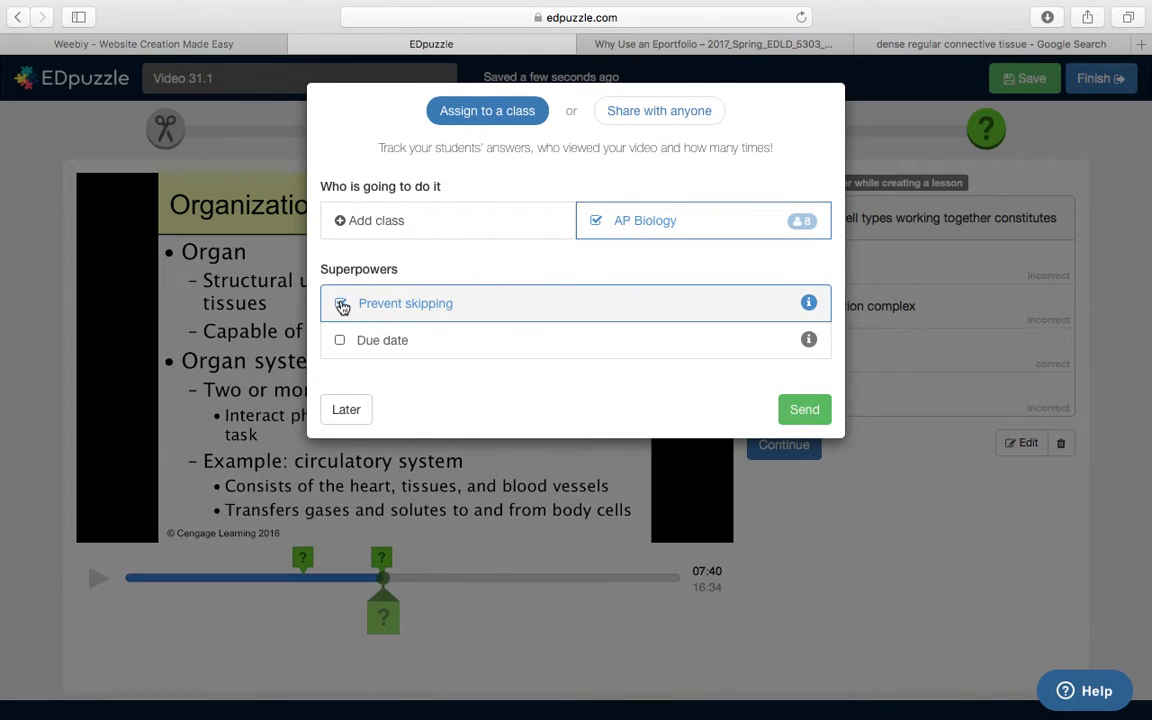
pyautogui.click(340, 303)
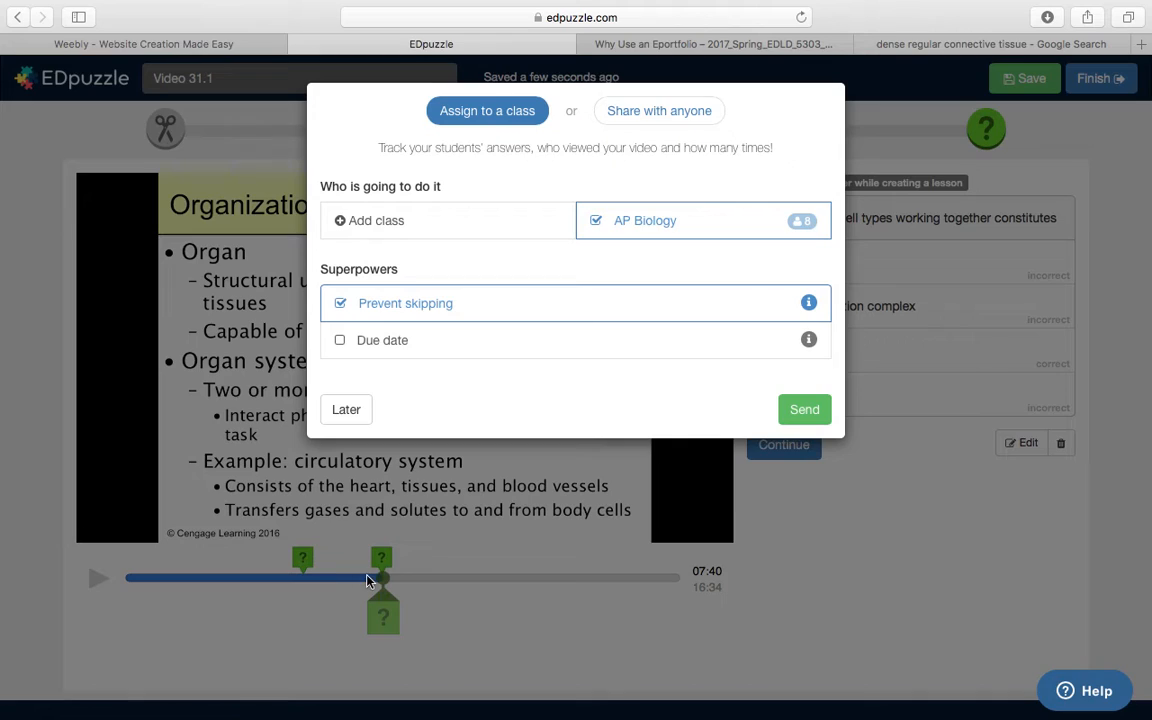
pyautogui.moveTo(388, 585)
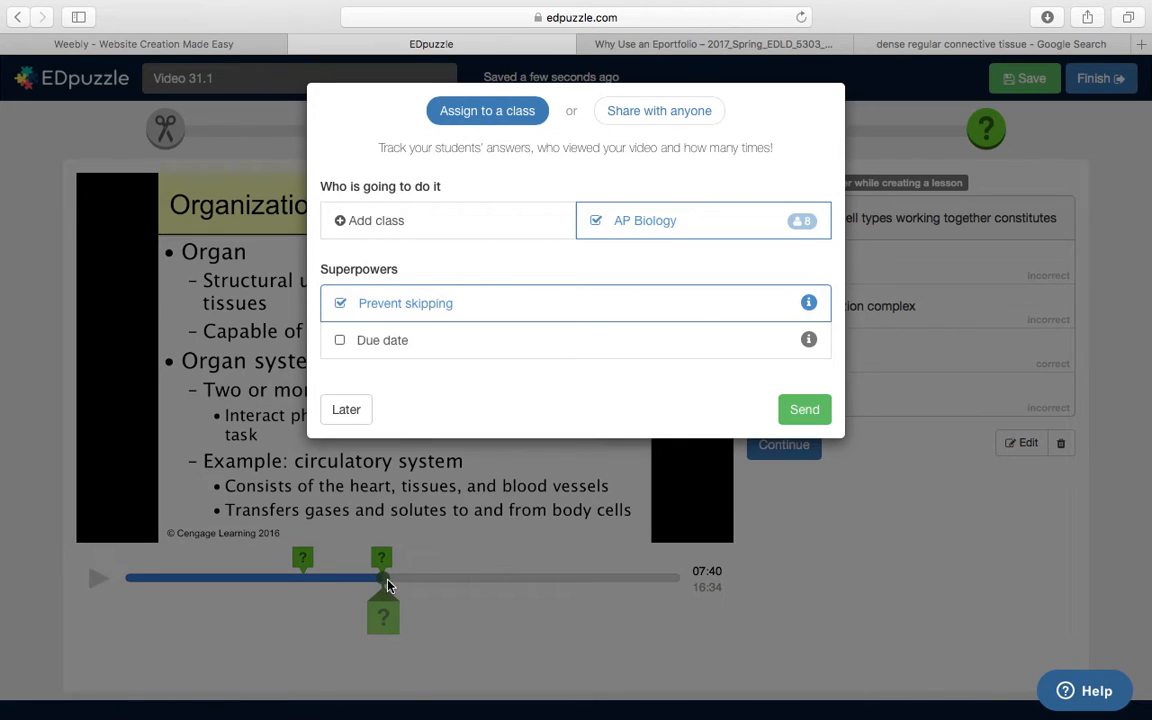
pyautogui.moveTo(232, 598)
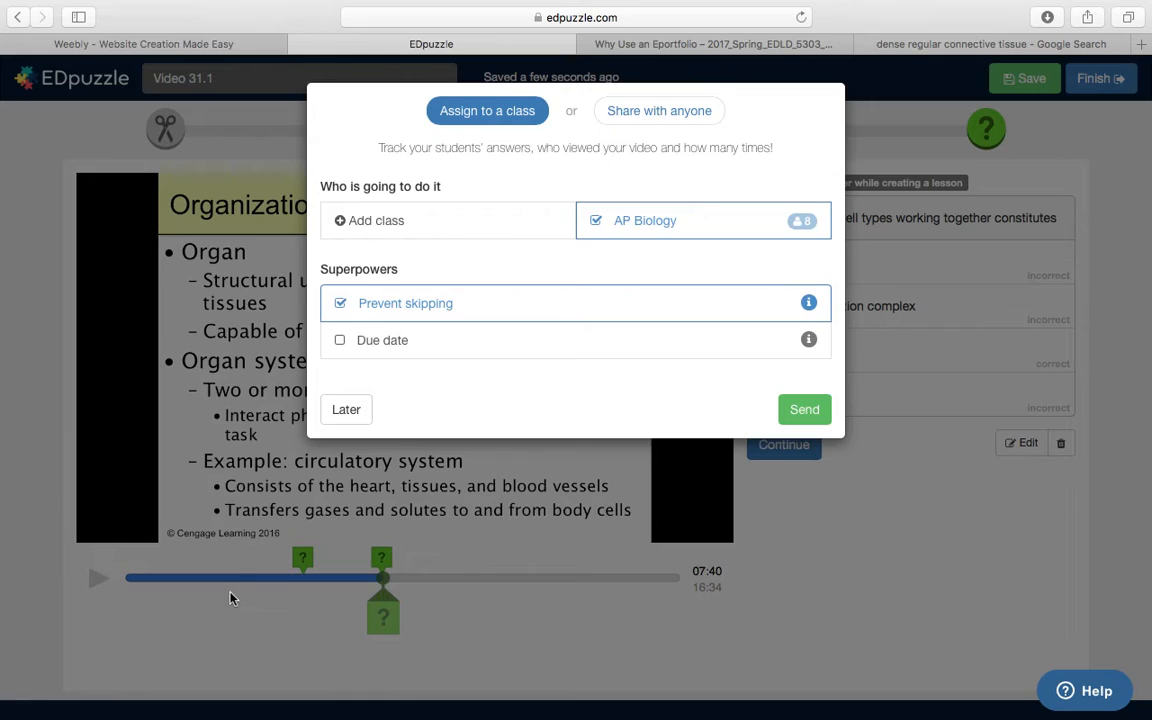
pyautogui.moveTo(441, 458)
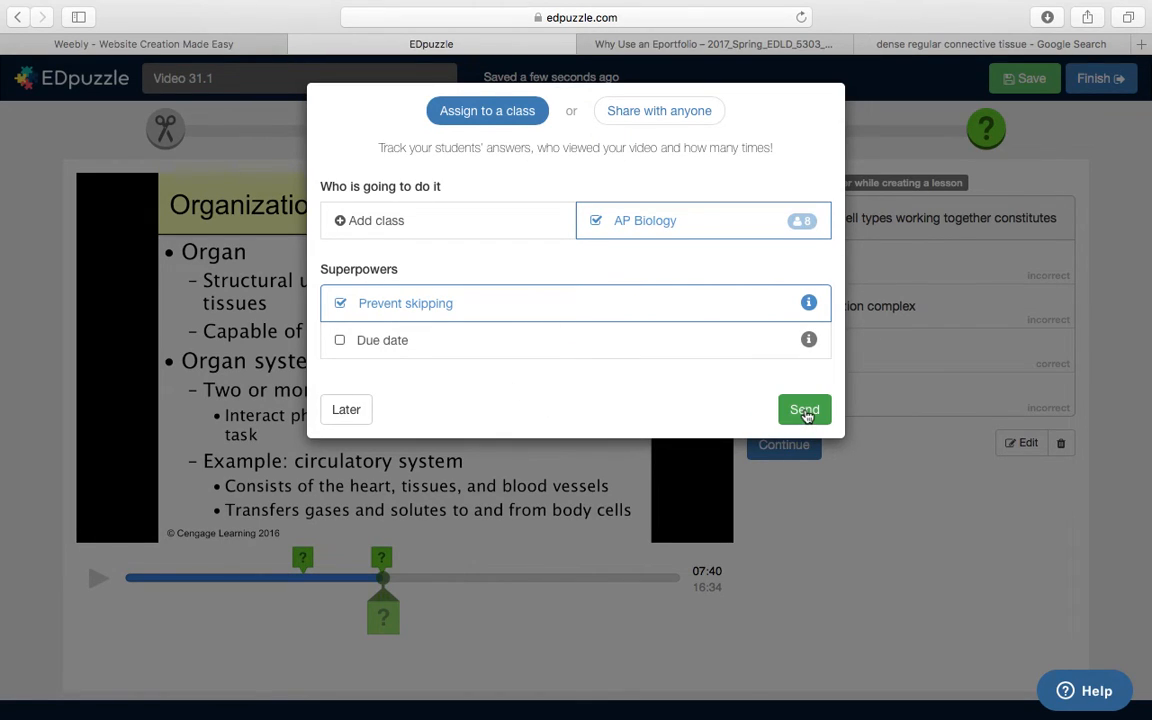
pyautogui.click(804, 409)
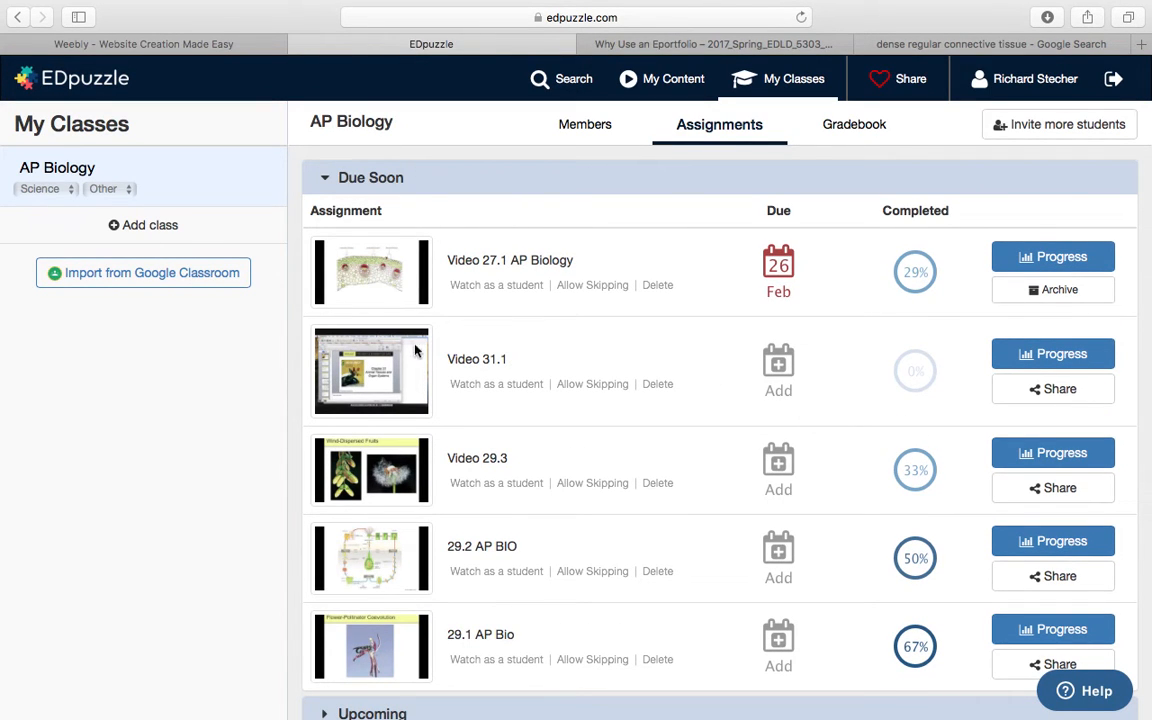
pyautogui.moveTo(496, 383)
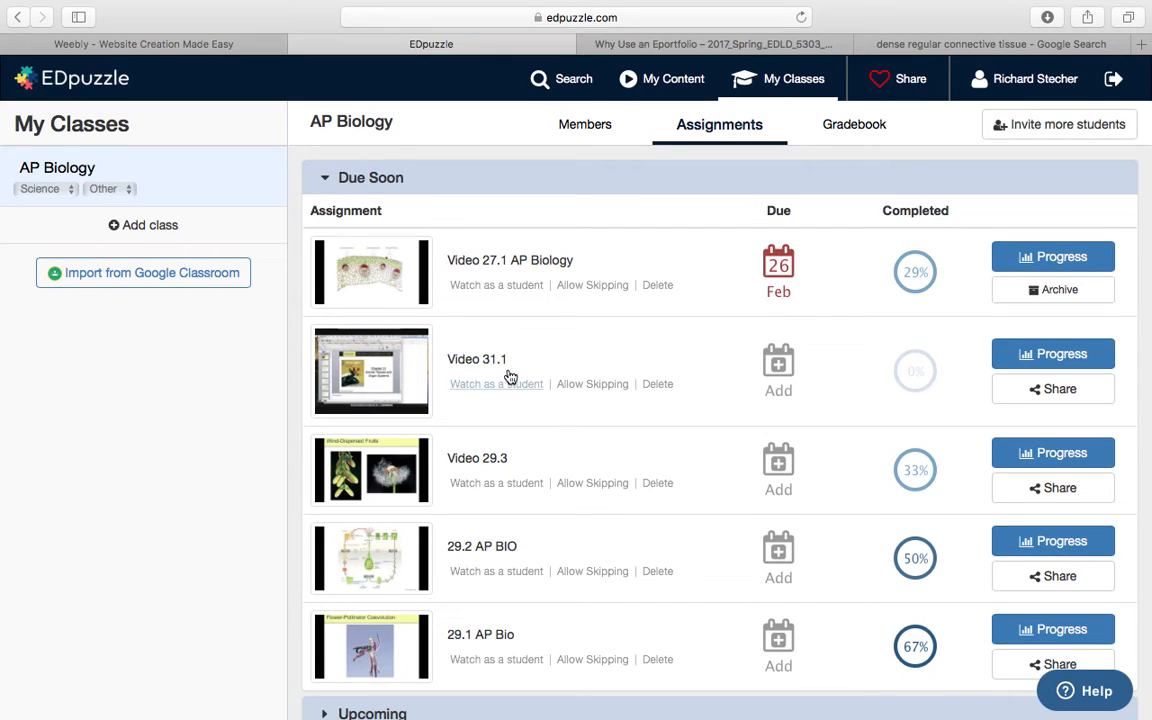
pyautogui.moveTo(829, 355)
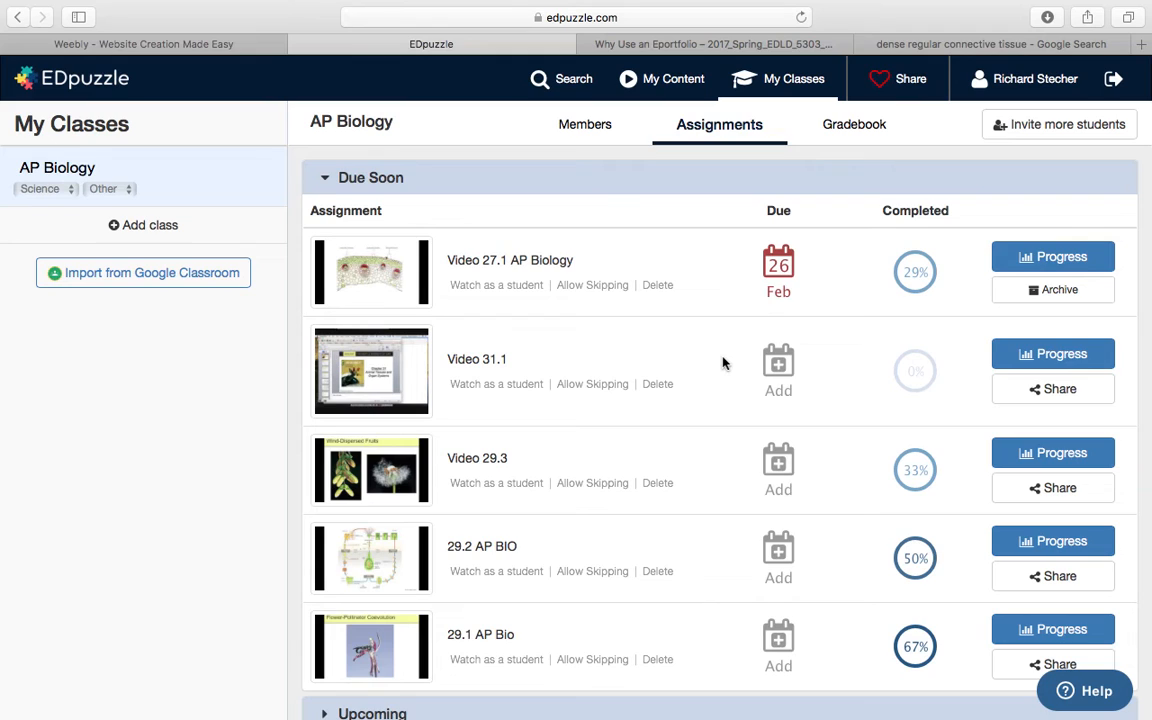
pyautogui.moveTo(390, 375)
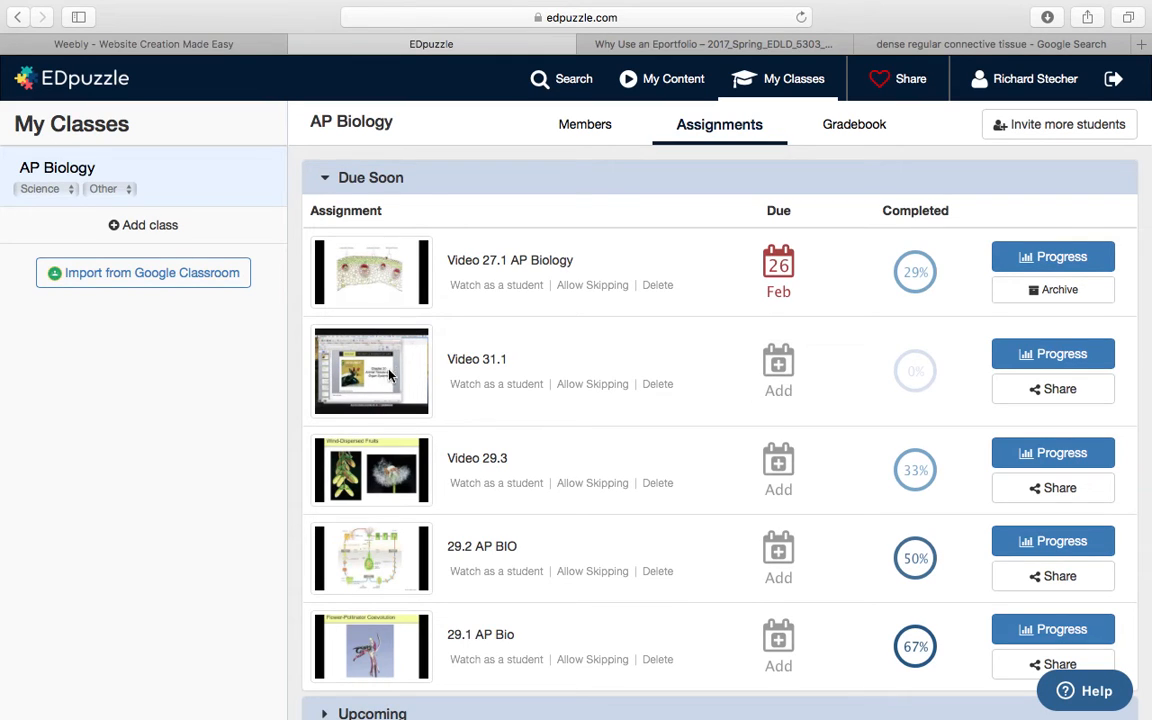
pyautogui.moveTo(1053, 389)
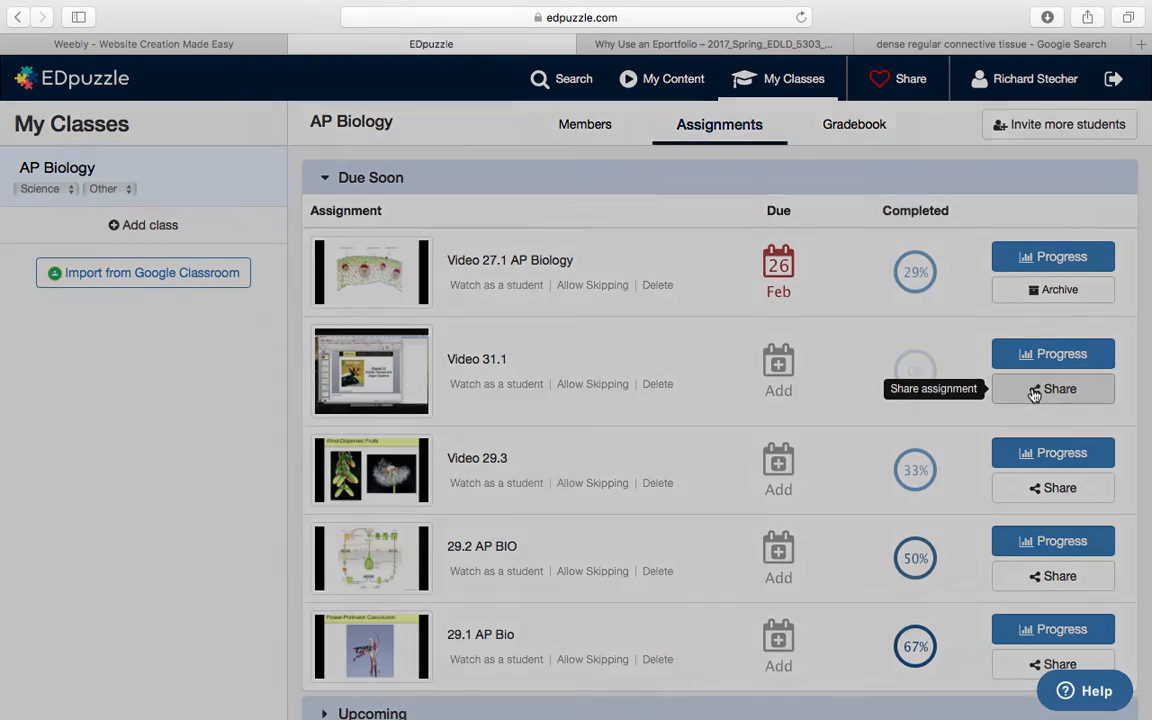
# Open the Share panel for the Video 31.1 assignment, showing student link and embed code
pyautogui.click(1053, 389)
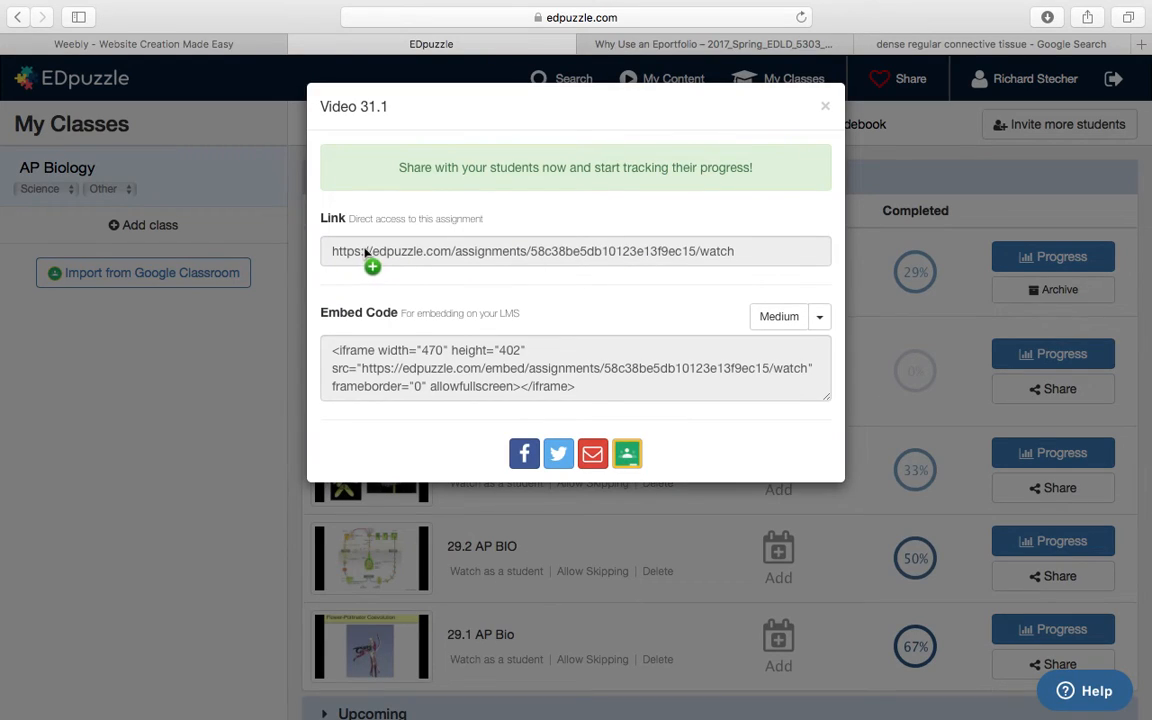